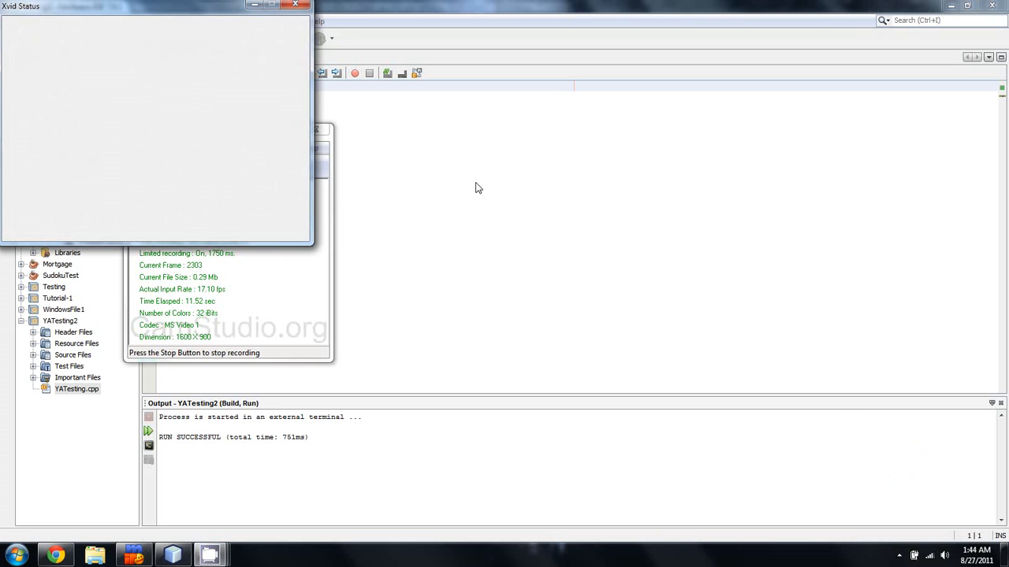
# Type #include <iostream>, #include <vector> and #include <list> on lines 1–3 of YATesting.cpp
pyautogui.click(296, 6)
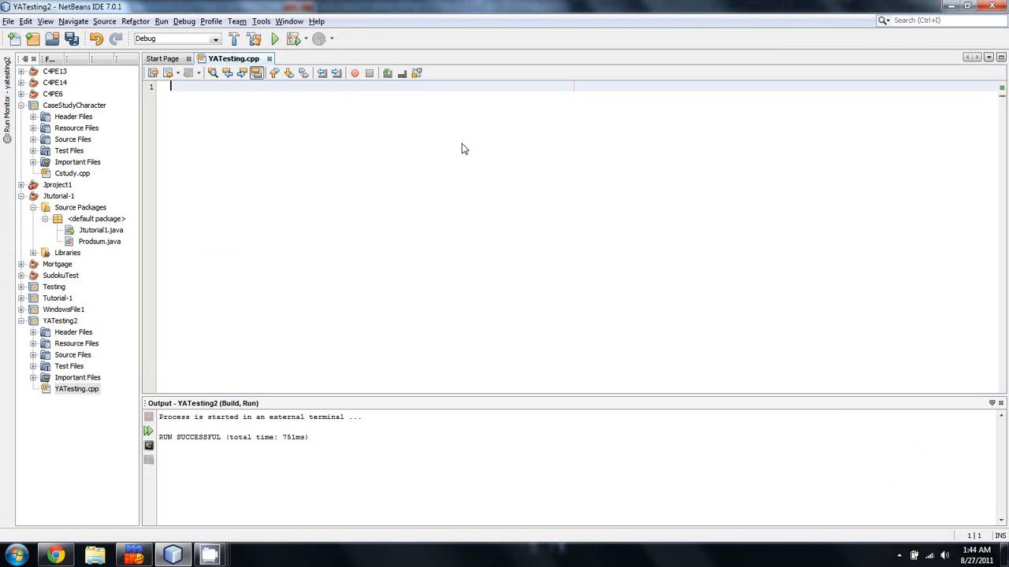
pyautogui.moveTo(453, 157)
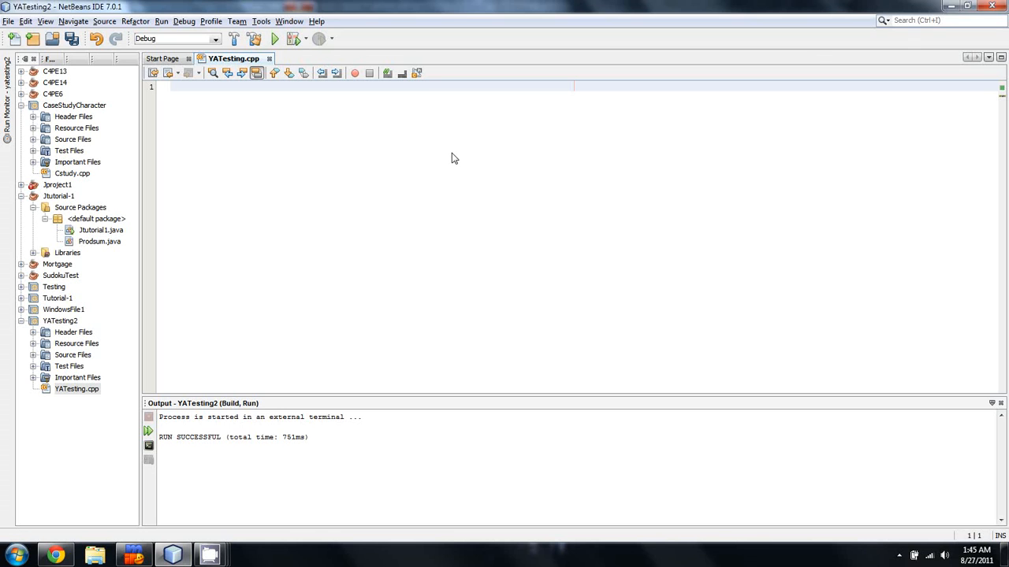
pyautogui.click(170, 86)
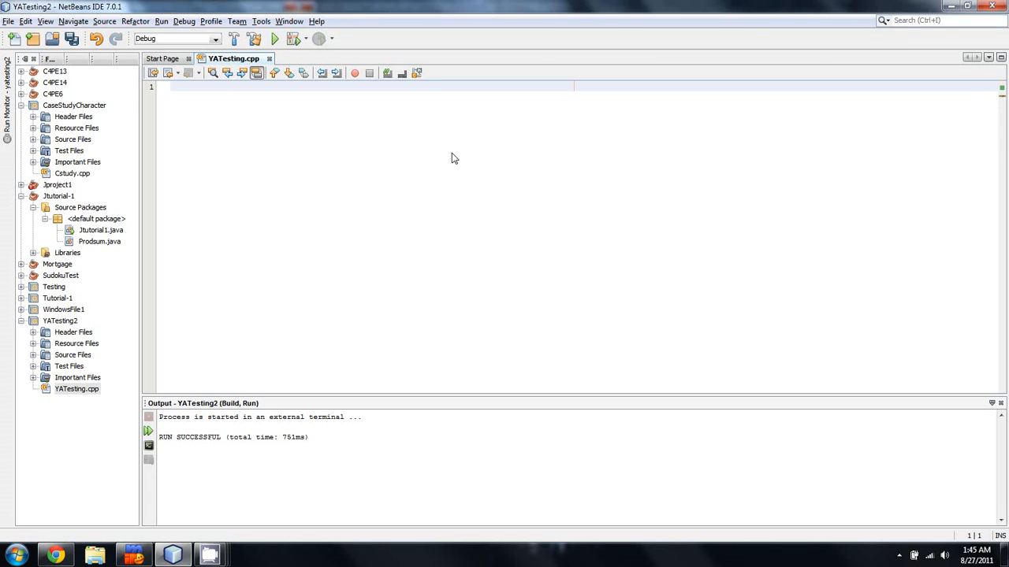
pyautogui.click(171, 86)
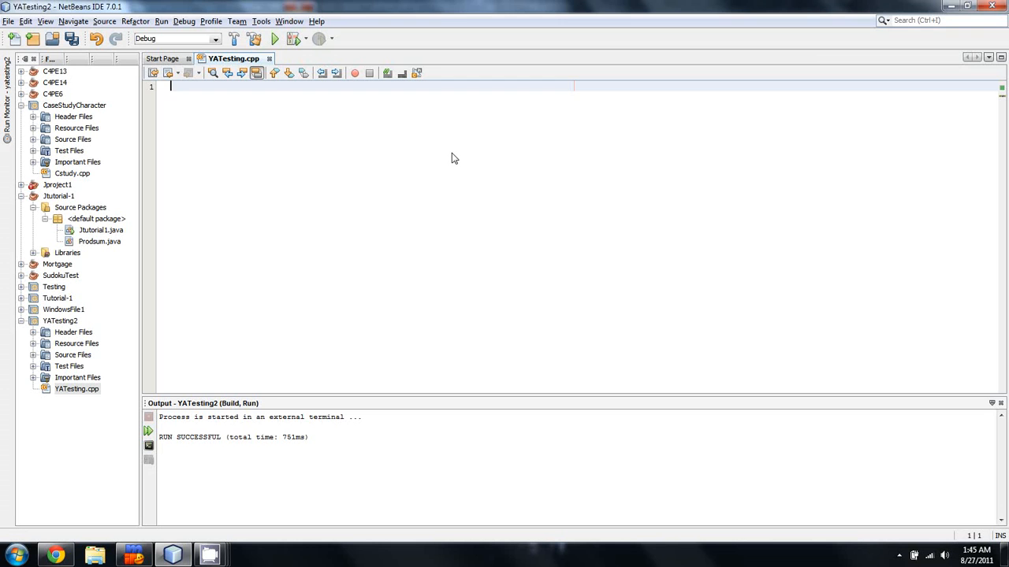
pyautogui.write('#include')
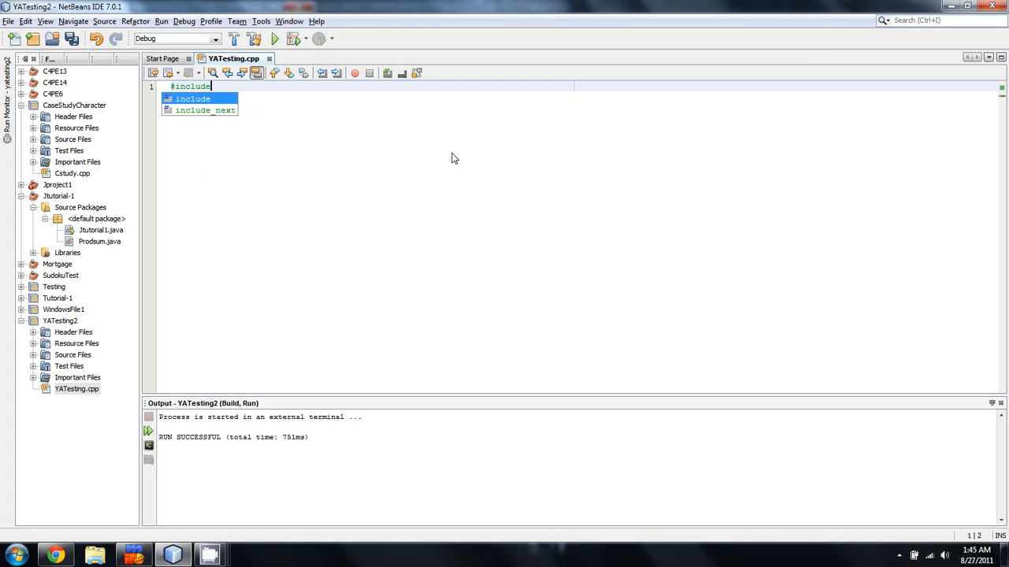
pyautogui.write('<iostream>')
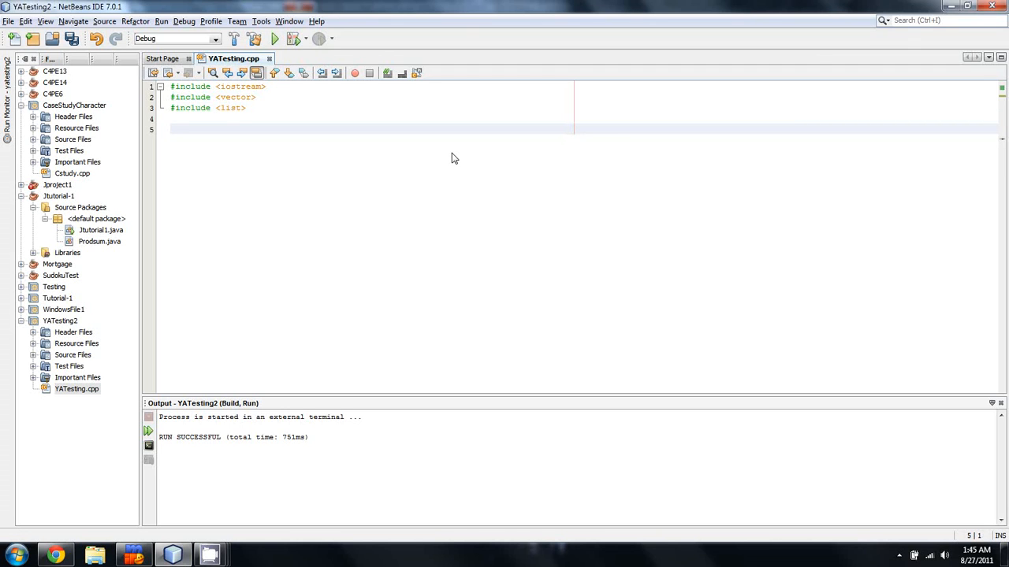
pyautogui.click(171, 128)
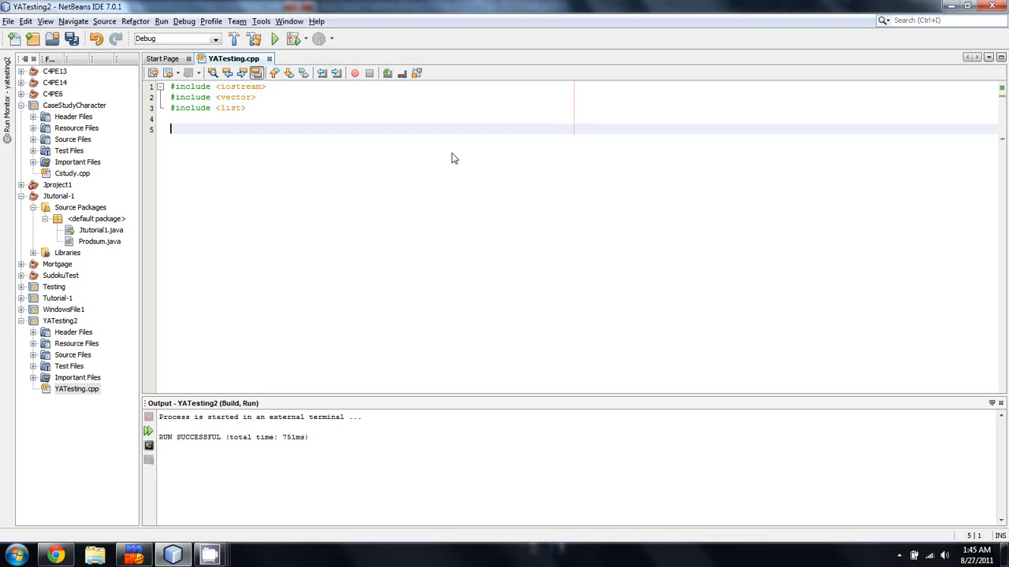
# Write using std::cout; using std::vector; using std::list; using std::endl; on lines 5–8
pyautogui.write('using')
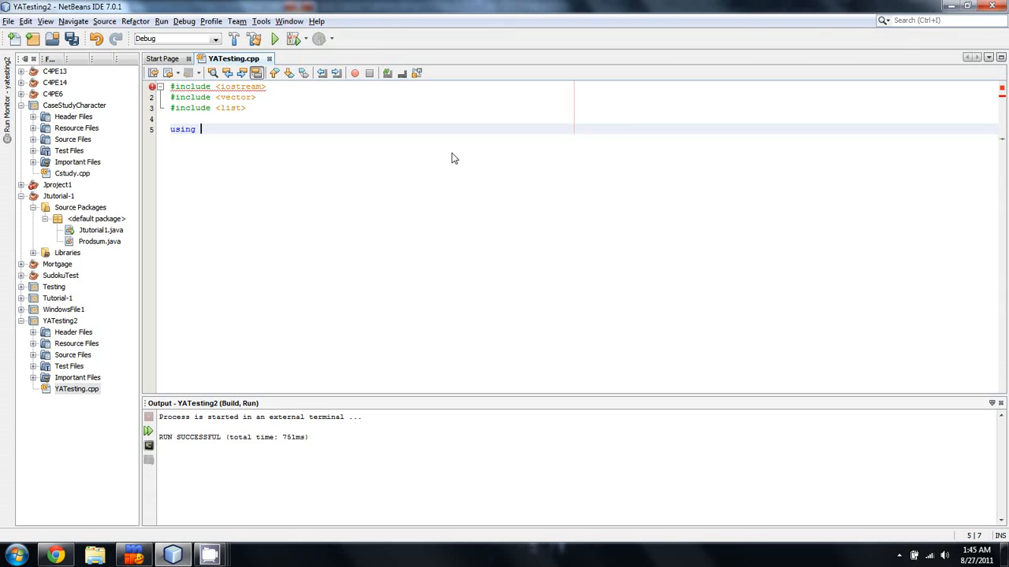
pyautogui.write('namespace')
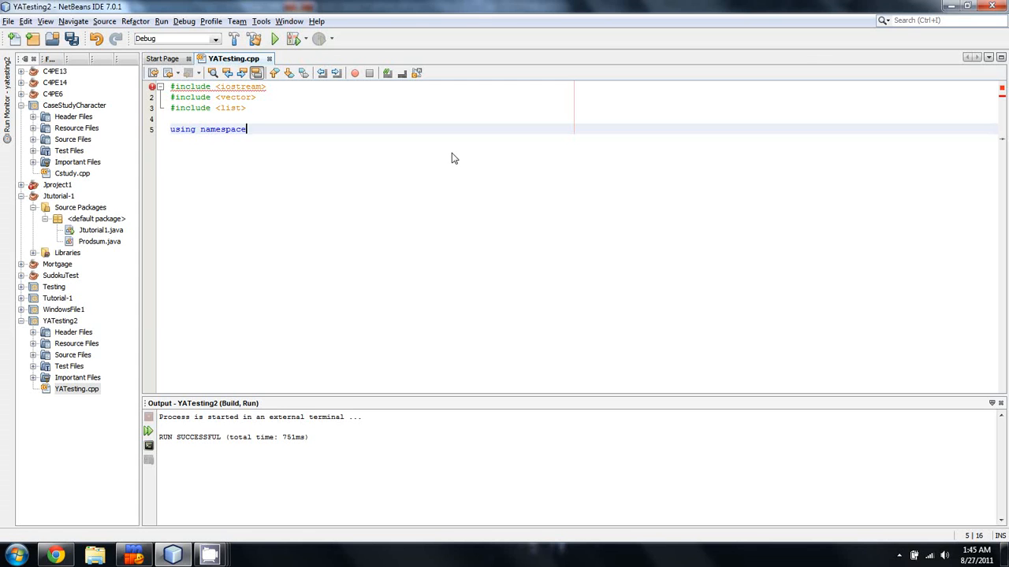
pyautogui.write('std;')
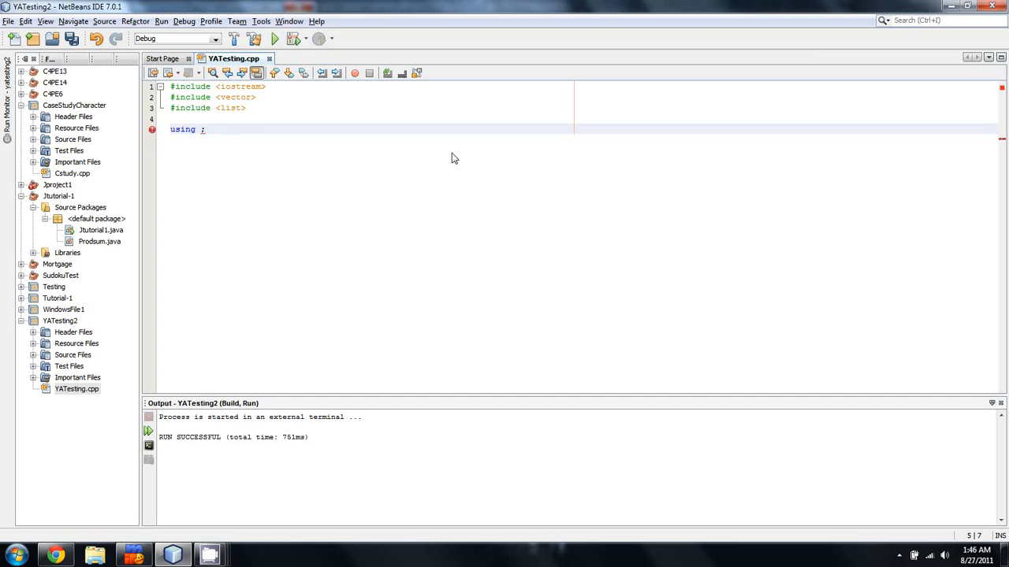
pyautogui.write('list')
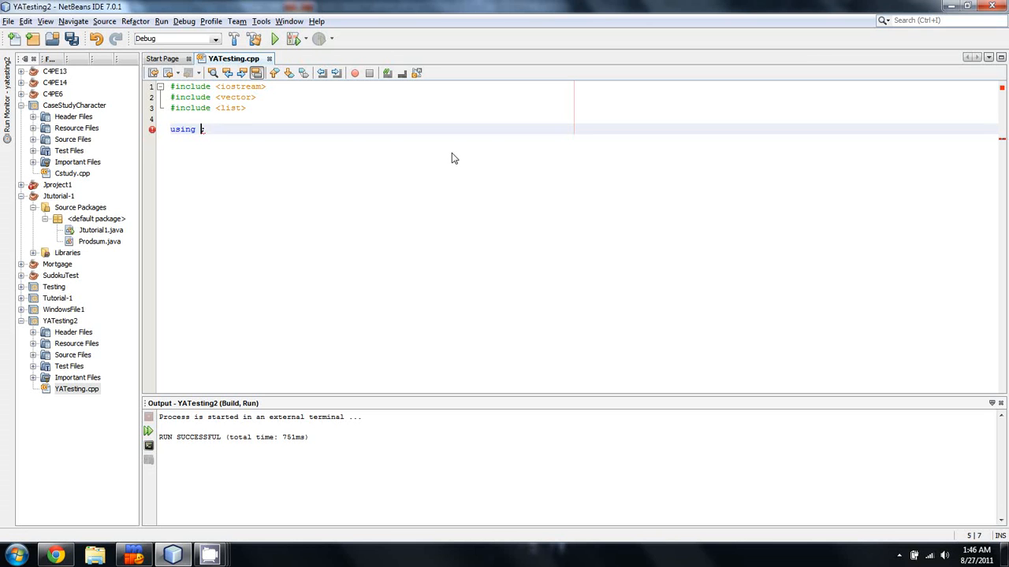
pyautogui.write('std')
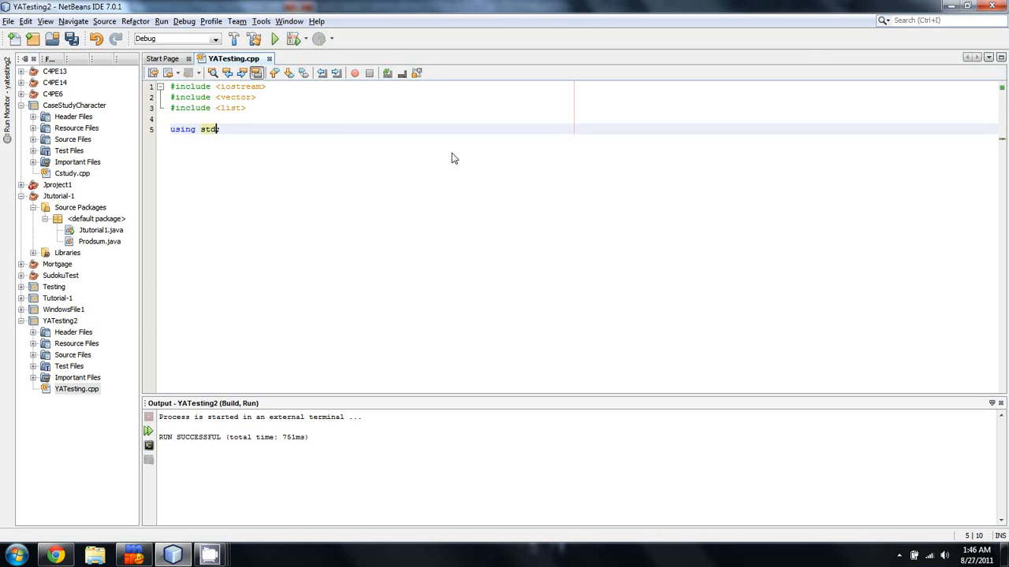
pyautogui.write('::cout;')
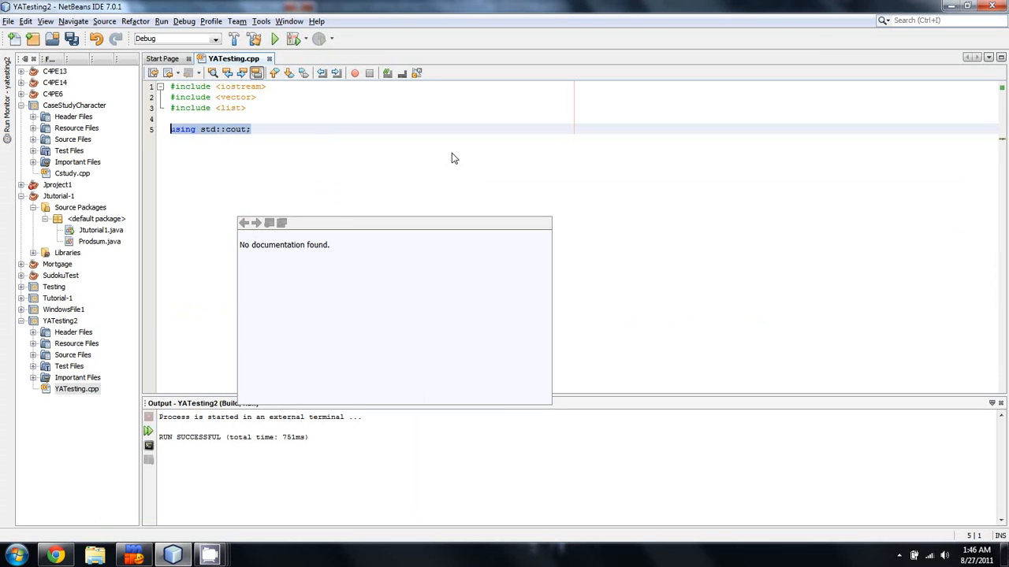
pyautogui.write('#include <iostream>')
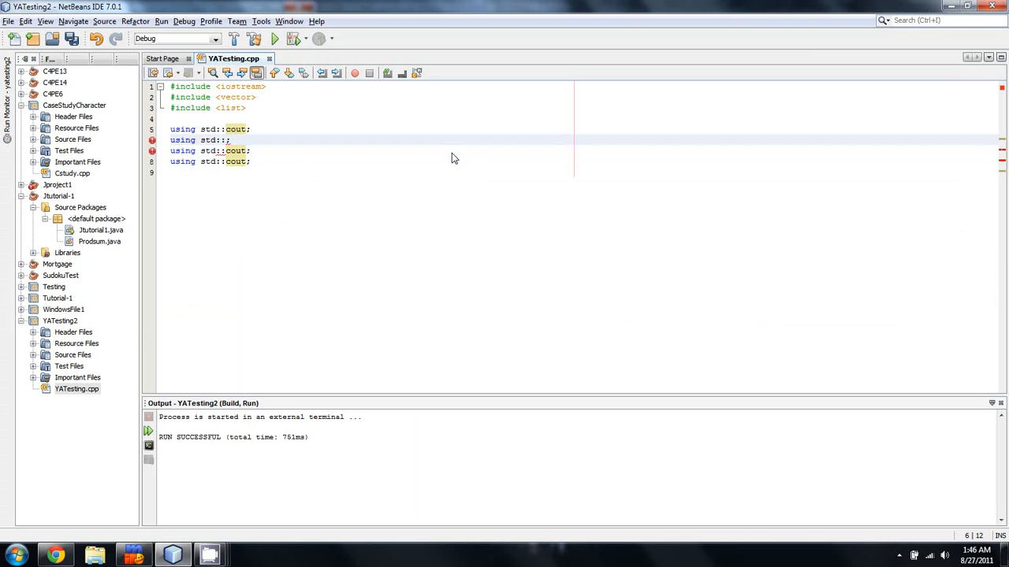
pyautogui.write('vector')
pyautogui.click(215, 151)
pyautogui.write('lis')
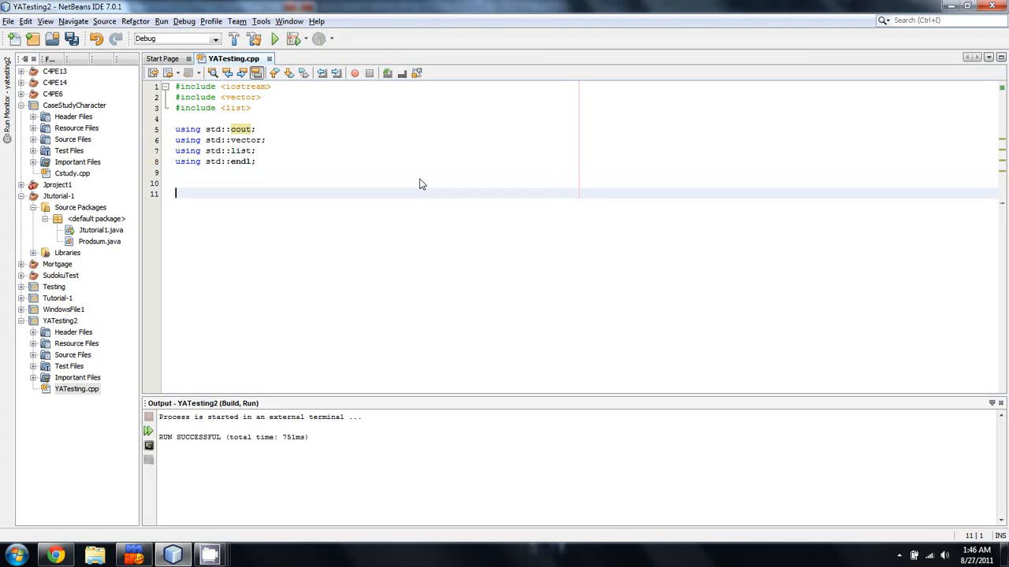
# Write int main(){ with return 0; and a closing brace, cursor inside the body
pyautogui.write('int main')
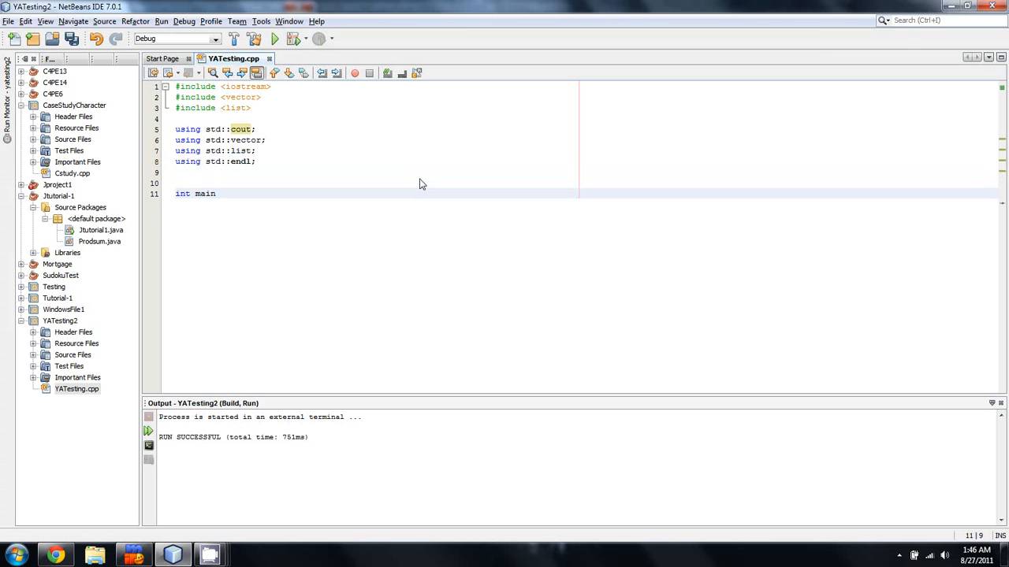
pyautogui.write('(){')
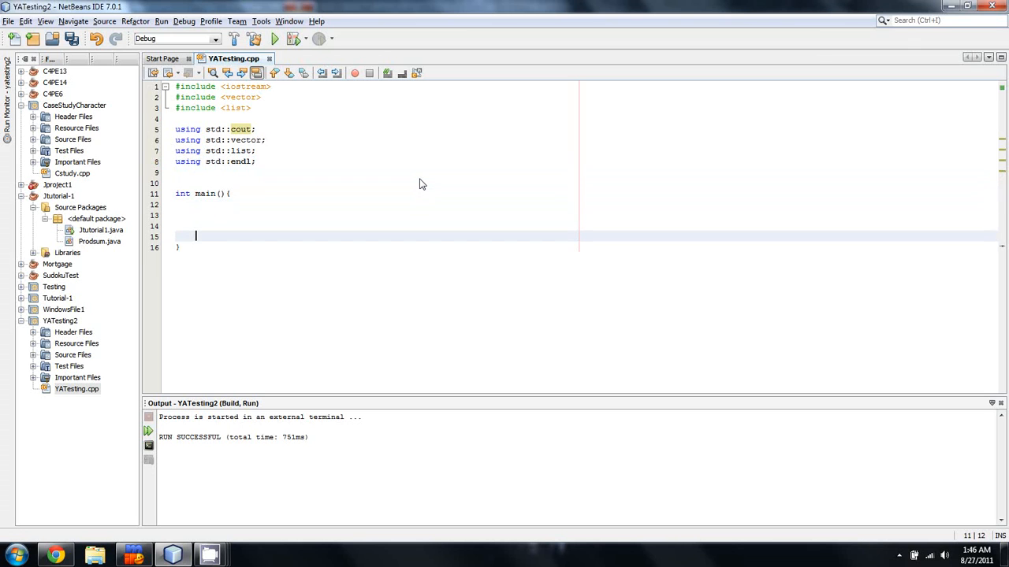
pyautogui.write('return 0;')
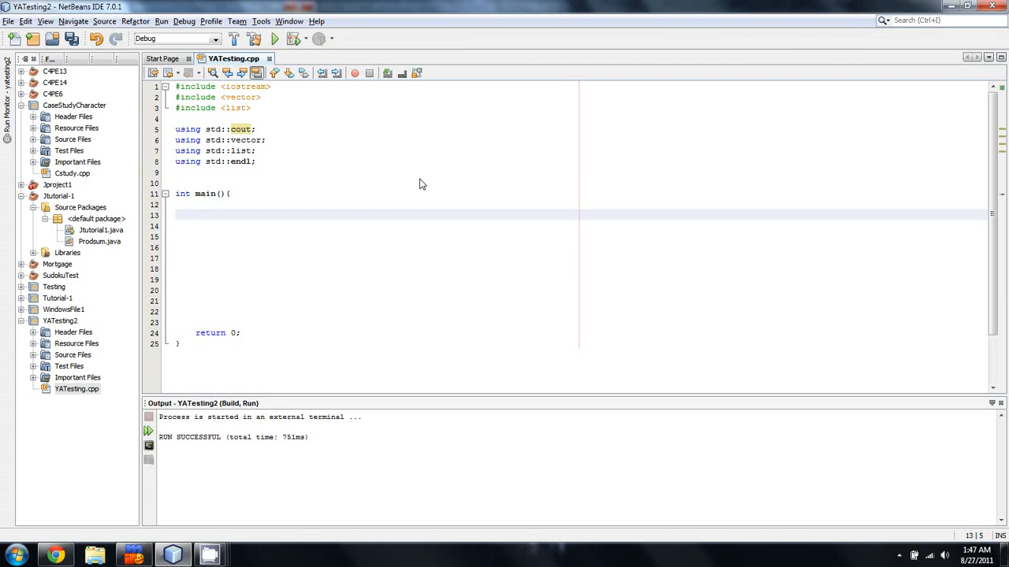
pyautogui.click(195, 215)
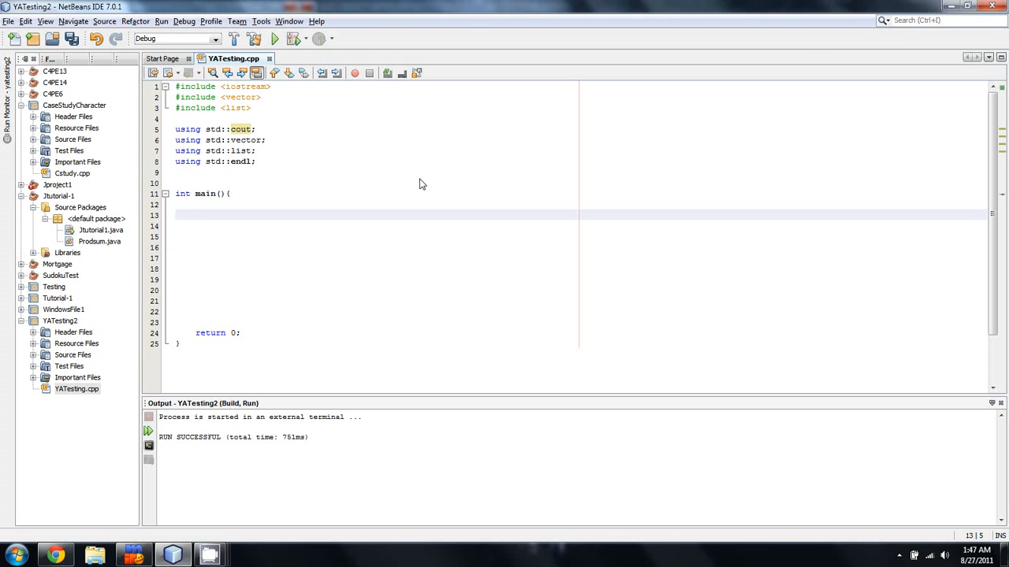
pyautogui.click(195, 214)
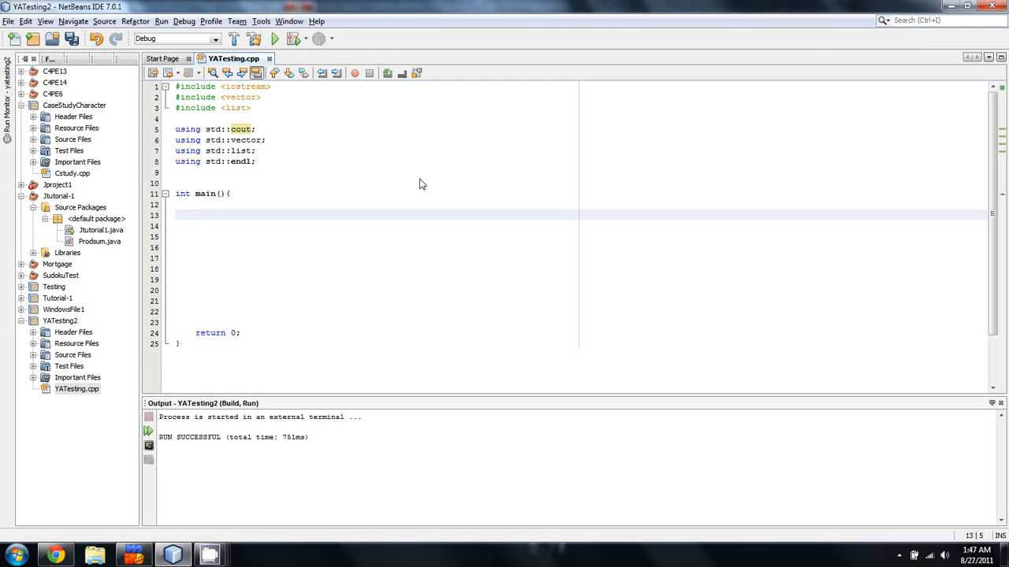
pyautogui.click(196, 214)
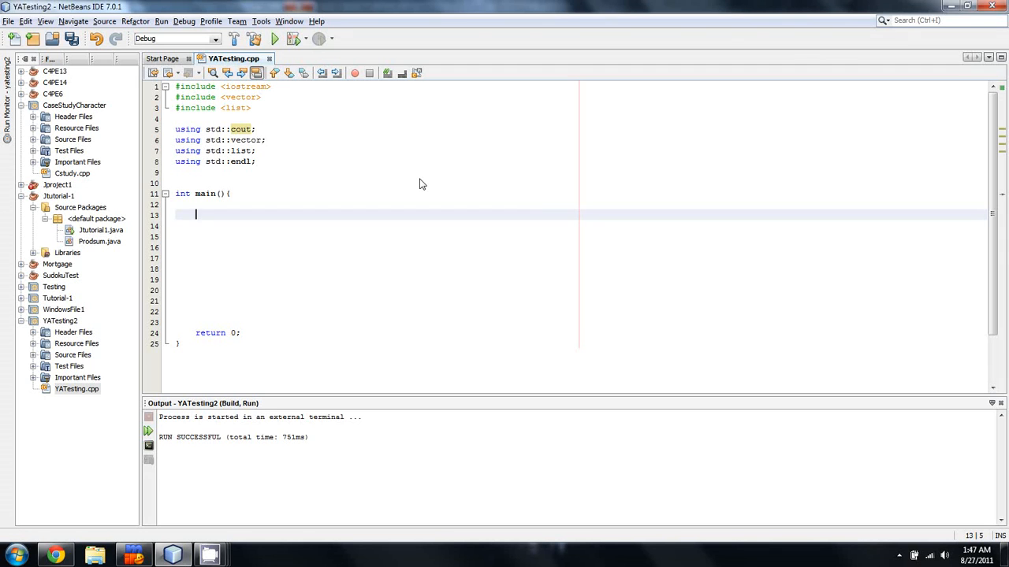
# Declare vector<int> iVec; and list<int> iList; in main, then begin a for statement
pyautogui.write('vector')
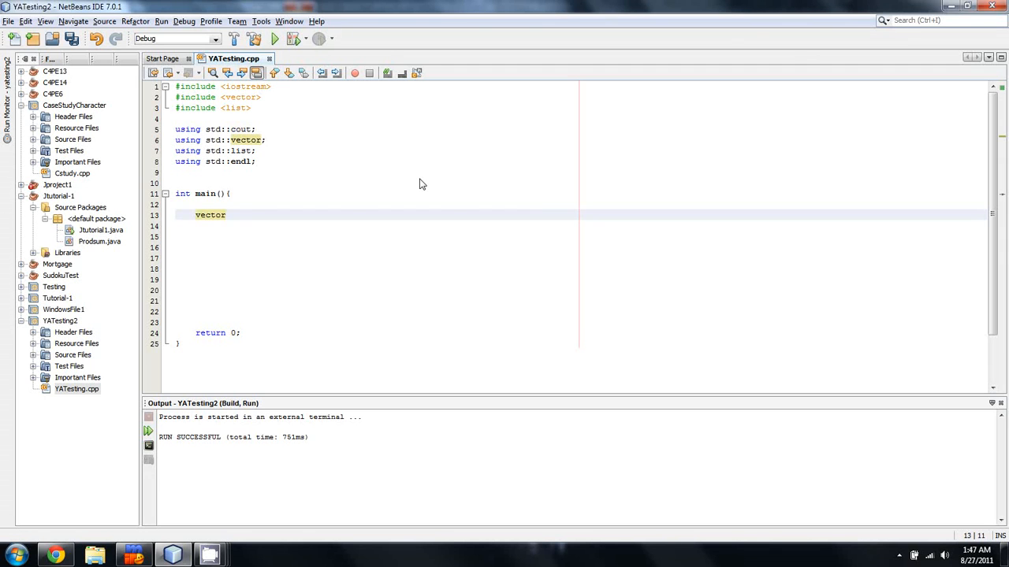
pyautogui.write('<int> iVec')
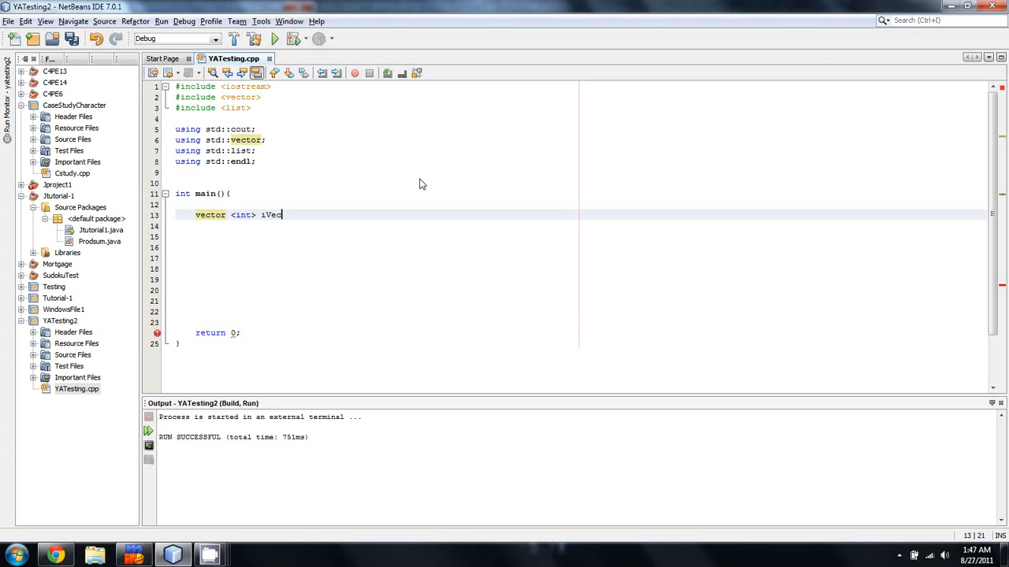
pyautogui.write(';')
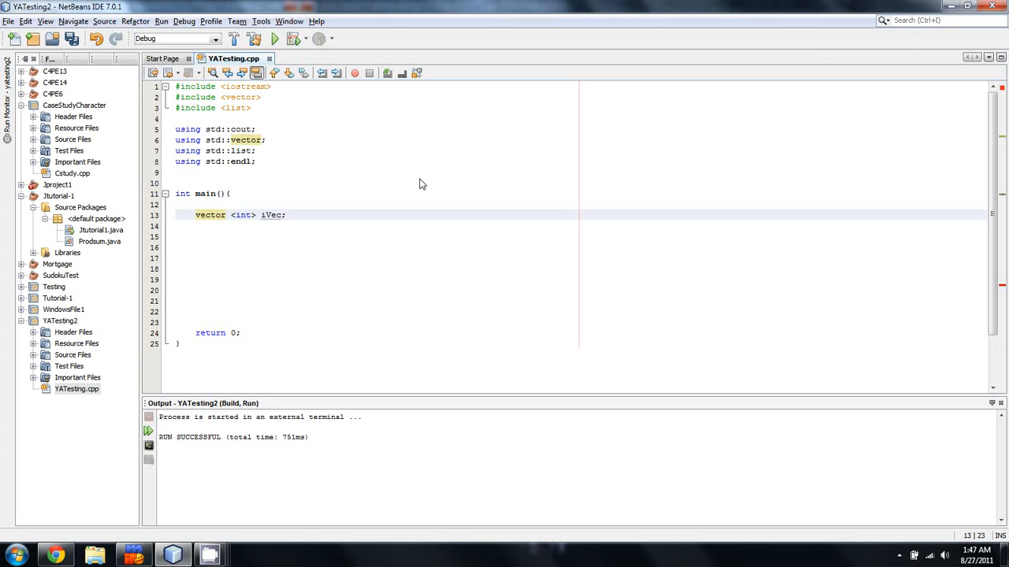
pyautogui.press('enter')
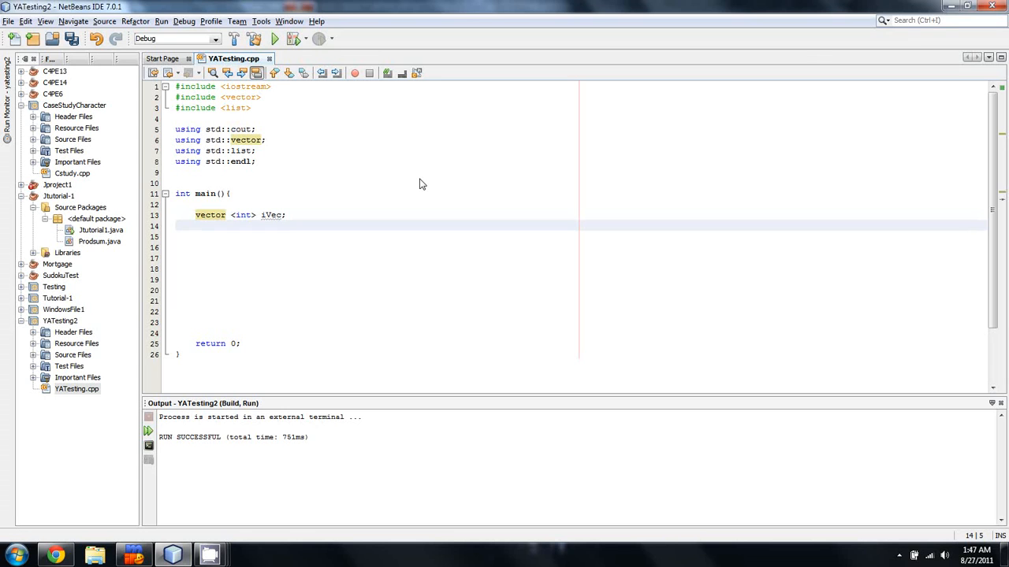
pyautogui.write('list <int')
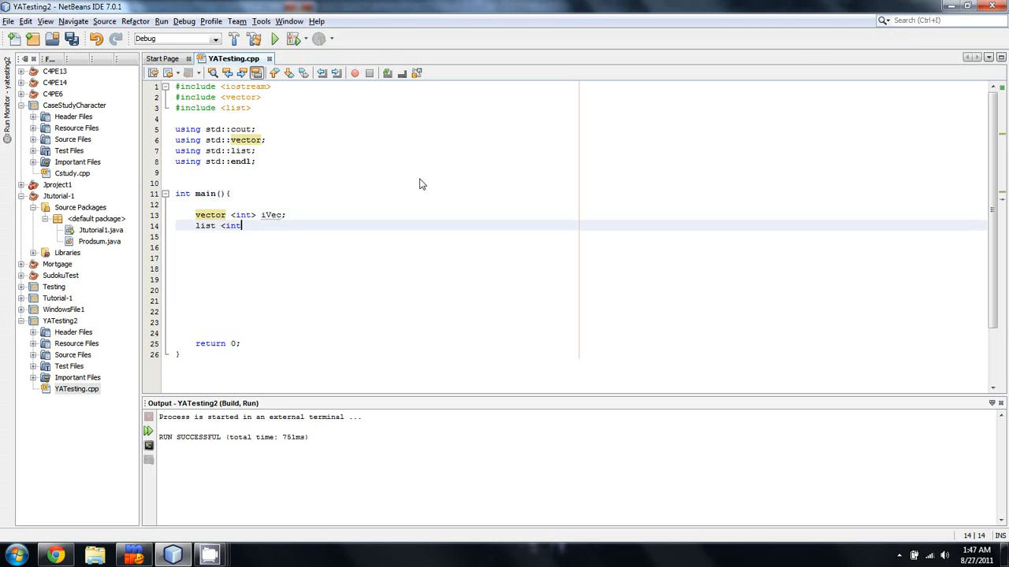
pyautogui.write('iList;')
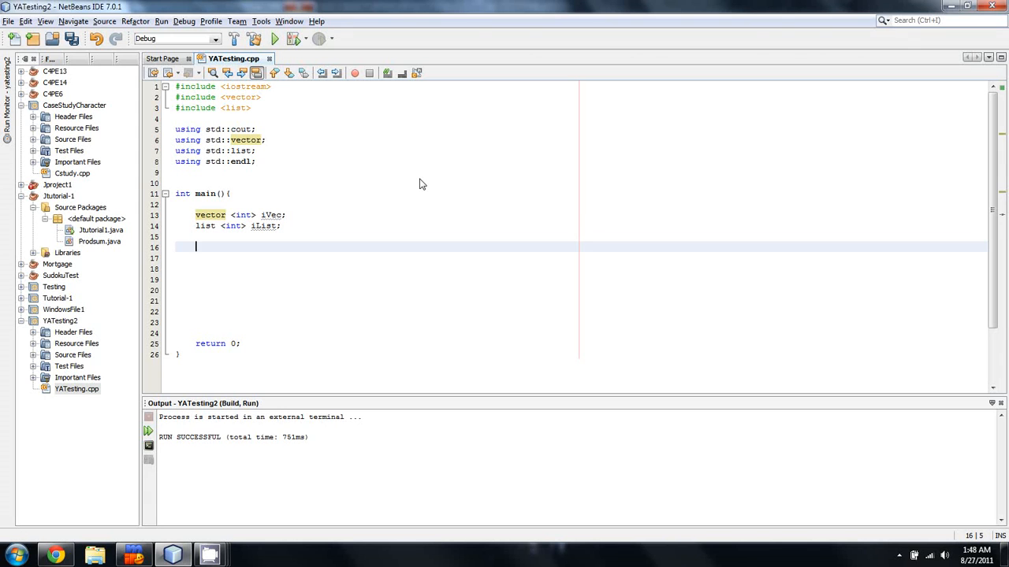
pyautogui.write('for')
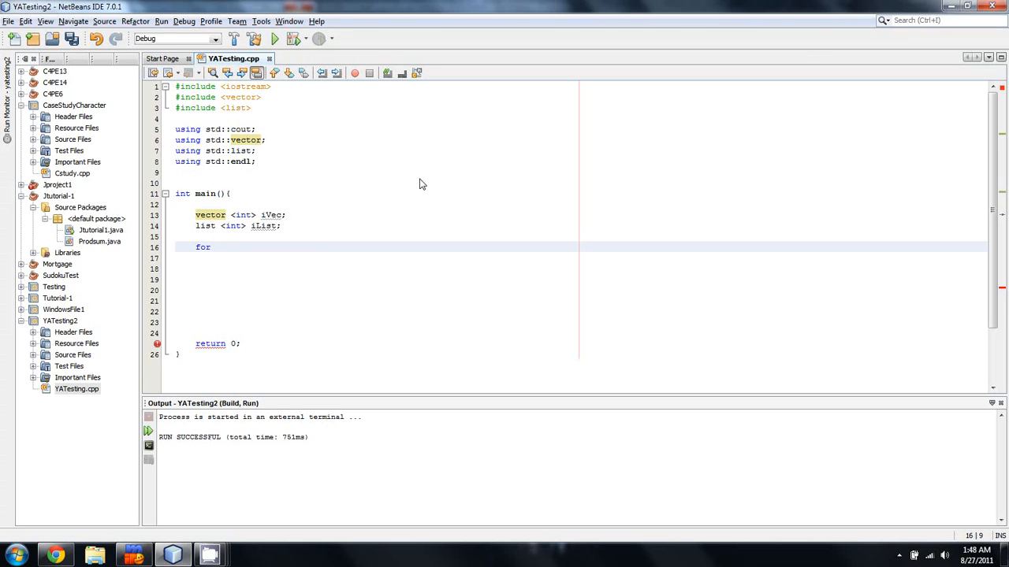
# Complete for(int i=0; i<10; i++){ and add list<int> iList2; under iList
pyautogui.write('(')
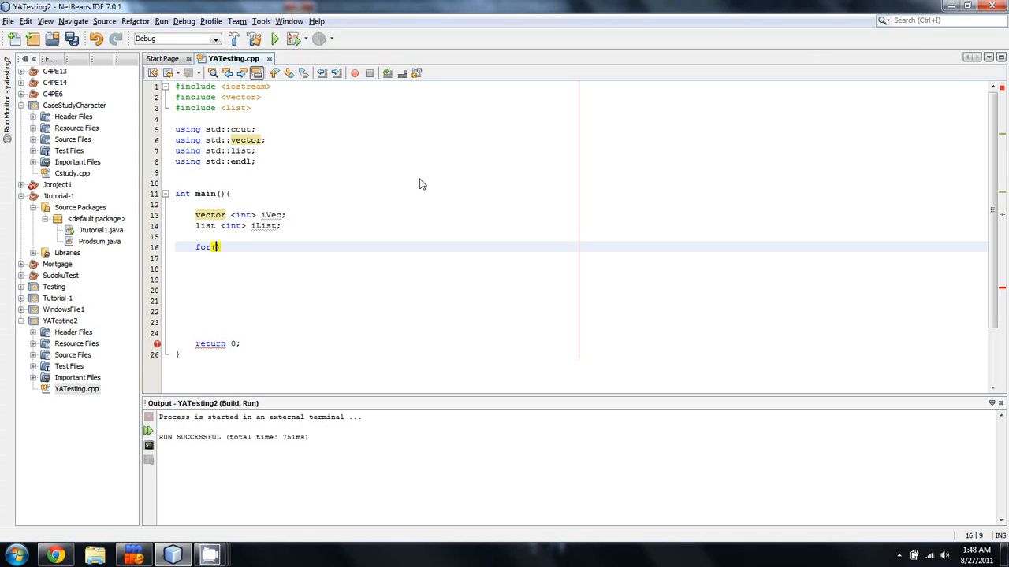
pyautogui.write('int i=0; iM')
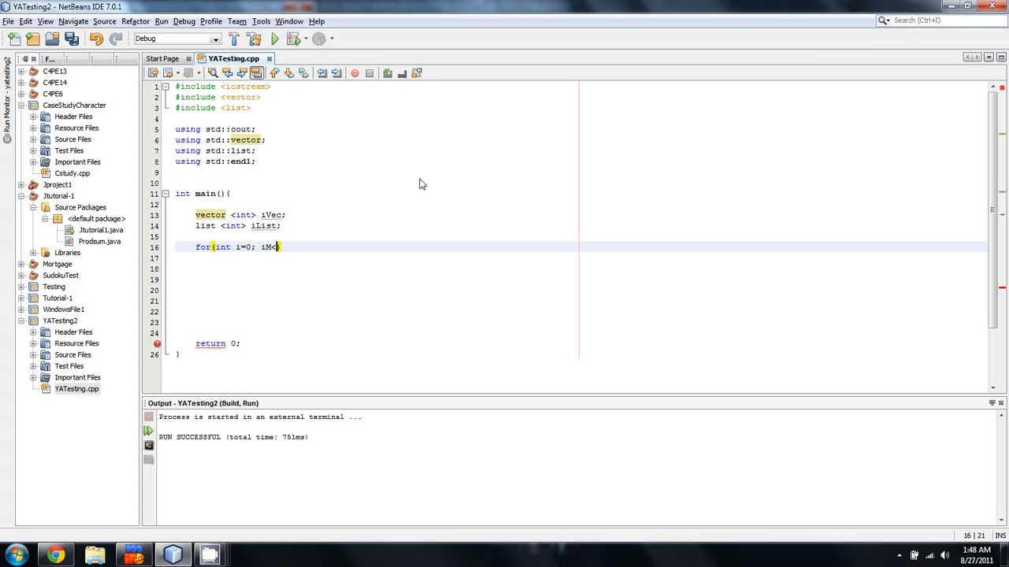
pyautogui.write('<101')
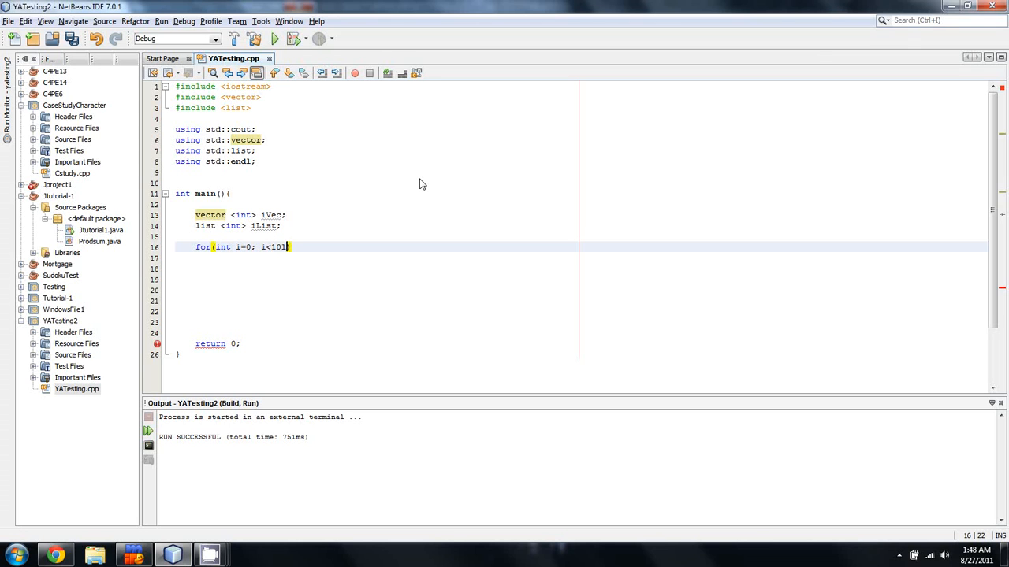
pyautogui.write('; i')
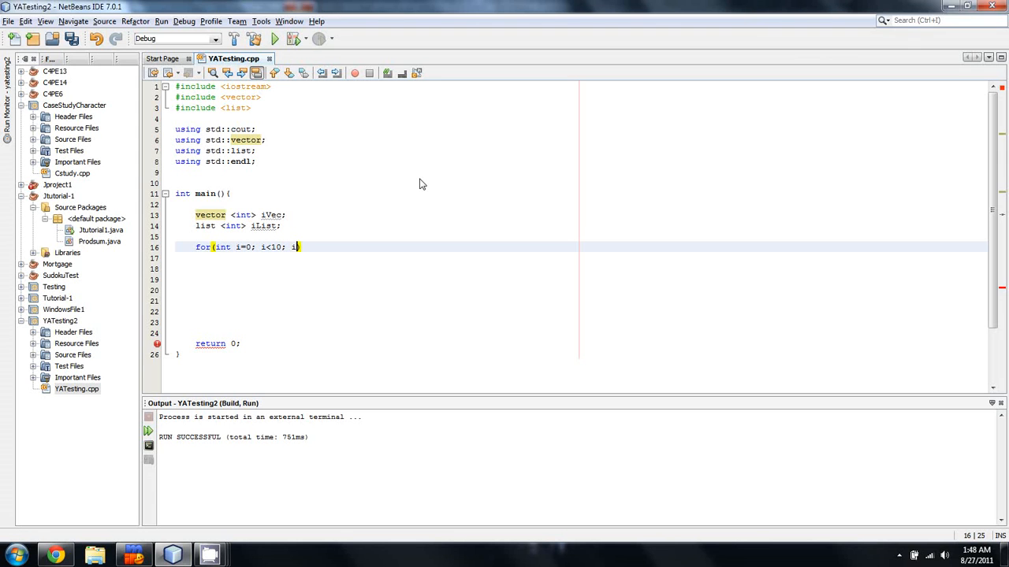
pyautogui.write('++){')
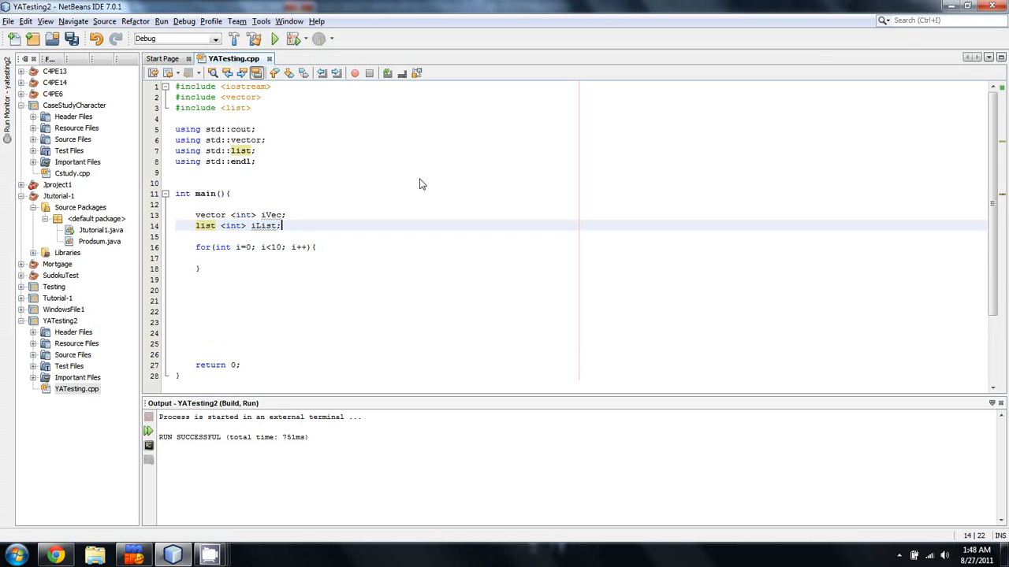
pyautogui.write('list <int> iList2;')
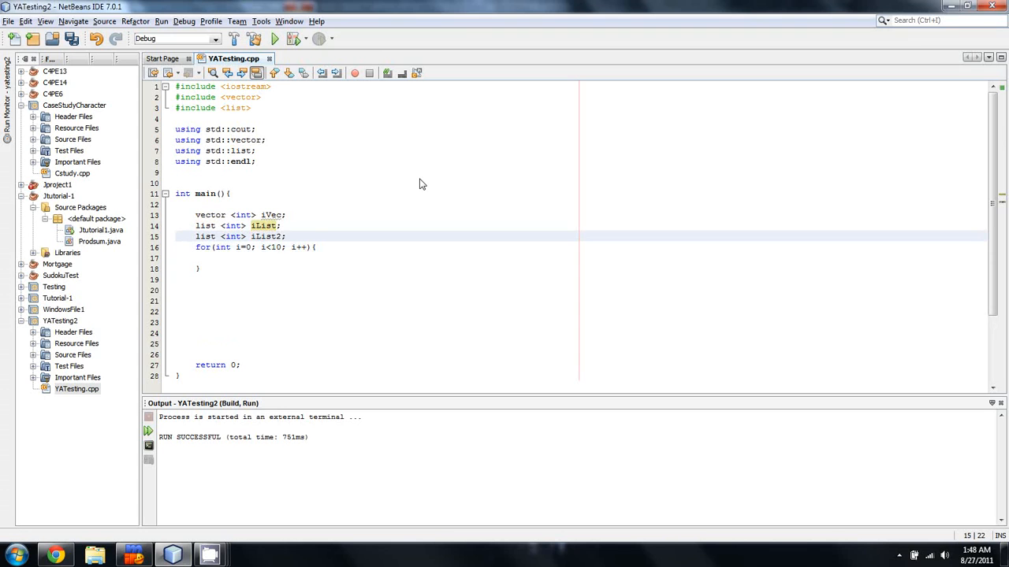
pyautogui.click(216, 257)
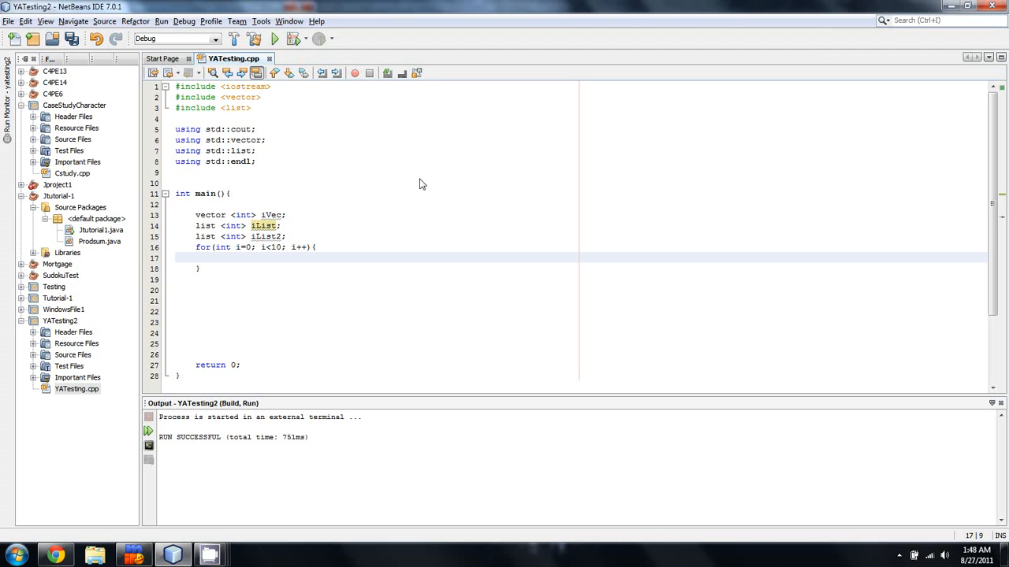
# Fill the loop body with iVec.push_back(i), iList.push_back(i) and iList.push_front(i)
pyautogui.write('iVec')
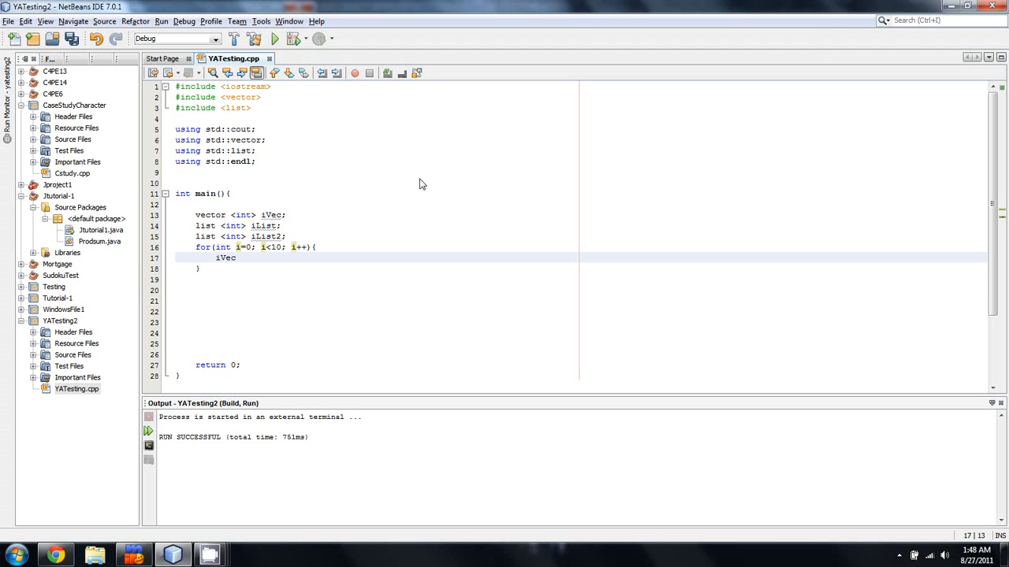
pyautogui.write('.push_back(i')
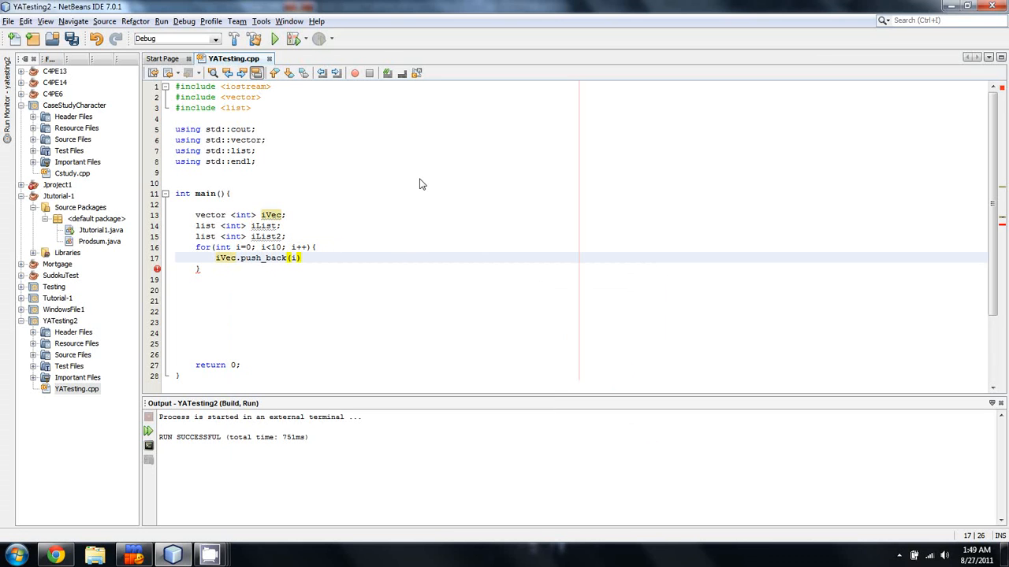
pyautogui.press('enter')
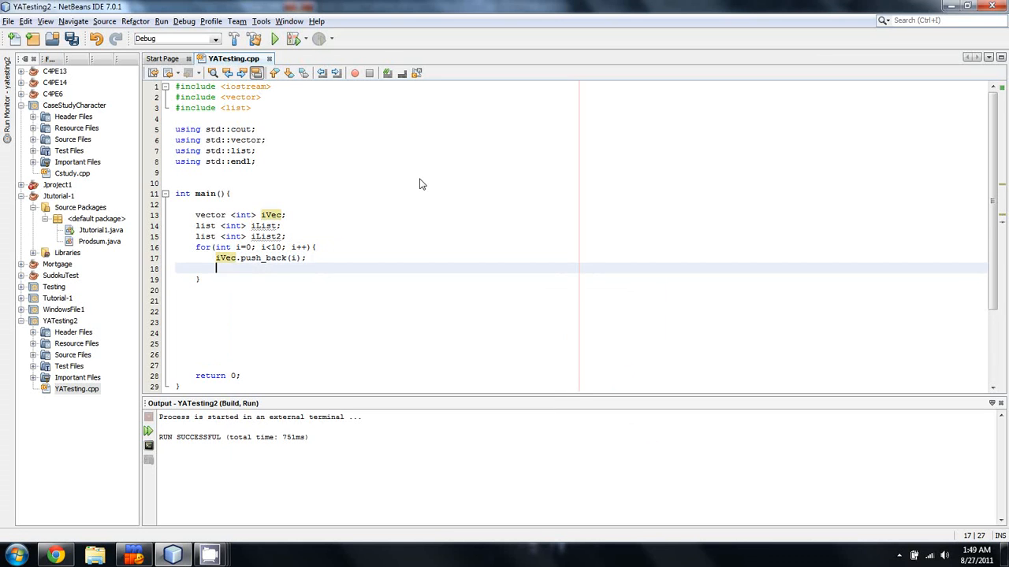
pyautogui.write('iVec.push_back(i);')
pyautogui.write('iList.push_back(i);')
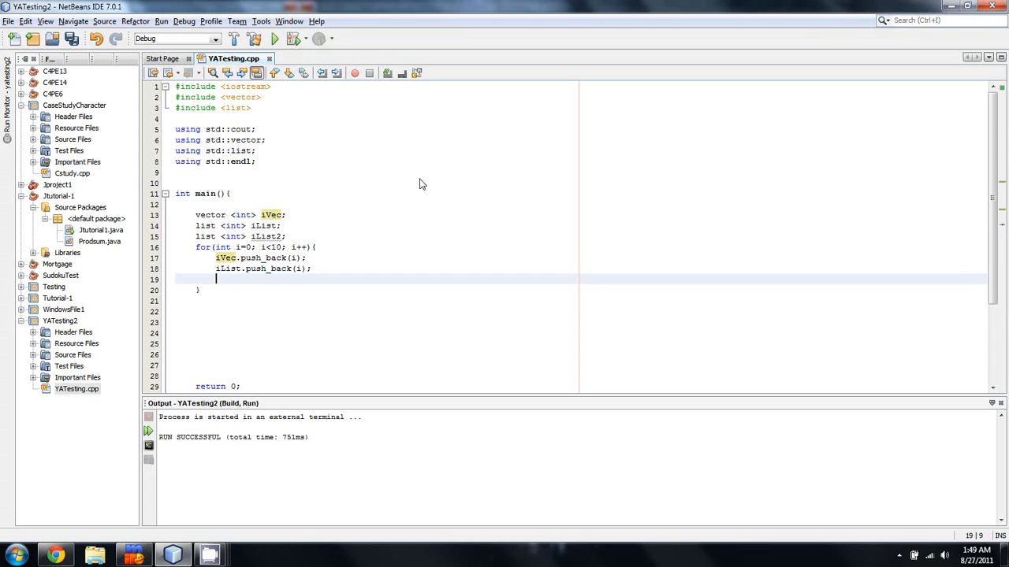
pyautogui.write('iVec.push_back(i);')
pyautogui.write('iList.push_front(i);')
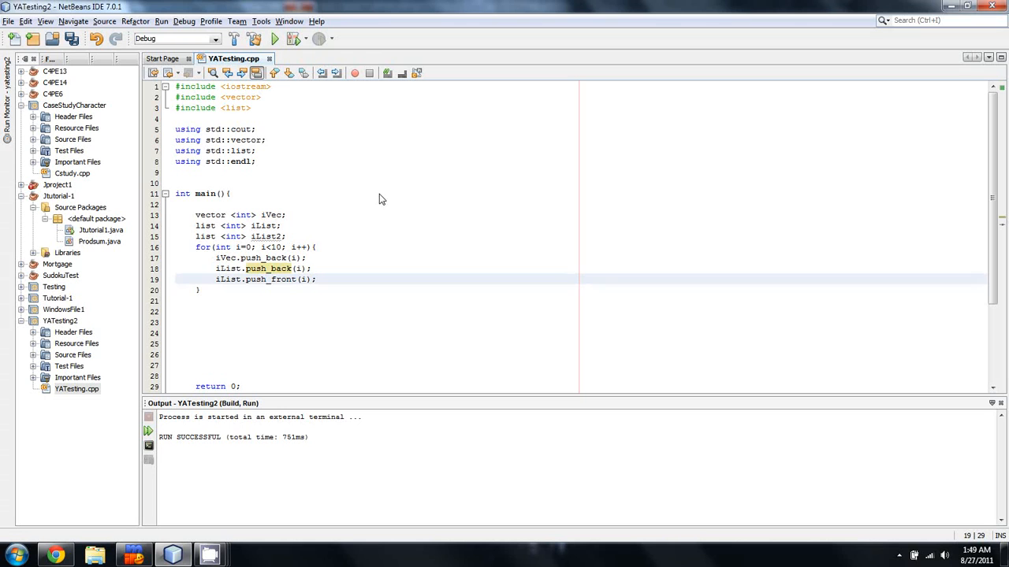
# Add comments like //[0, 1, 2, 3, 4] and // [6,5,4,3,2,1,0] after the push lines
pyautogui.moveTo(195, 248); pyautogui.dragTo(199, 290)
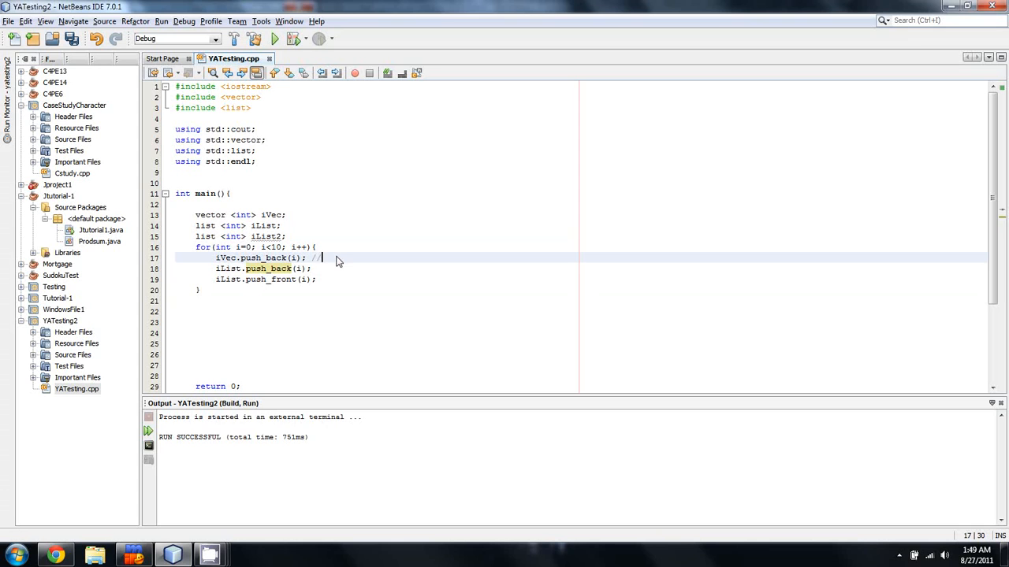
pyautogui.write('[')
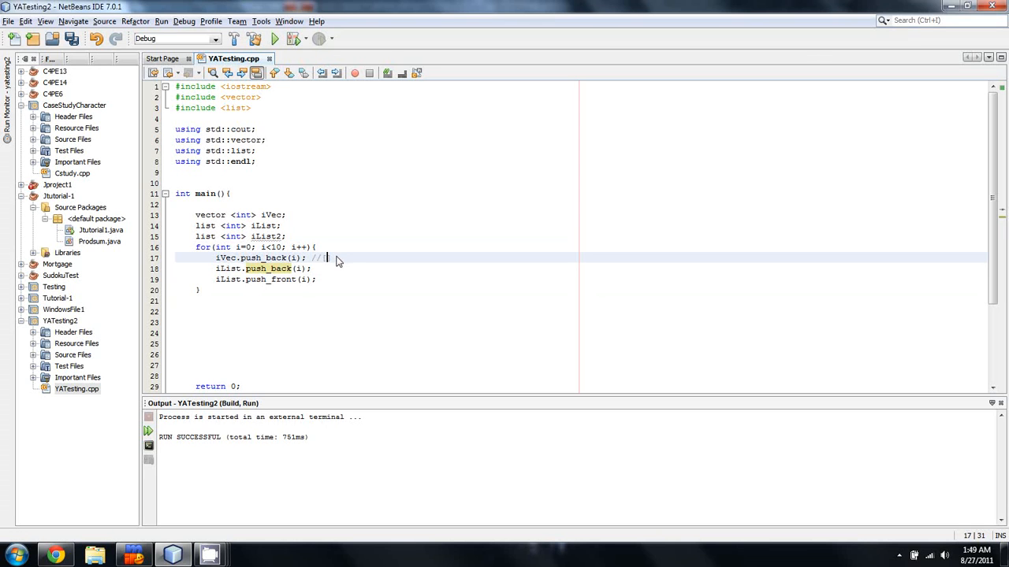
pyautogui.write('0,')
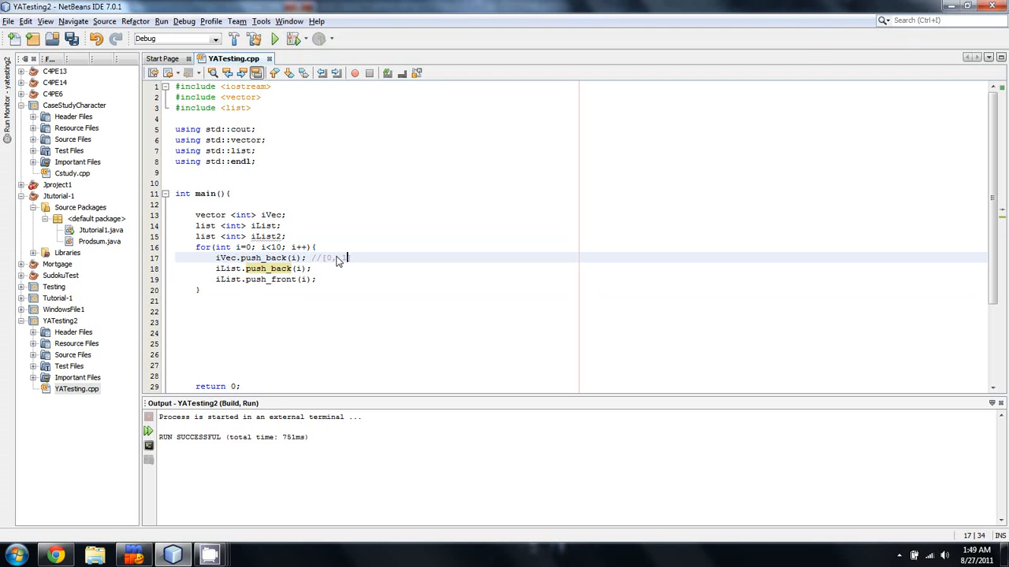
pyautogui.write('1, 2, 3, 4')
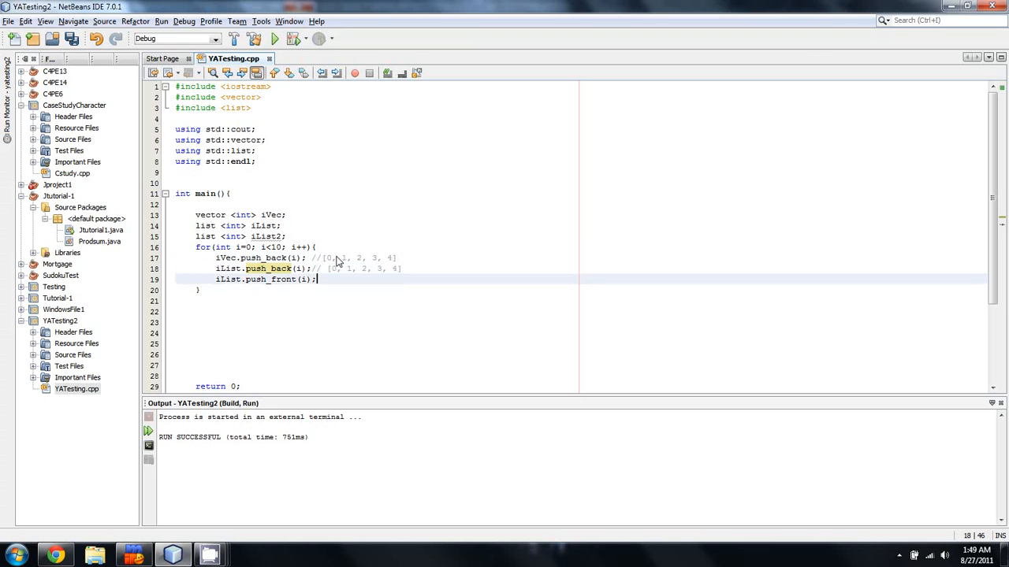
pyautogui.write('// [9')
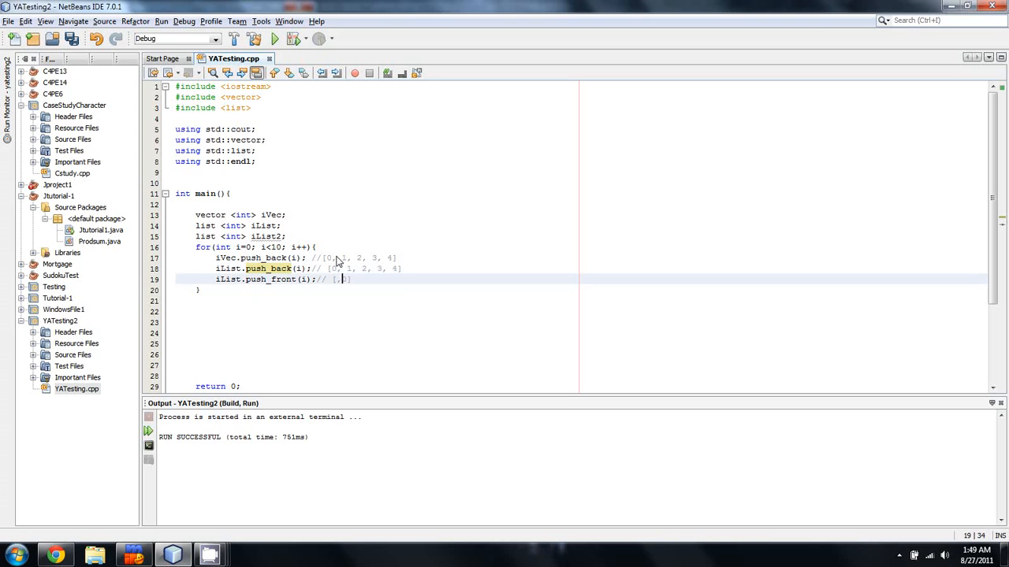
pyautogui.write('0')
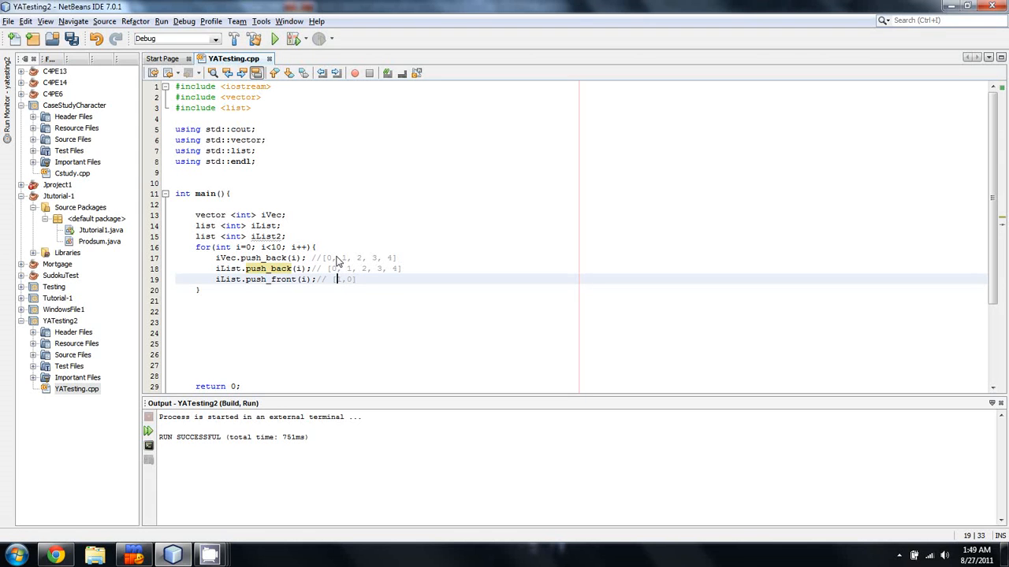
pyautogui.write('1,')
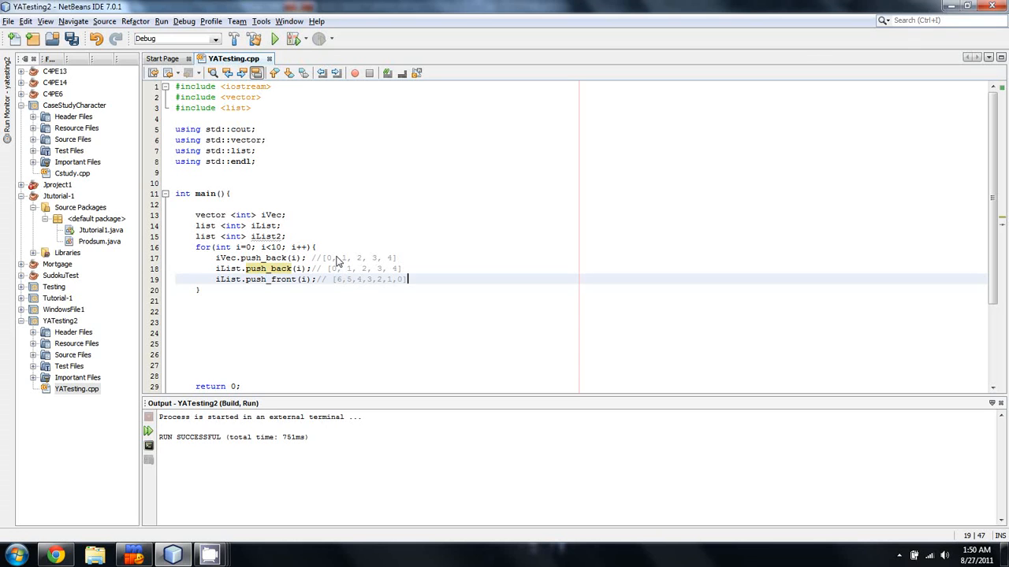
pyautogui.press('Backspace')
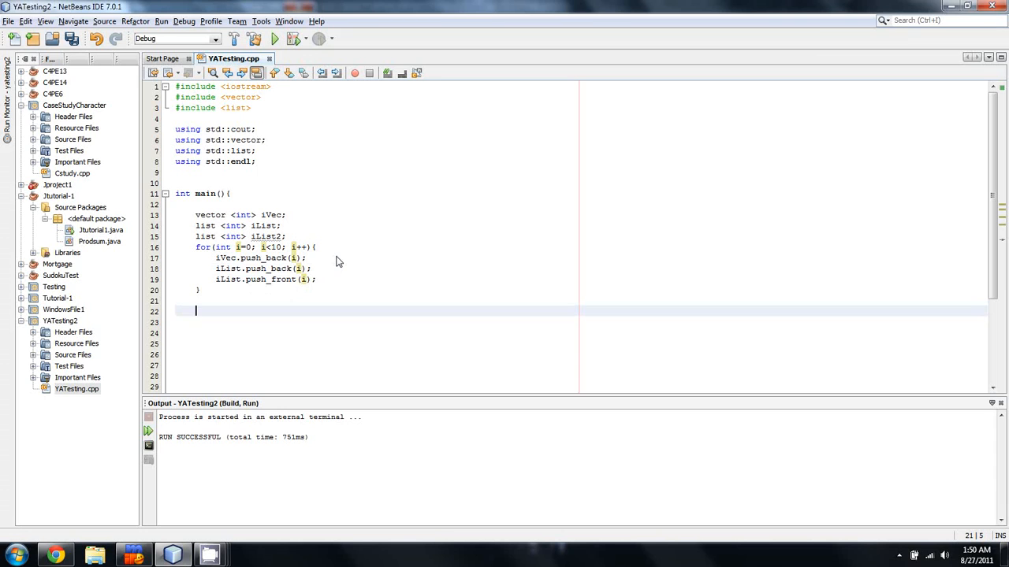
pyautogui.moveTo(274, 290)
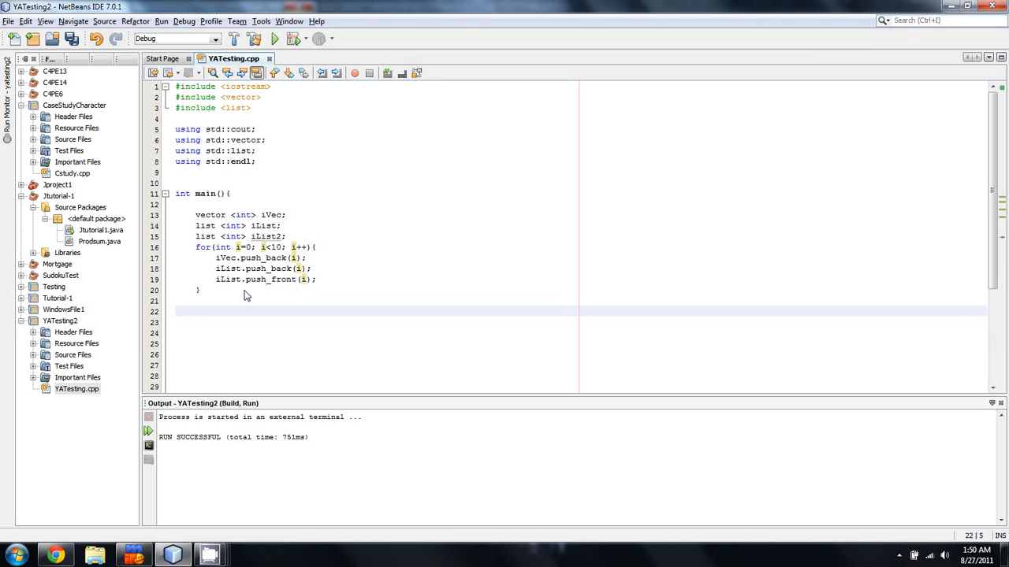
# Below the filling loop, add a for loop printing cout << iVec[i] << endl
pyautogui.click(196, 311)
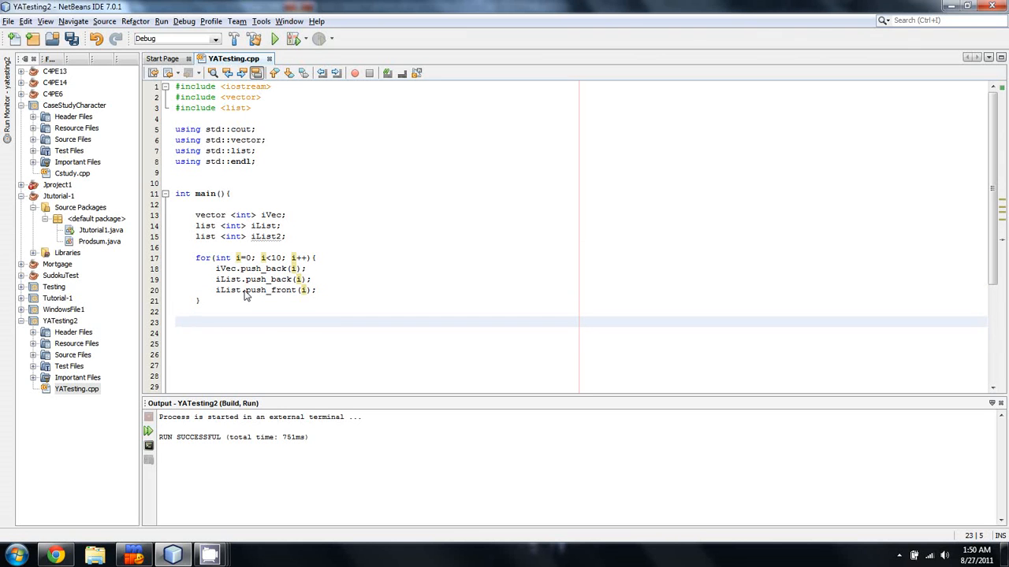
pyautogui.write('for')
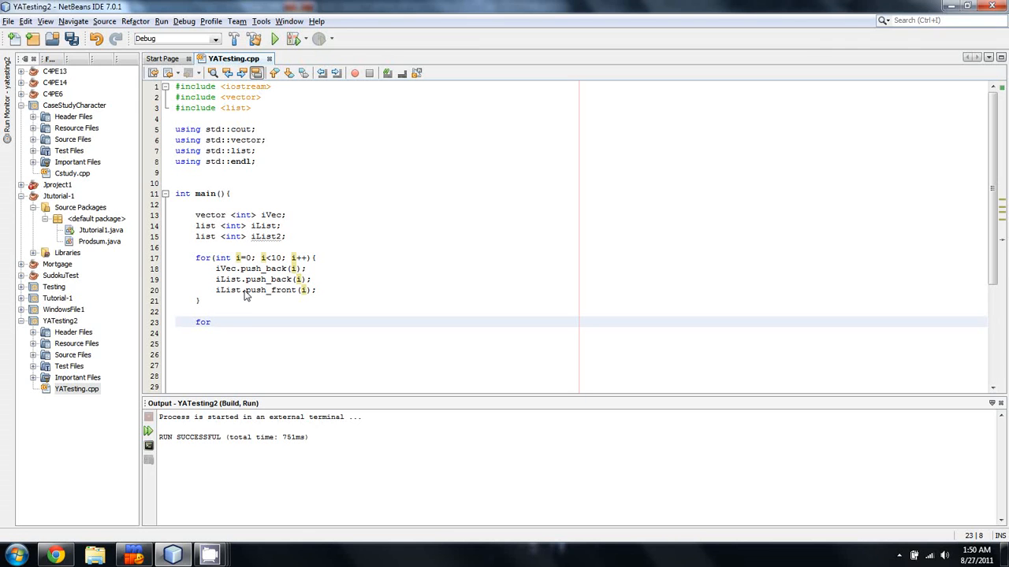
pyautogui.write('(int')
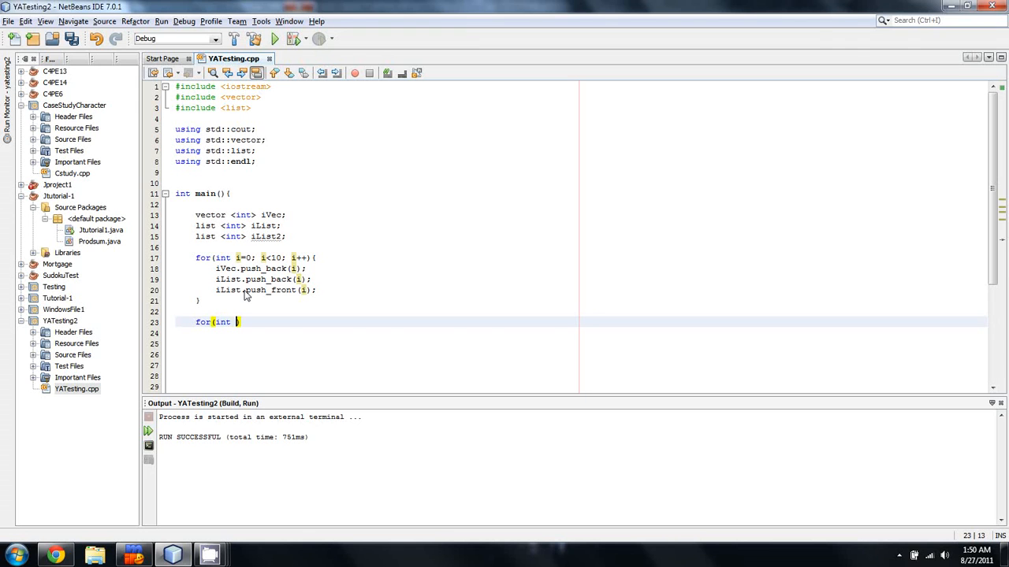
pyautogui.press('Backspace')
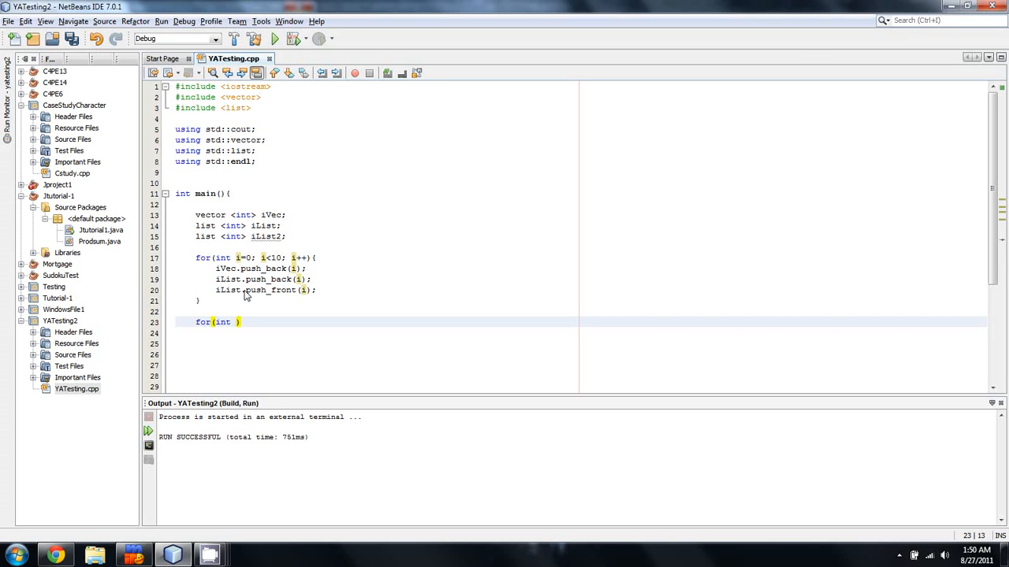
pyautogui.write('i=0)')
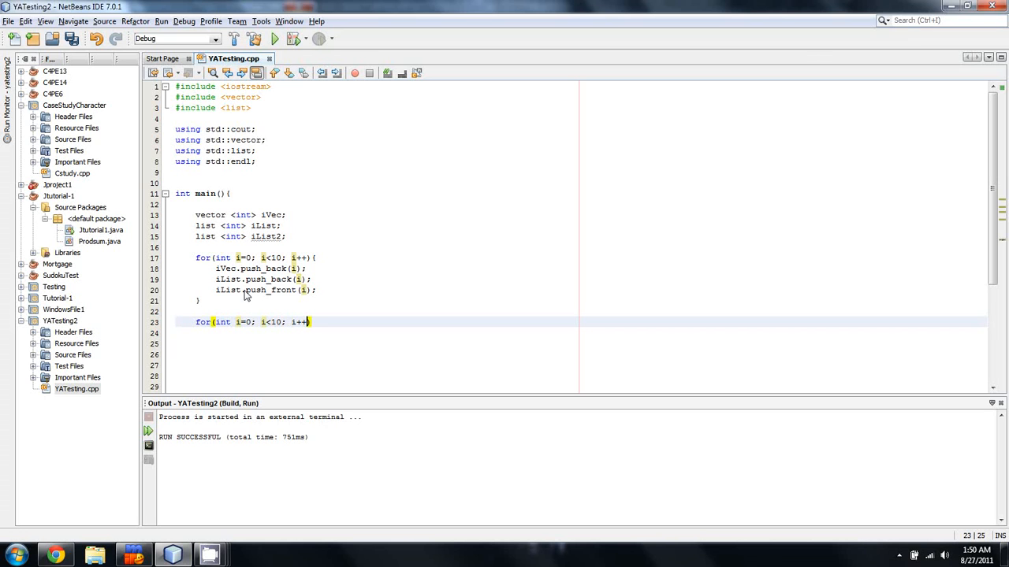
pyautogui.write('{')
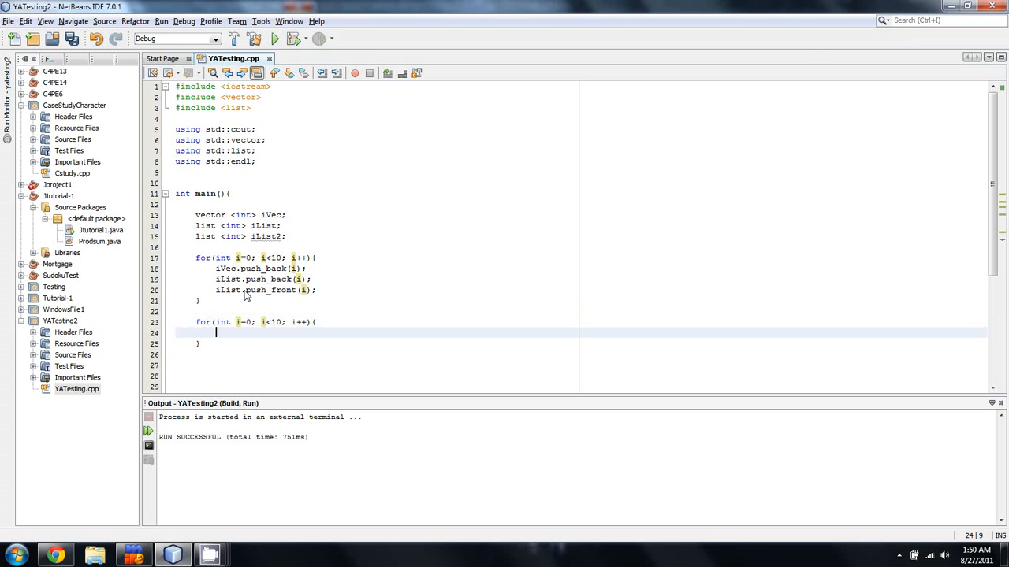
pyautogui.write('i')
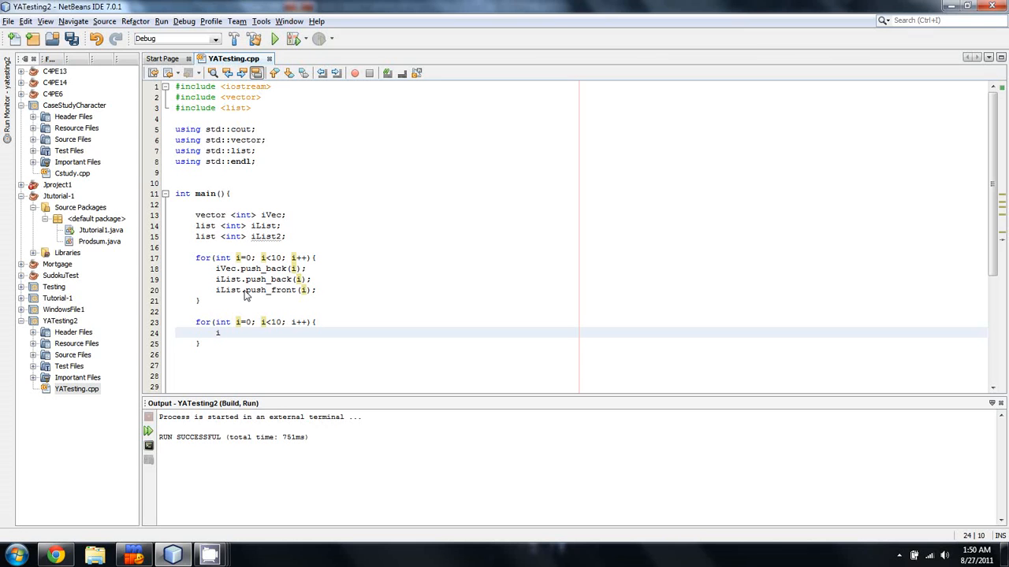
pyautogui.write('out <<')
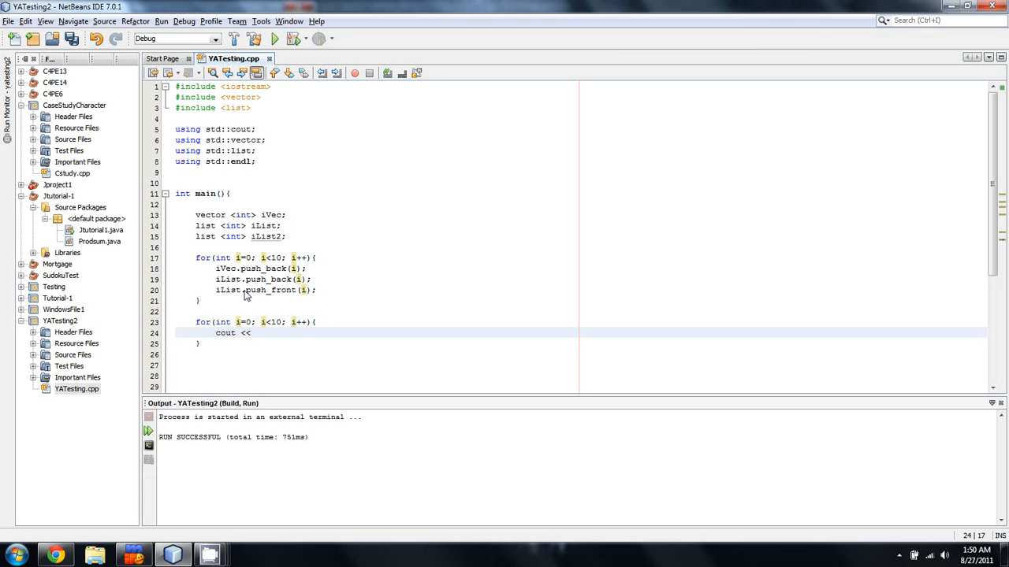
pyautogui.write('iVec')
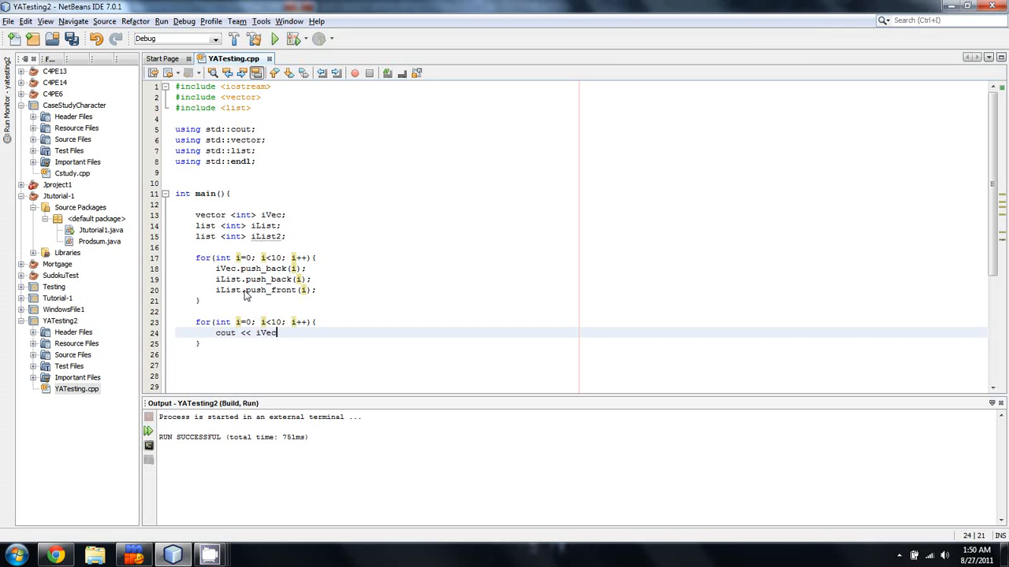
pyautogui.write('[i]')
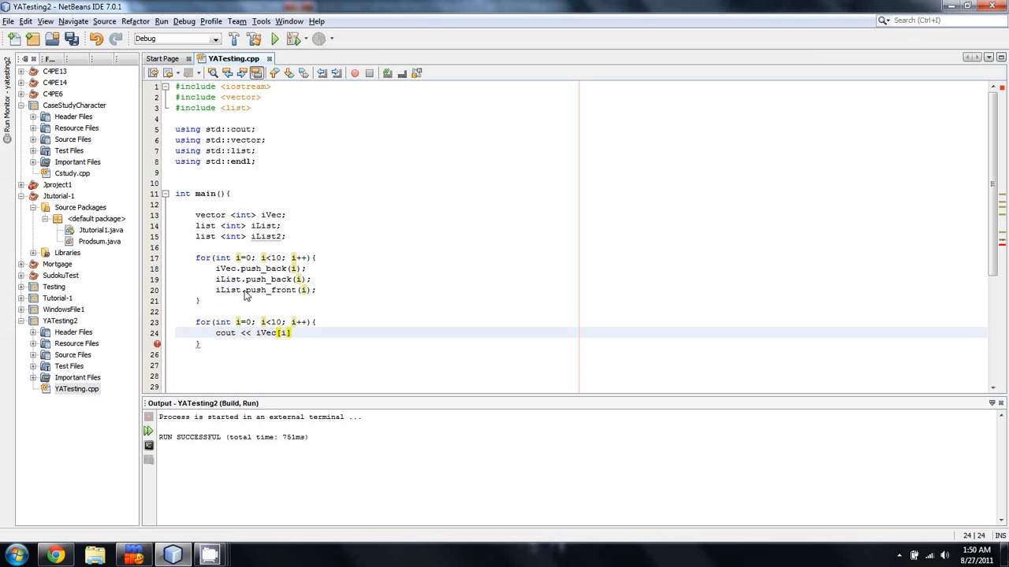
pyautogui.write('<<endl;')
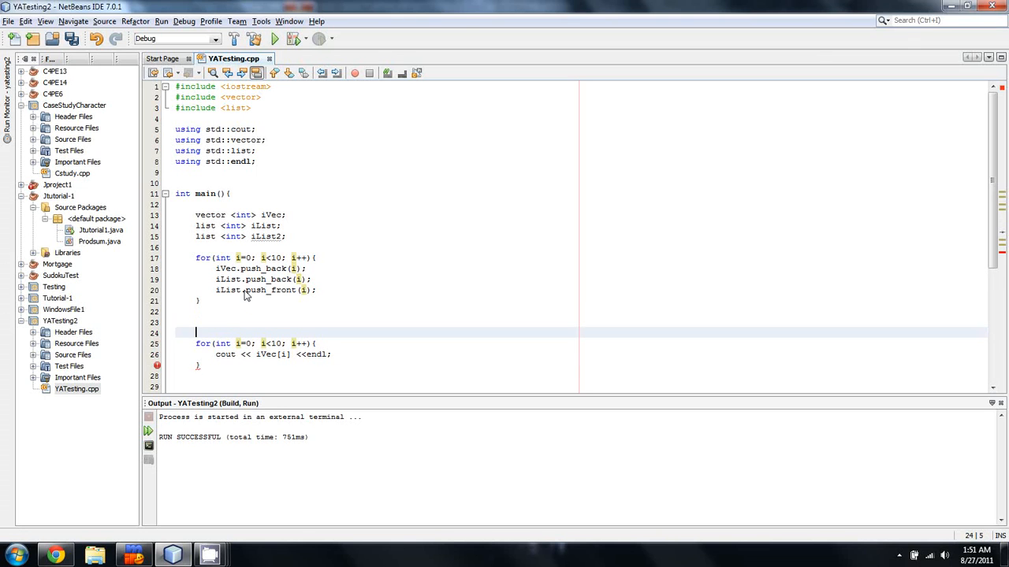
# Add a cout heading line "\nVector output:" for the vector section
pyautogui.write('cout <<')
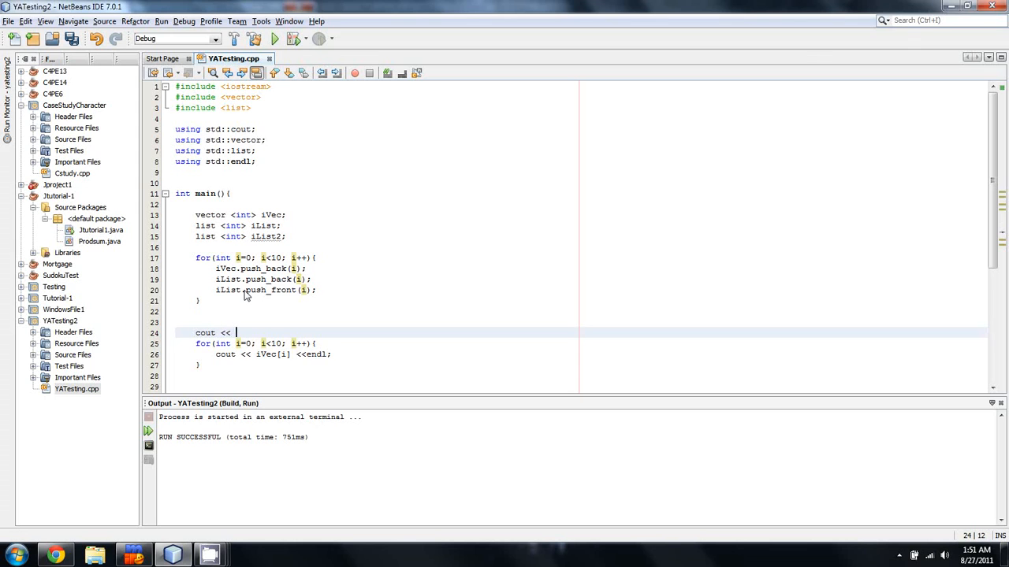
pyautogui.write('"\\n\\"')
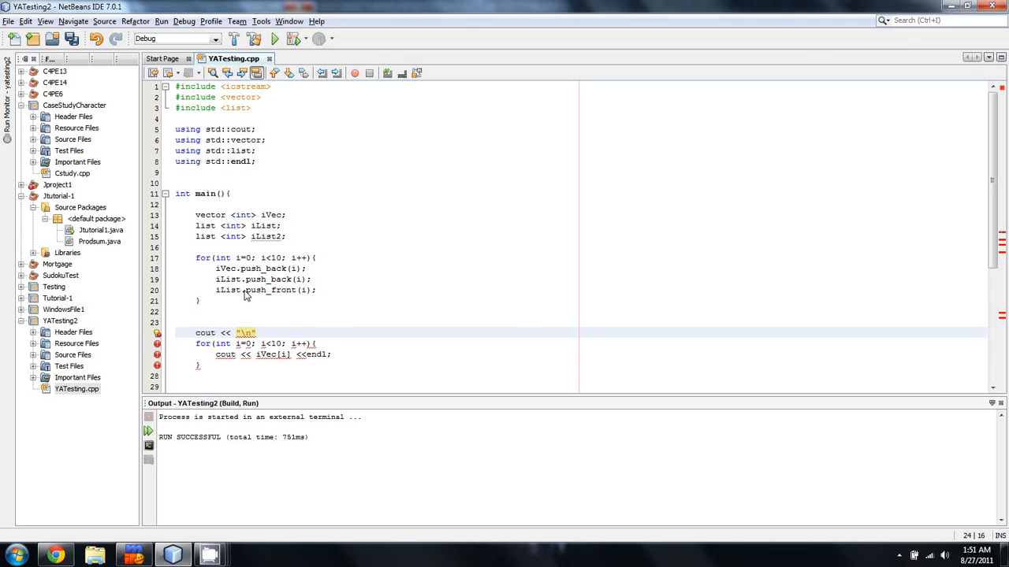
pyautogui.write('Vector')
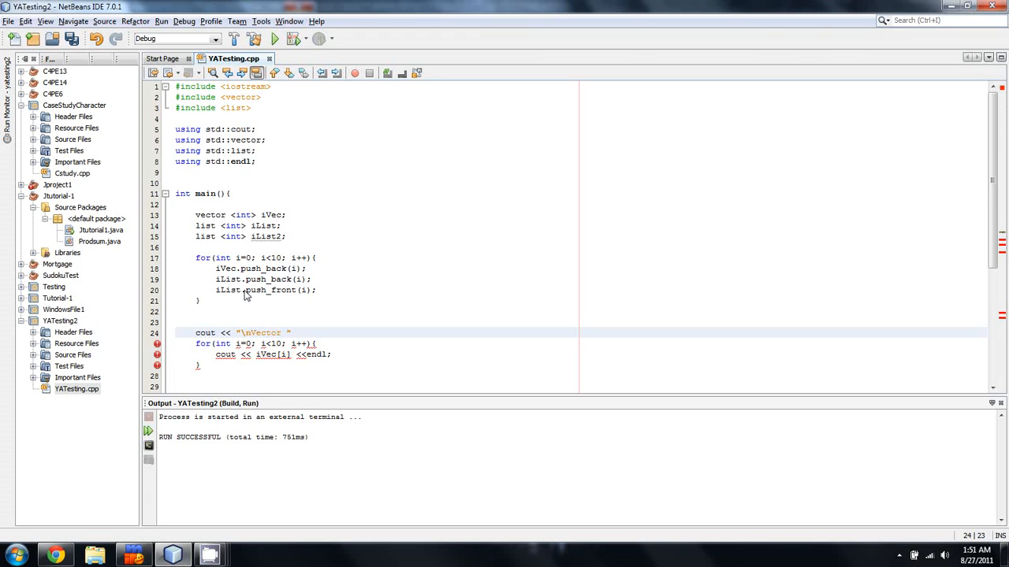
pyautogui.write('output: \\n\\n')
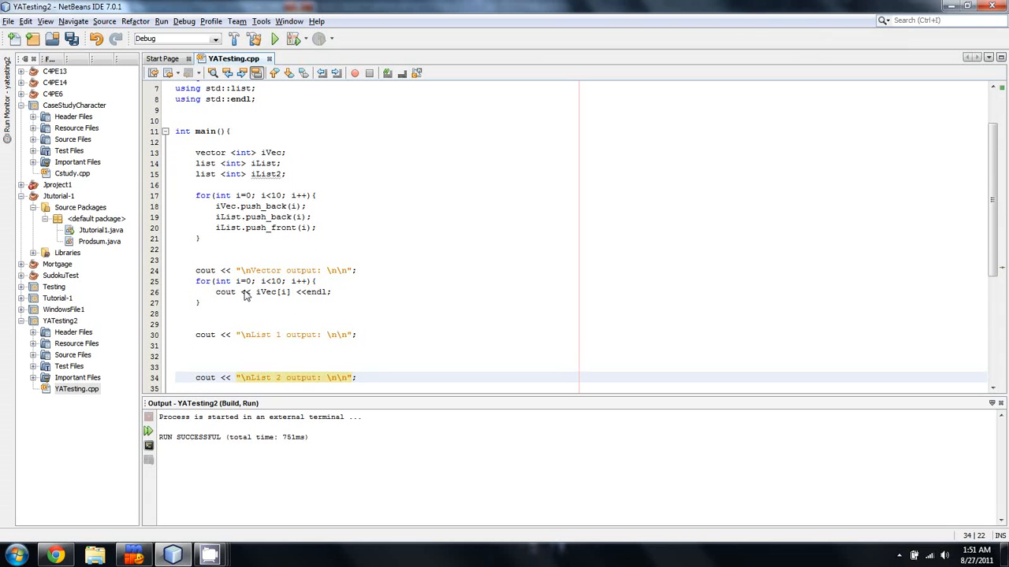
pyautogui.moveTo(331, 325)
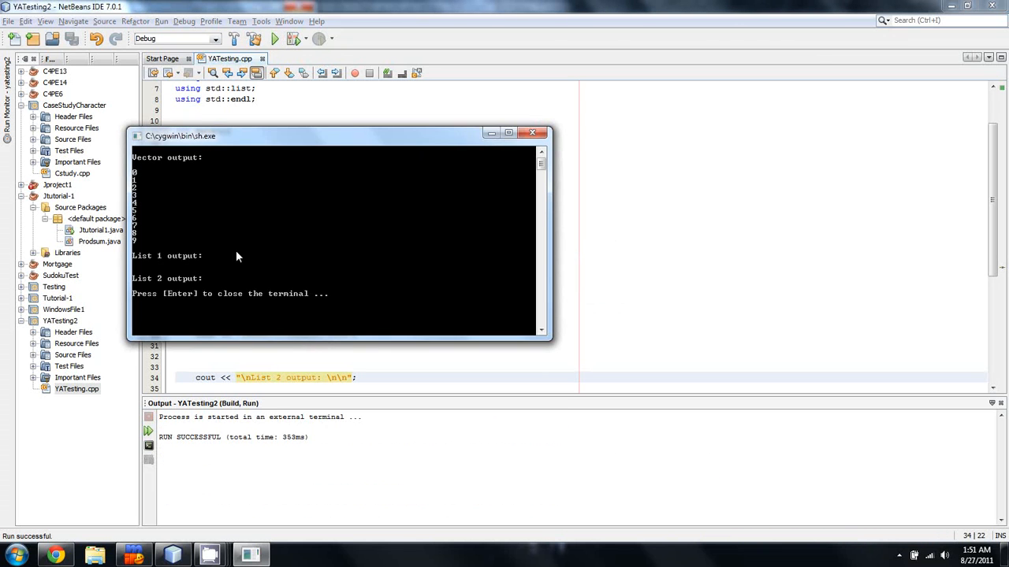
pyautogui.moveTo(134, 162)
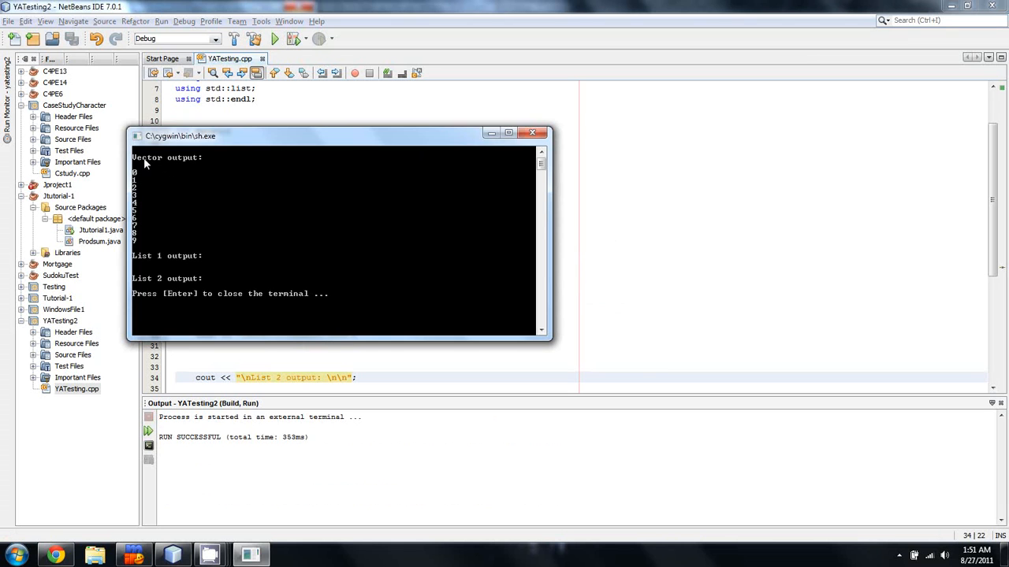
pyautogui.moveTo(534, 133)
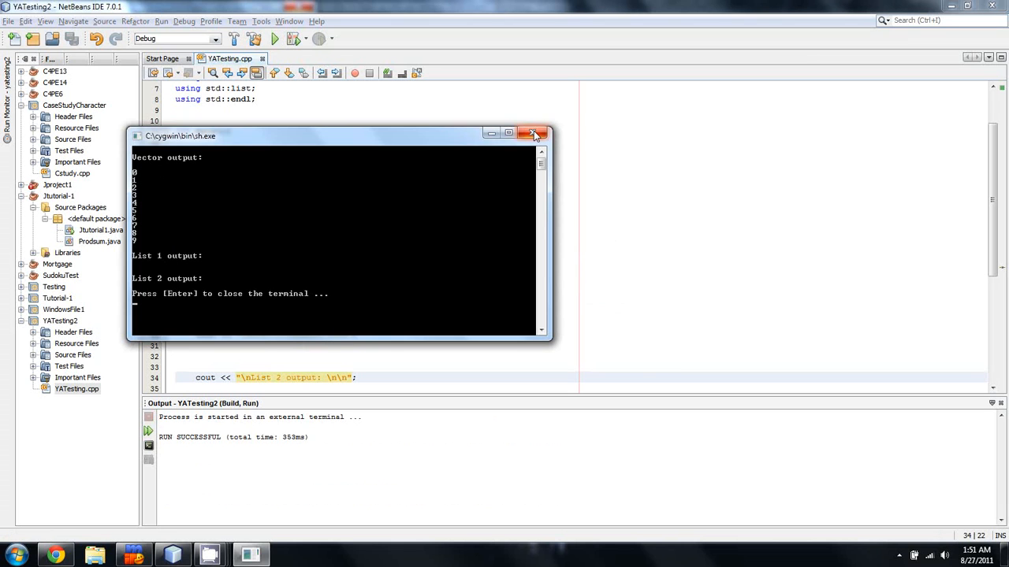
# Check the vector values 0–9 in the cygwin terminal, then close it
pyautogui.click(532, 133)
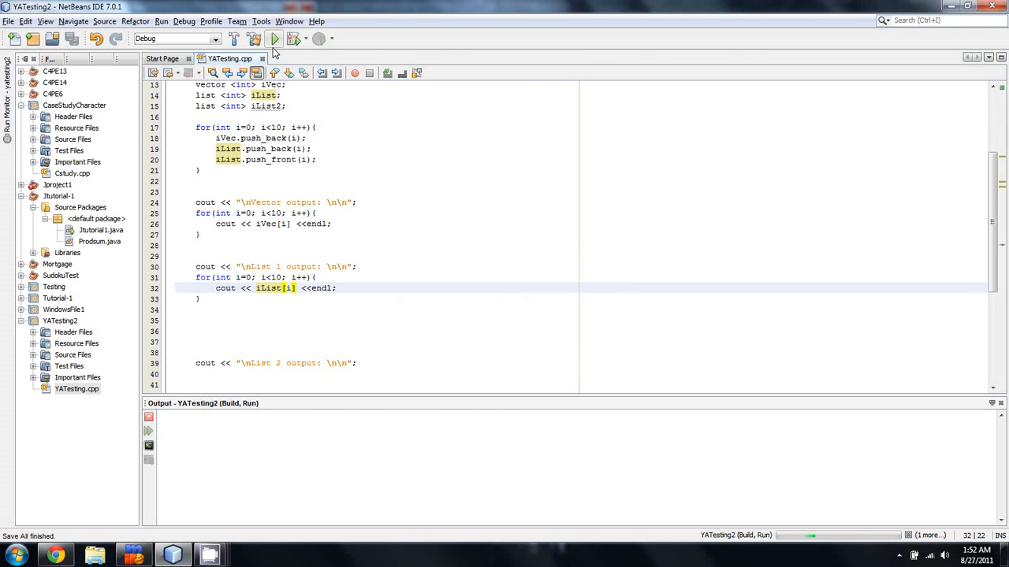
# Run the project with the iList[i] loop, then comment the vector print //Random access
pyautogui.click(274, 39)
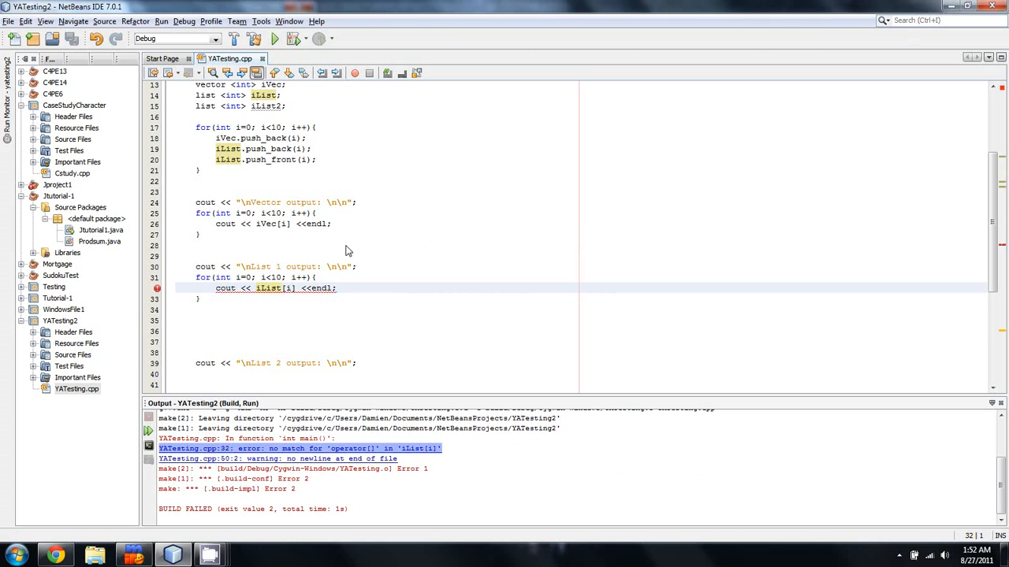
pyautogui.write('//')
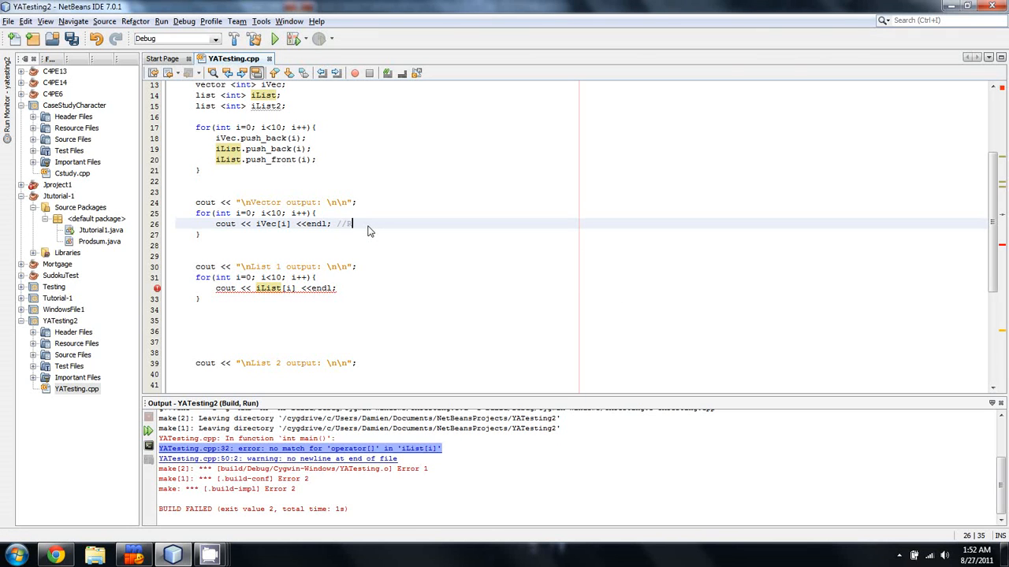
pyautogui.write('Random acce')
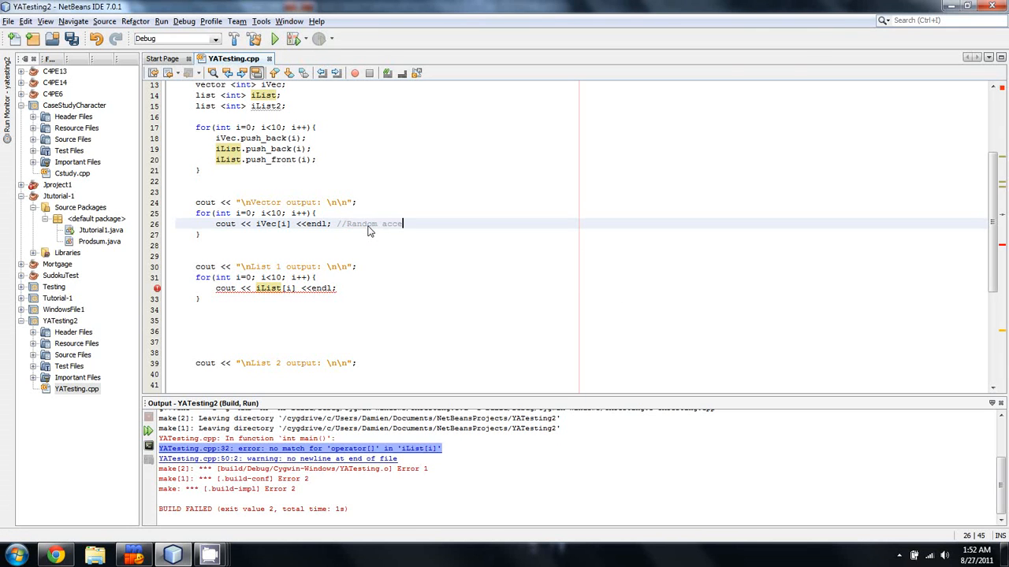
pyautogui.write('ess')
pyautogui.write('list')
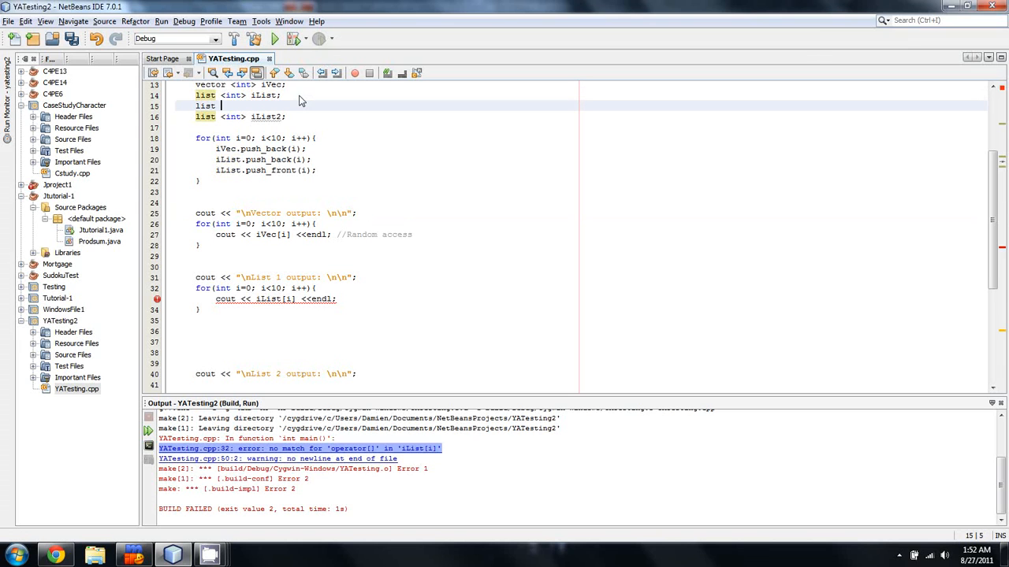
# Declare list<int>::iterator lIter and loop it over iList.begin() to iList.end(), printing *lIter
pyautogui.write('<int>')
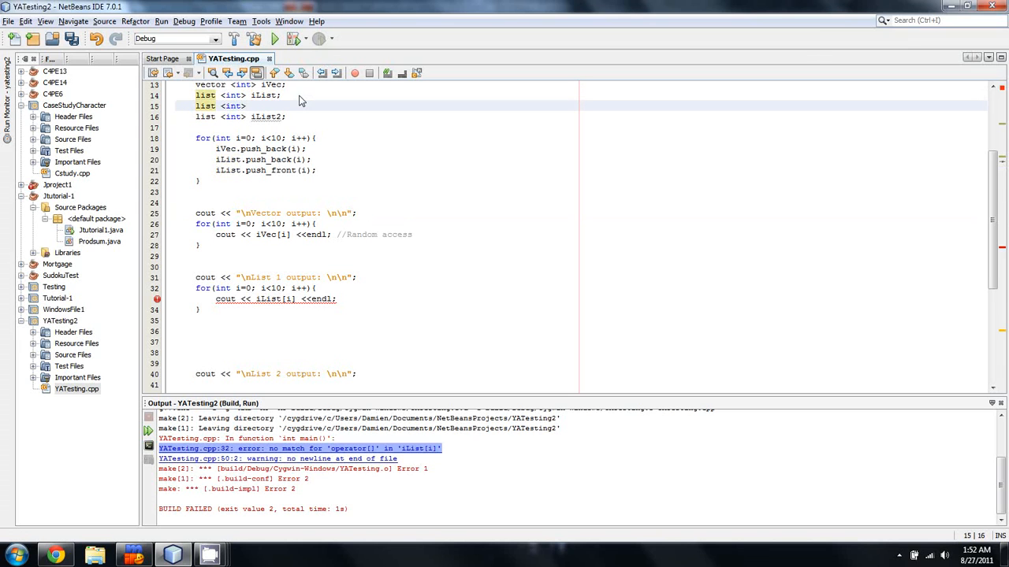
pyautogui.write('::iterator it')
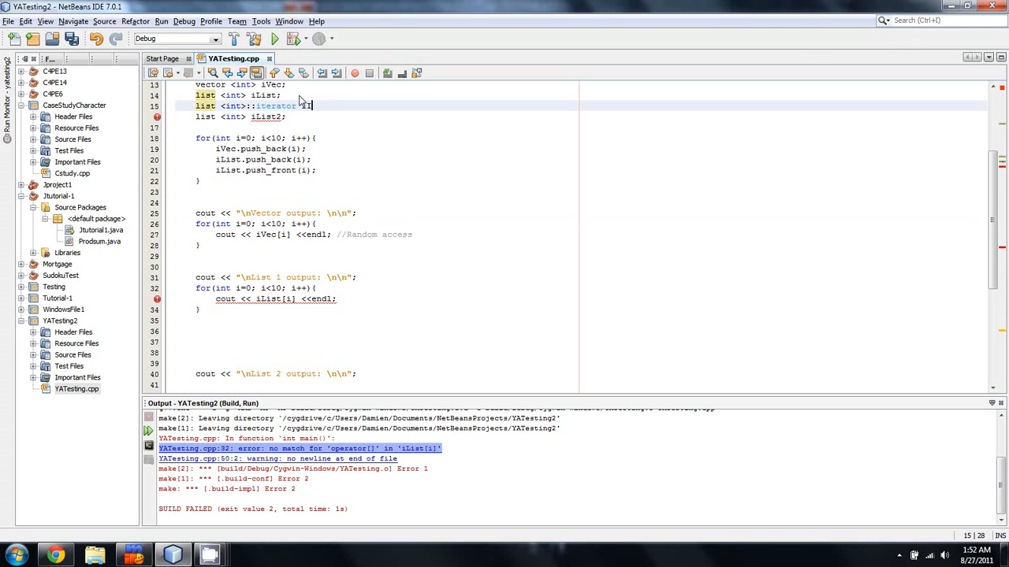
pyautogui.write('Iter;')
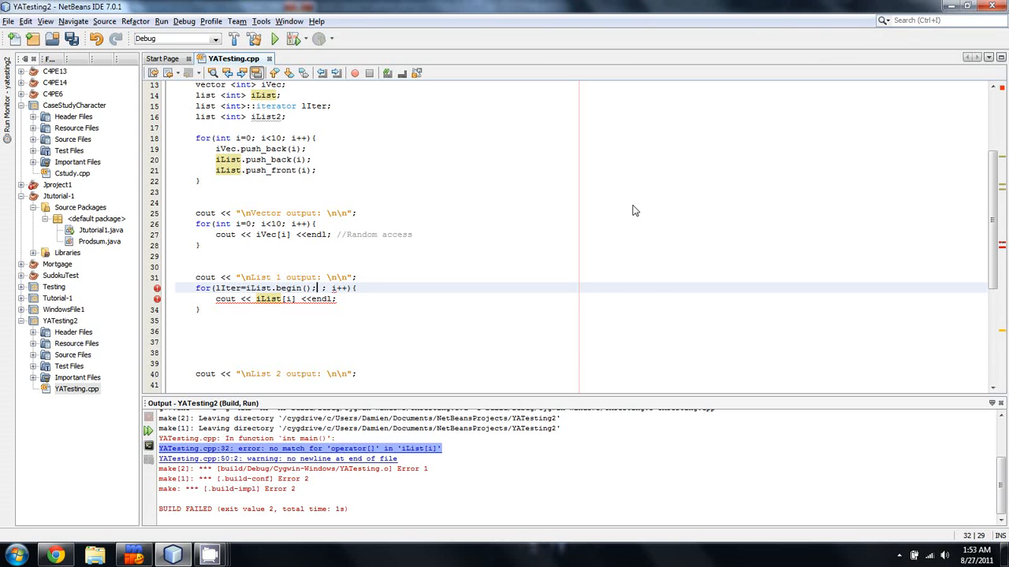
pyautogui.write('lIter !=')
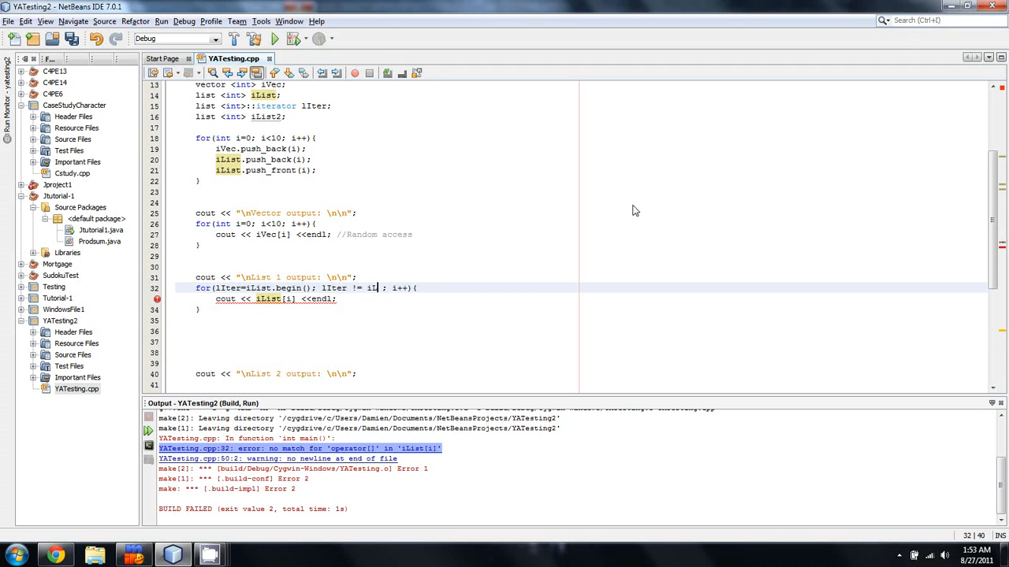
pyautogui.write('iList.end()')
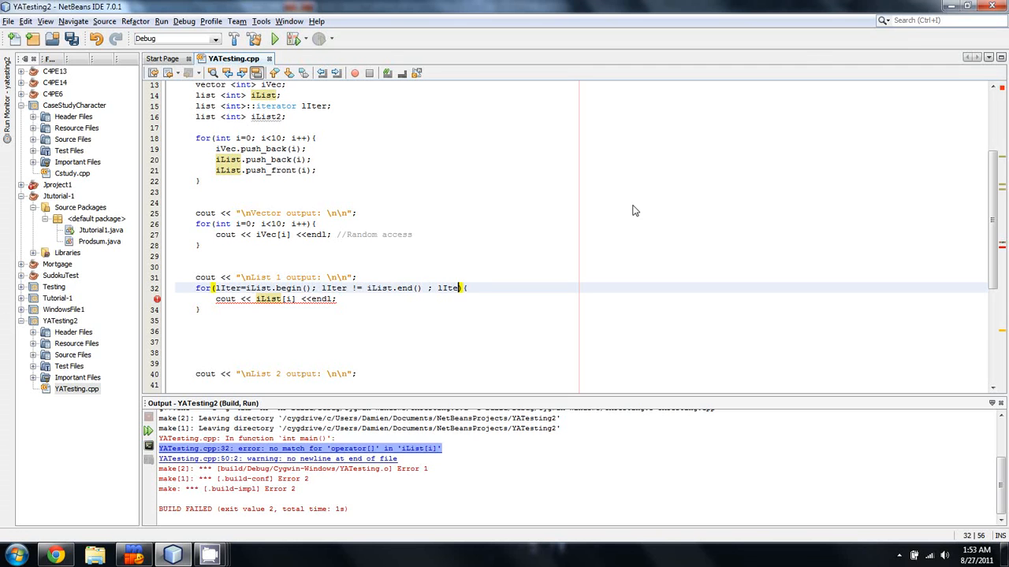
pyautogui.write('++)')
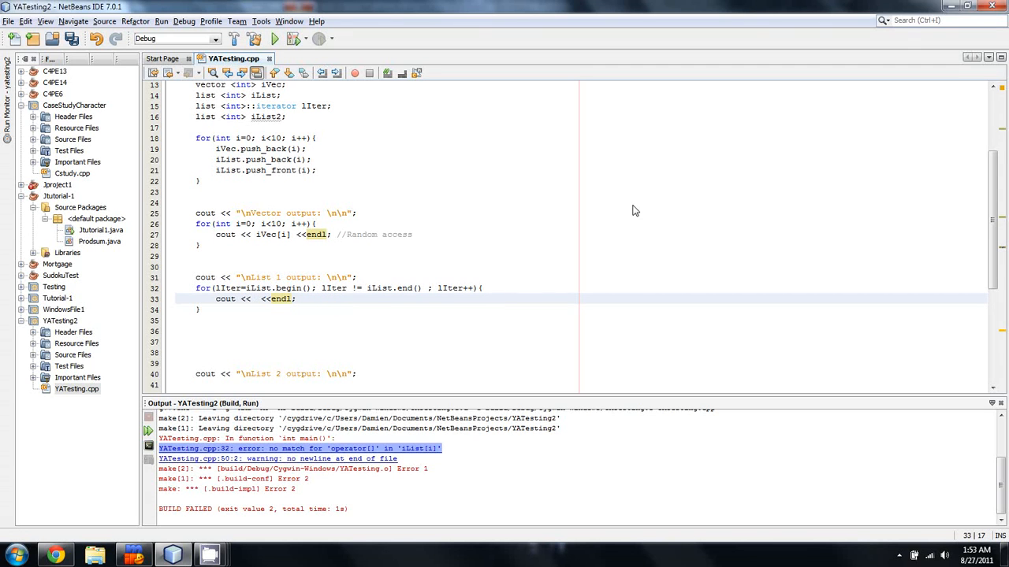
pyautogui.write('*')
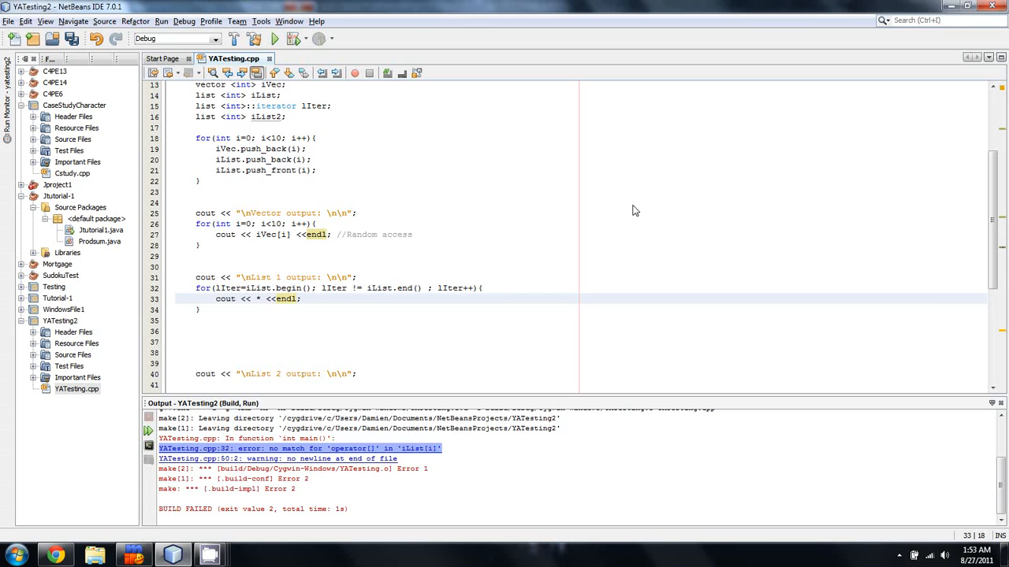
pyautogui.write('1Iter')
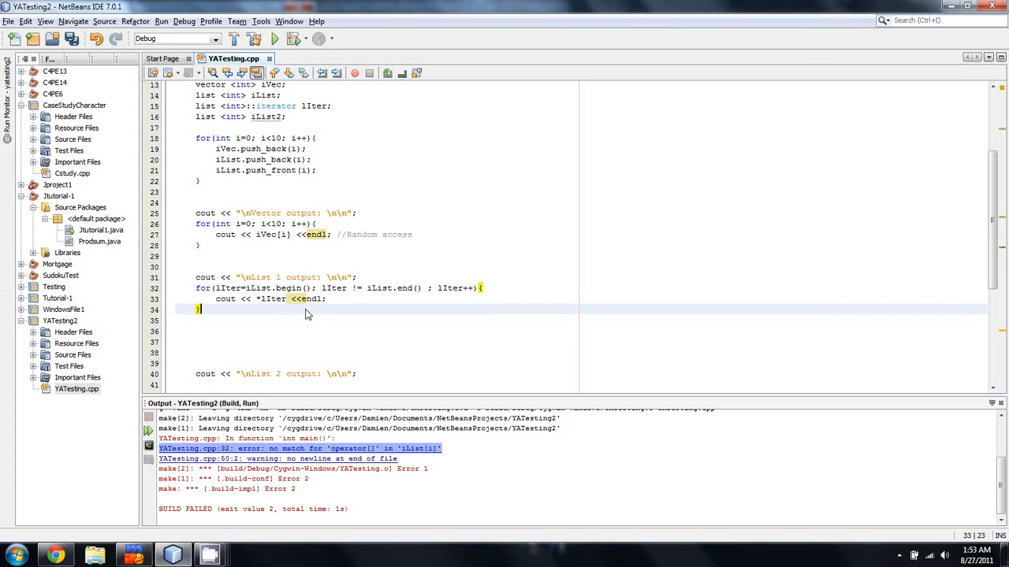
pyautogui.moveTo(274, 39)
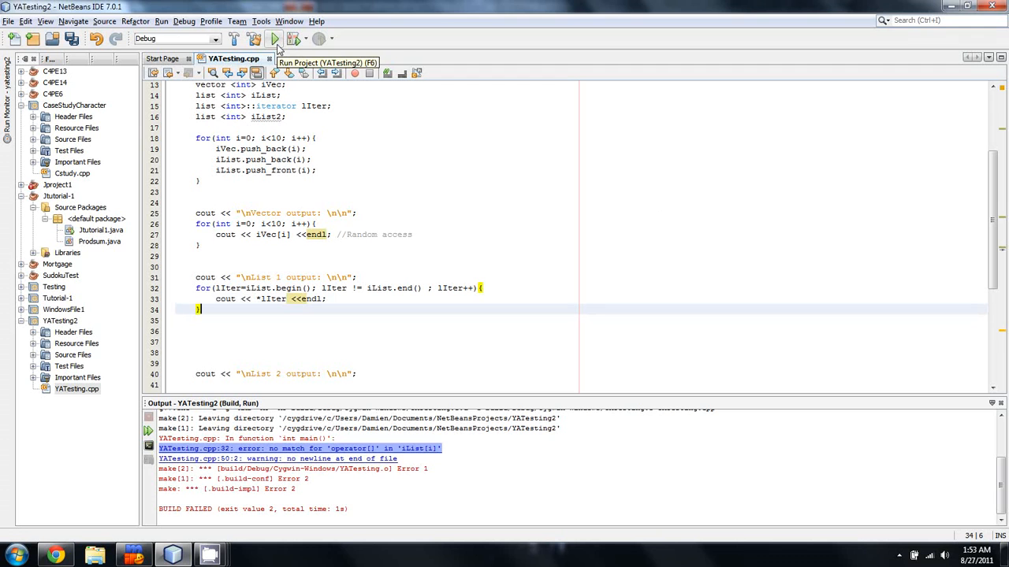
# Build and run the project so List 1 prints 9 down to 0, then 0 to 9
pyautogui.click(275, 38)
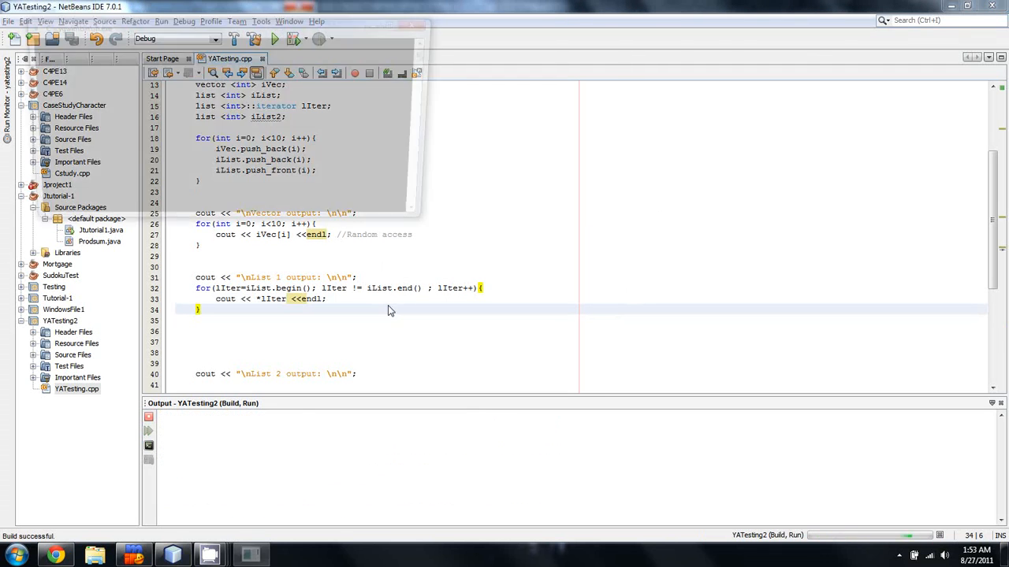
pyautogui.click(275, 39)
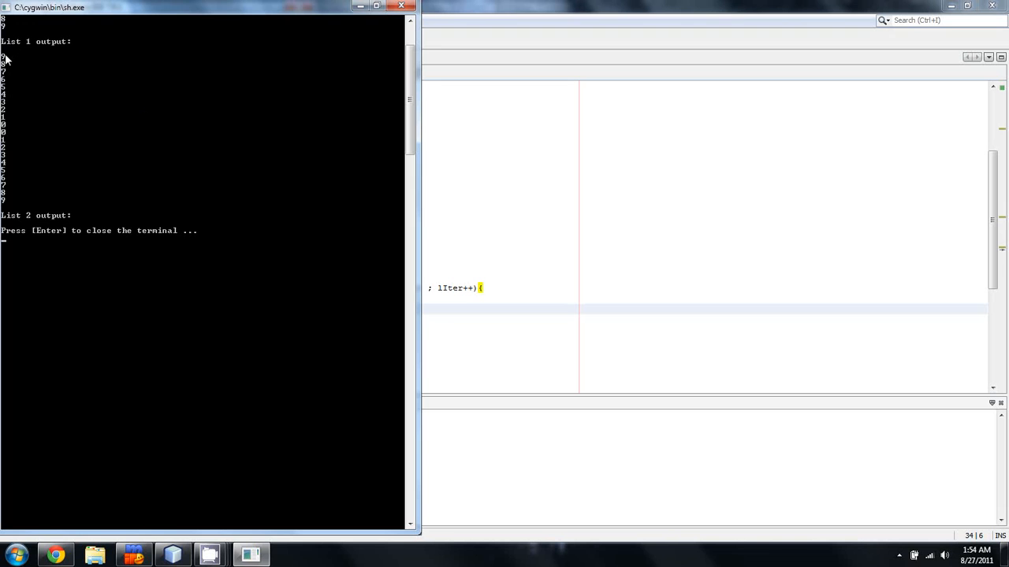
pyautogui.moveTo(14, 65)
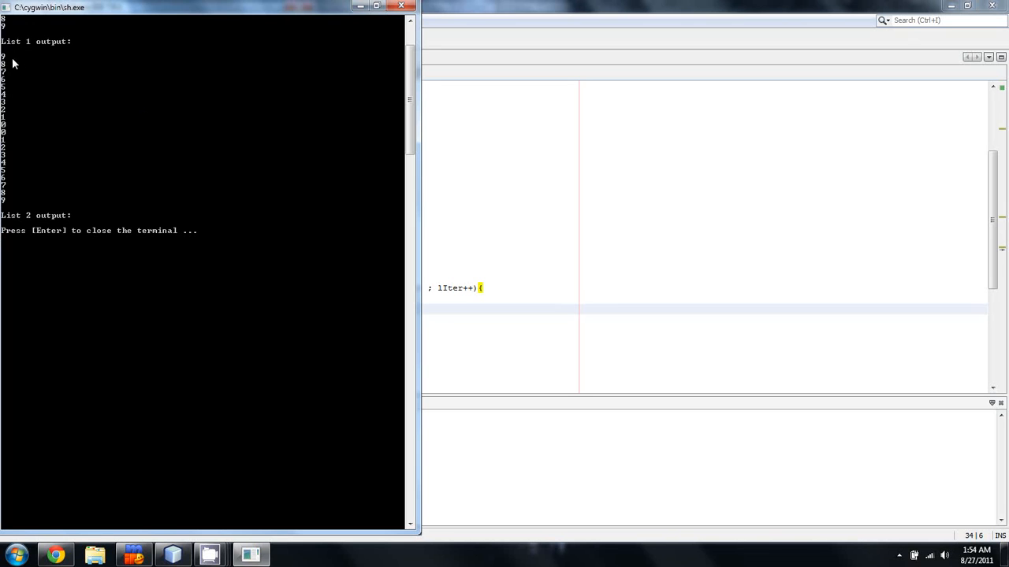
pyautogui.moveTo(23, 166)
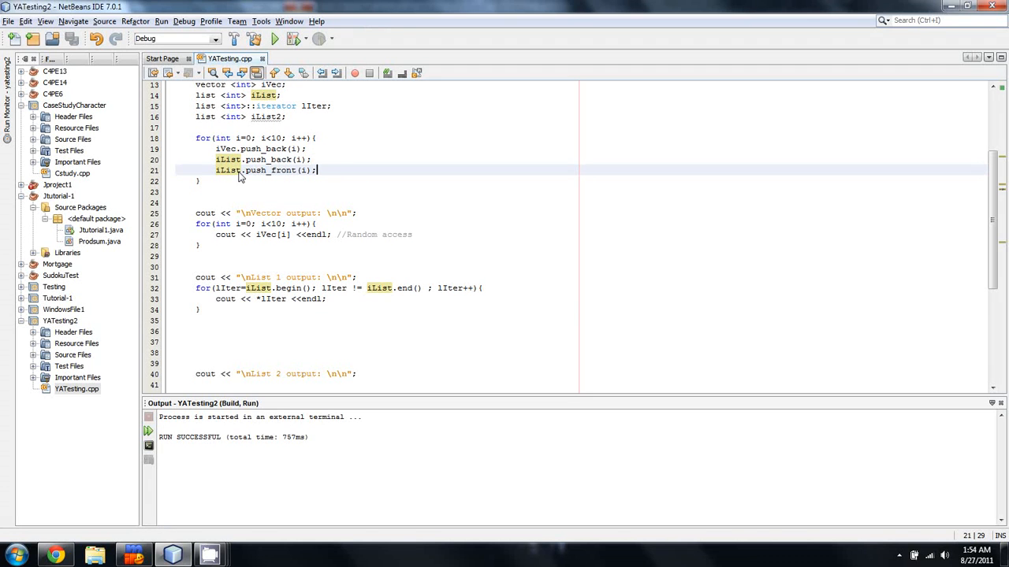
pyautogui.moveTo(320, 168)
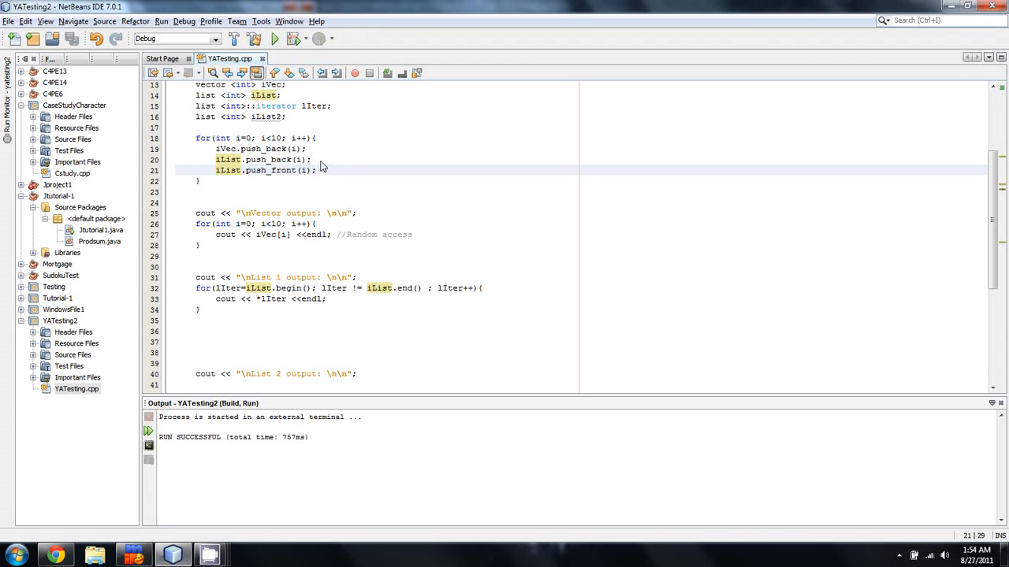
pyautogui.moveTo(208, 164)
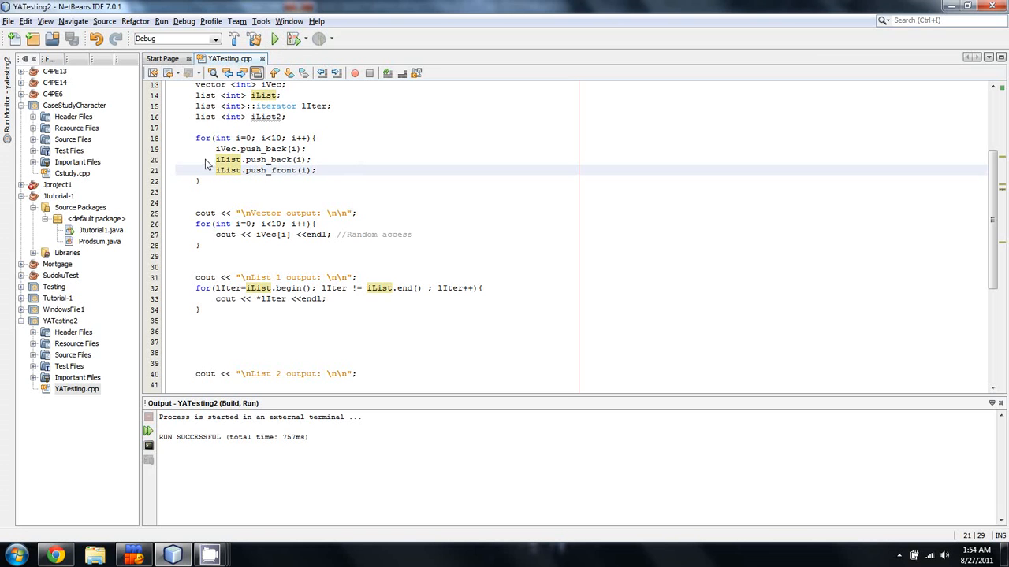
# Select the iList.push_back(i) line and run the project again
pyautogui.click(260, 159)
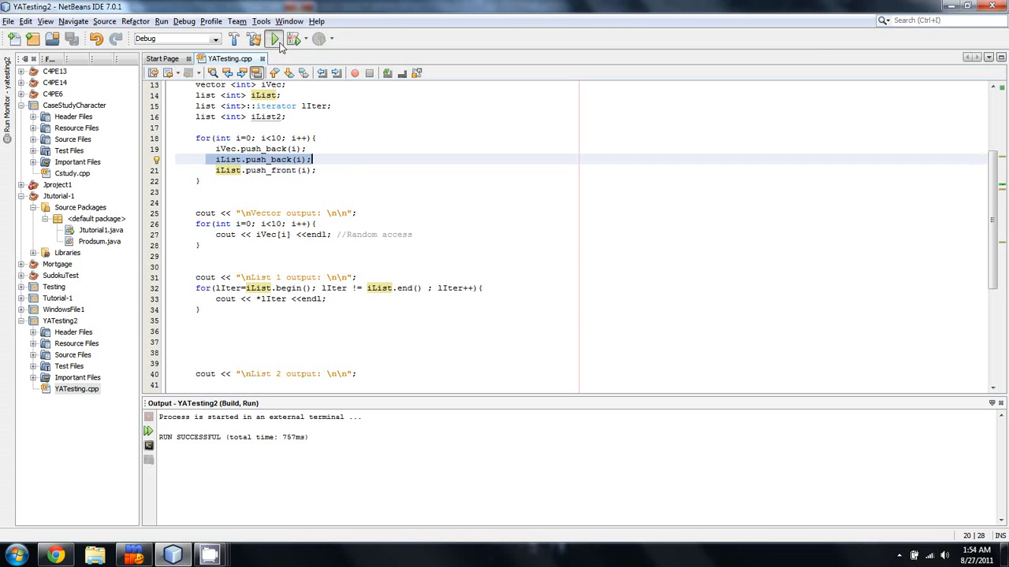
pyautogui.click(274, 38)
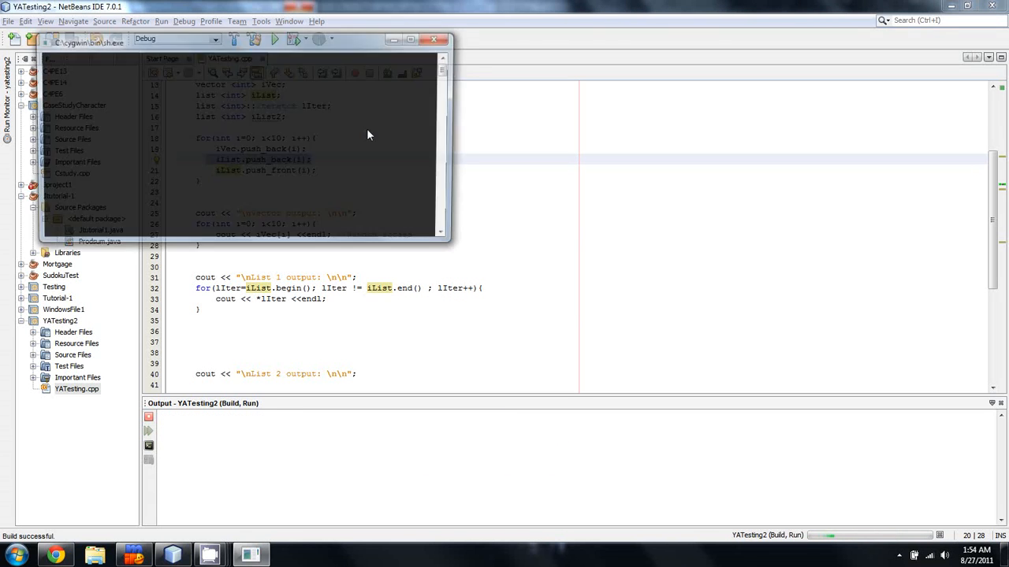
# Review List 1's output of 9 down to 0, then 0 to 9, and close the terminal
pyautogui.click(274, 39)
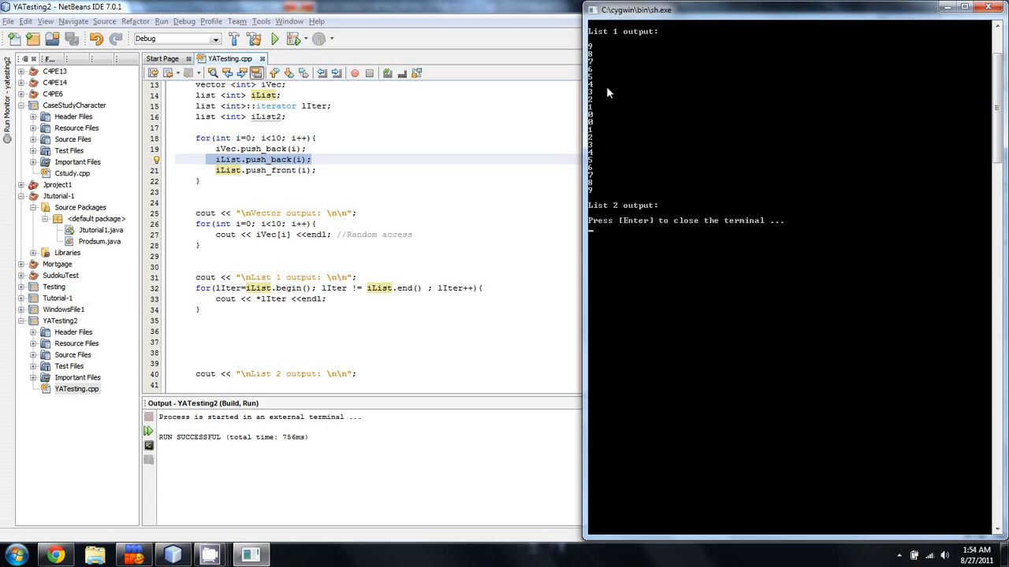
pyautogui.moveTo(589, 128)
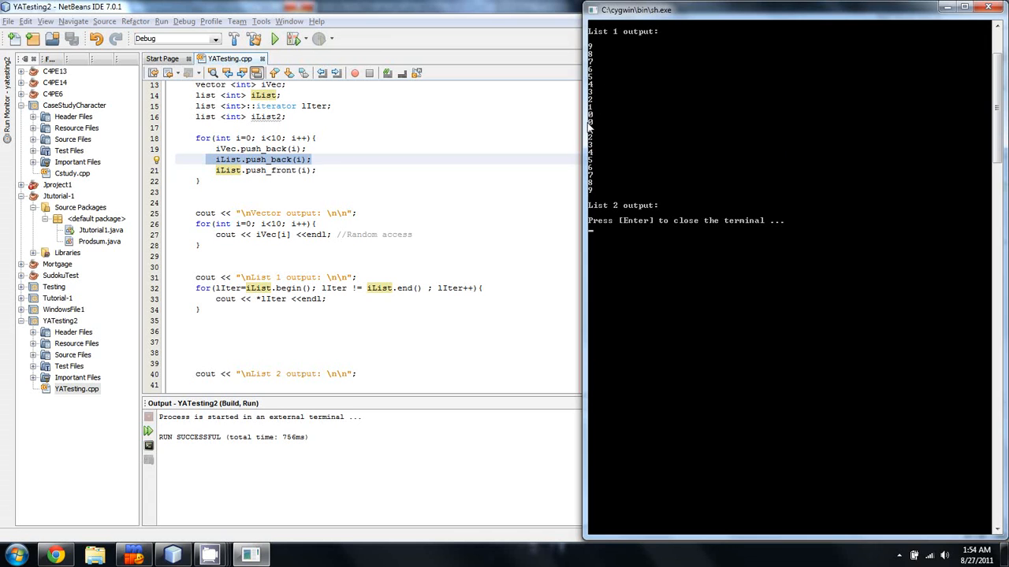
pyautogui.moveTo(599, 159)
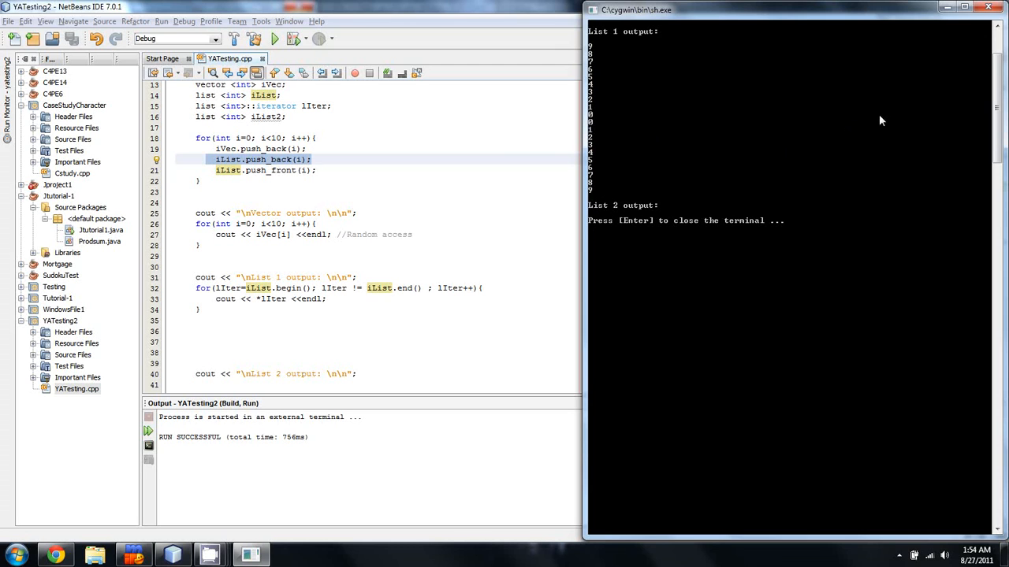
pyautogui.moveTo(902, 118)
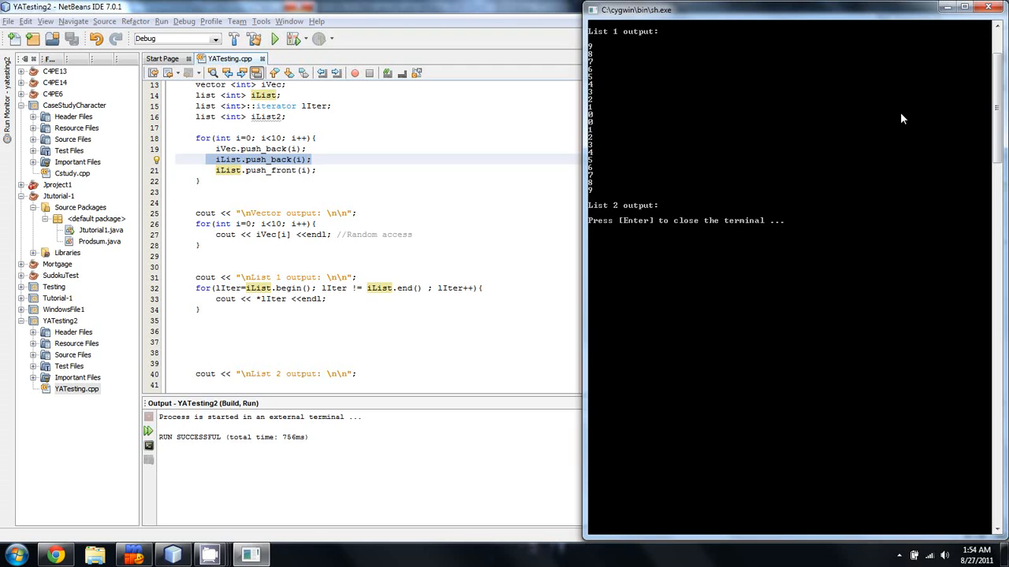
pyautogui.moveTo(597, 120)
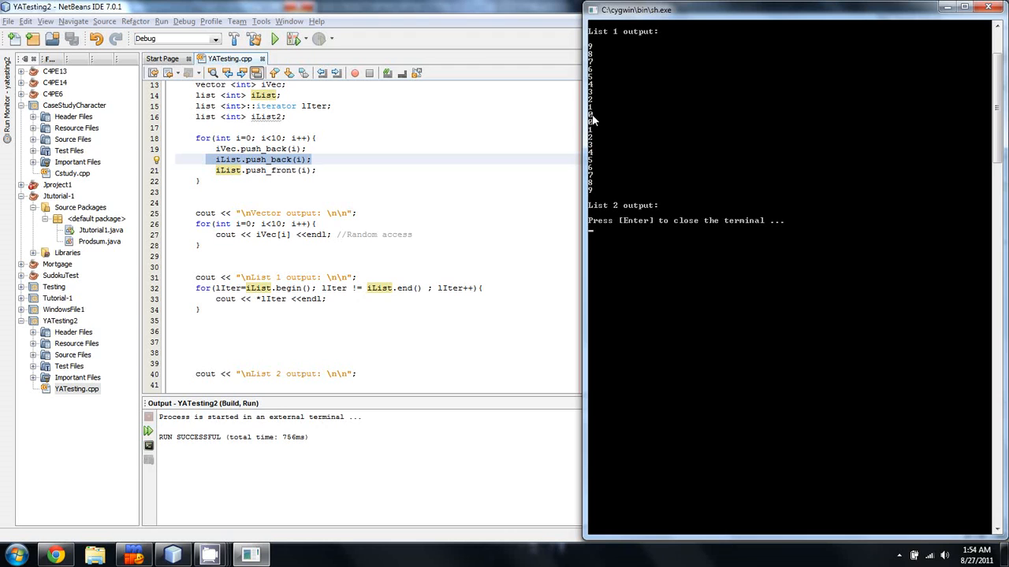
pyautogui.moveTo(592, 94)
pyautogui.write('2')
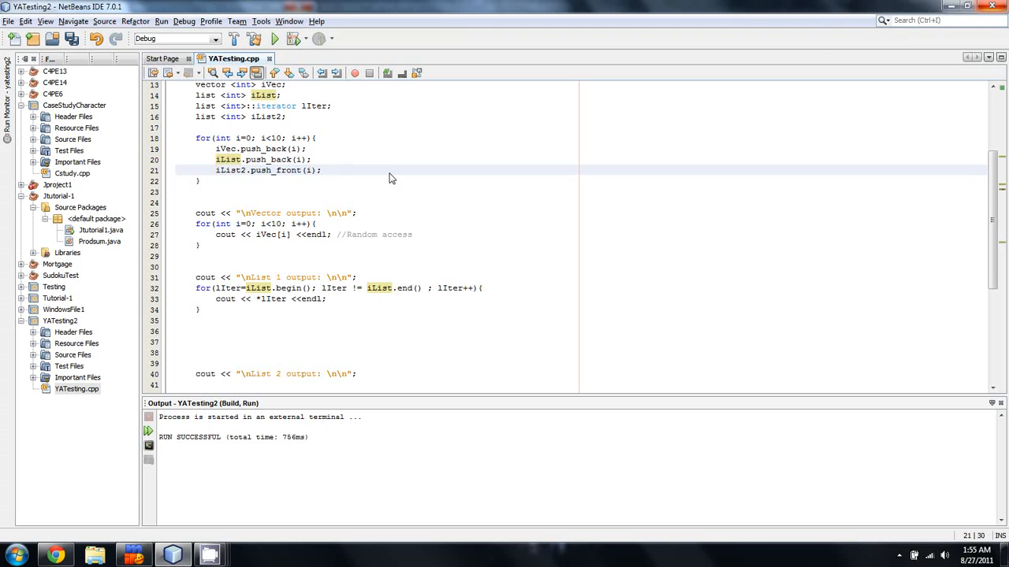
pyautogui.moveTo(376, 187)
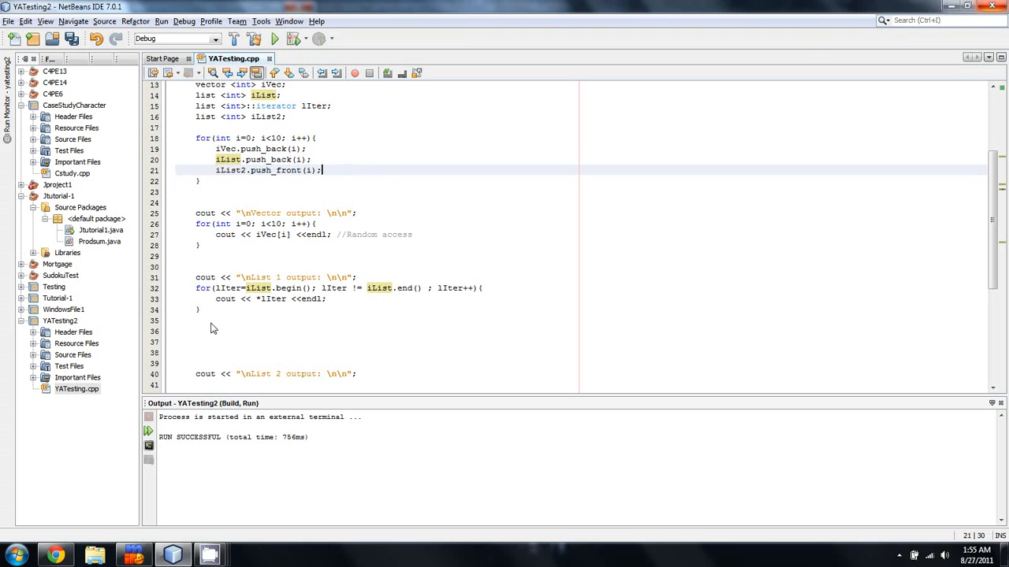
pyautogui.moveTo(365, 135)
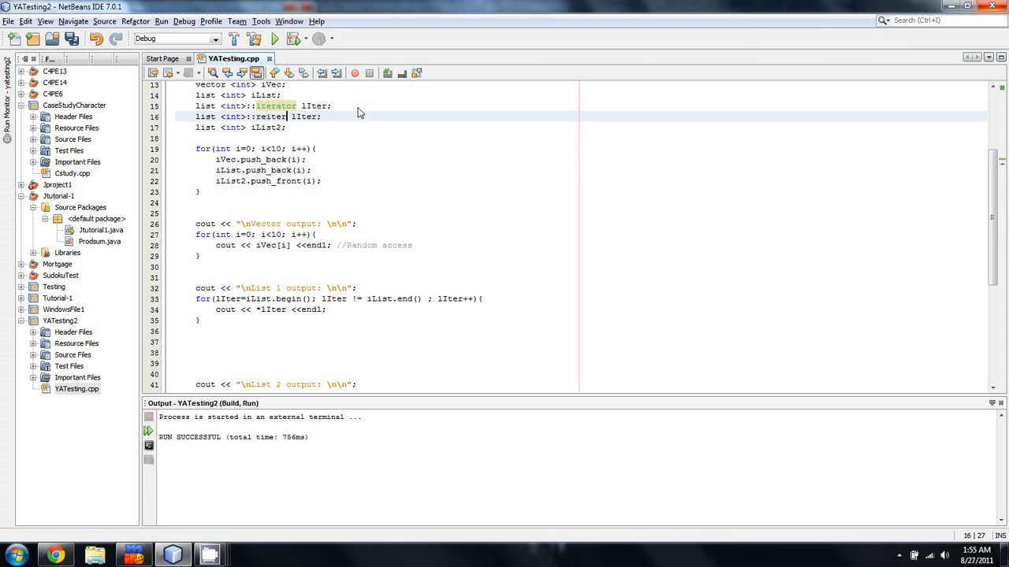
# Fix the mistyped name and declare list<int>::reverse_iterator rIter on line 16
pyautogui.press('BackSpace')
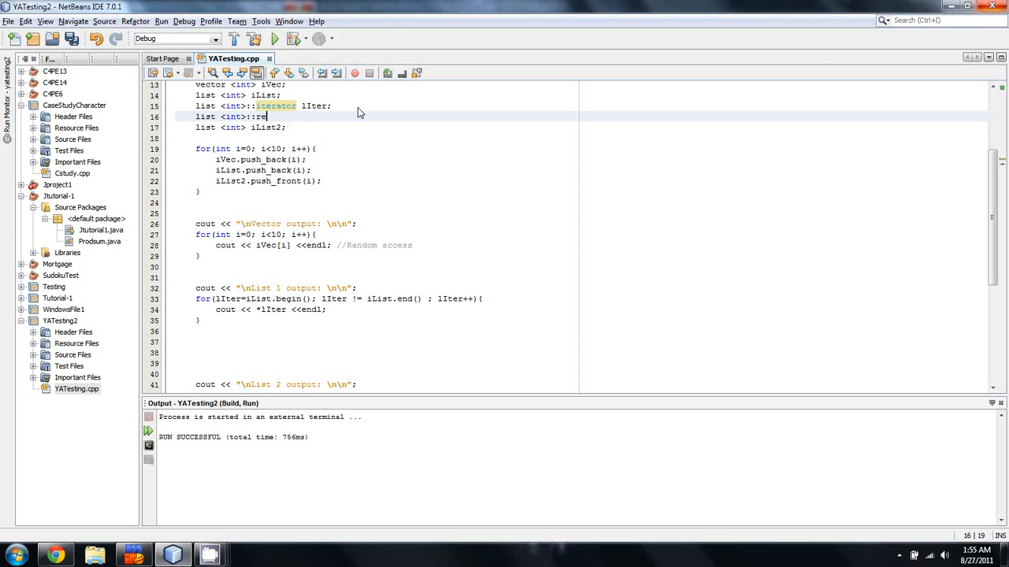
pyautogui.press('BackSpace')
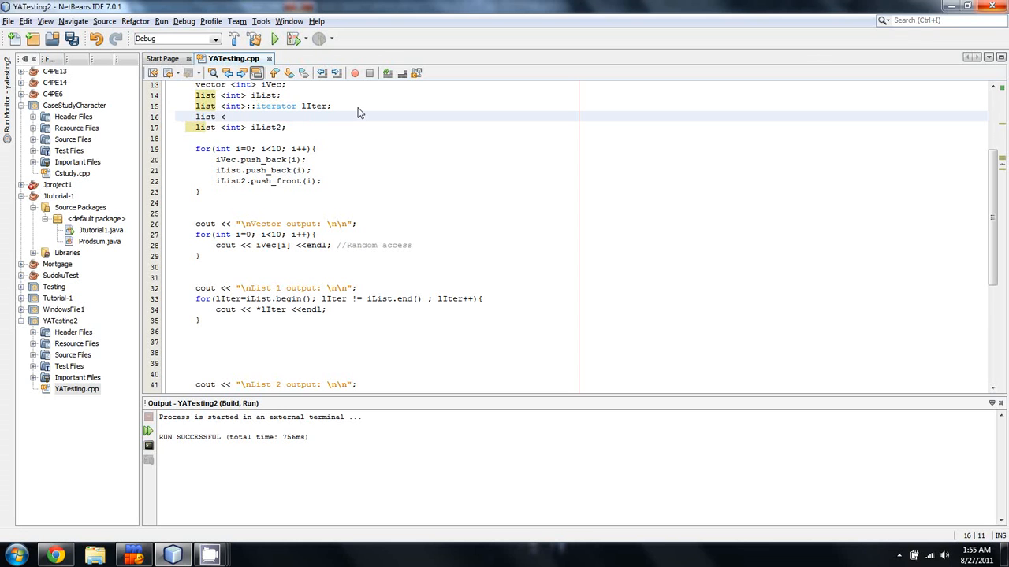
pyautogui.write('::reverse_iterato')
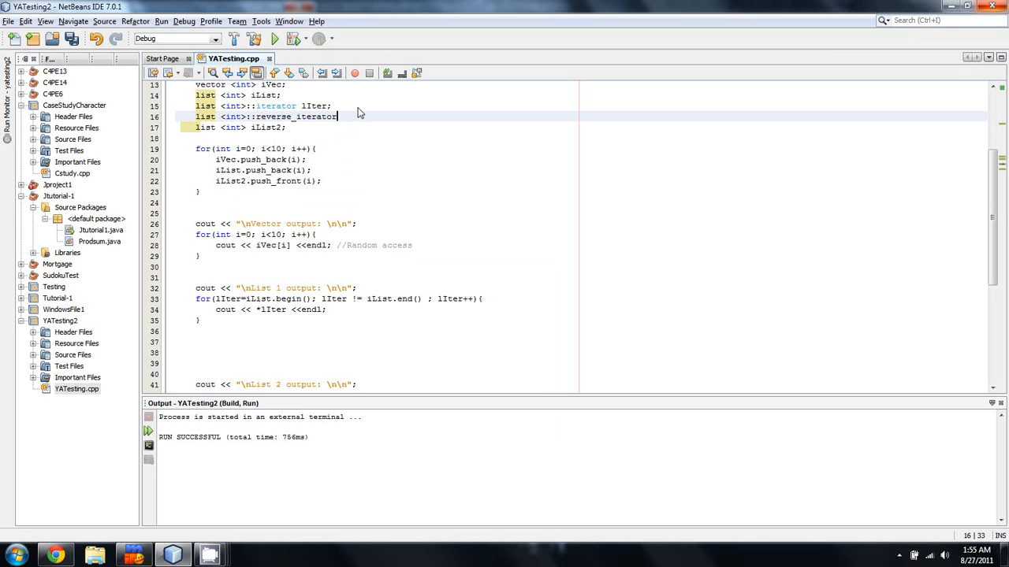
pyautogui.write('rIter;')
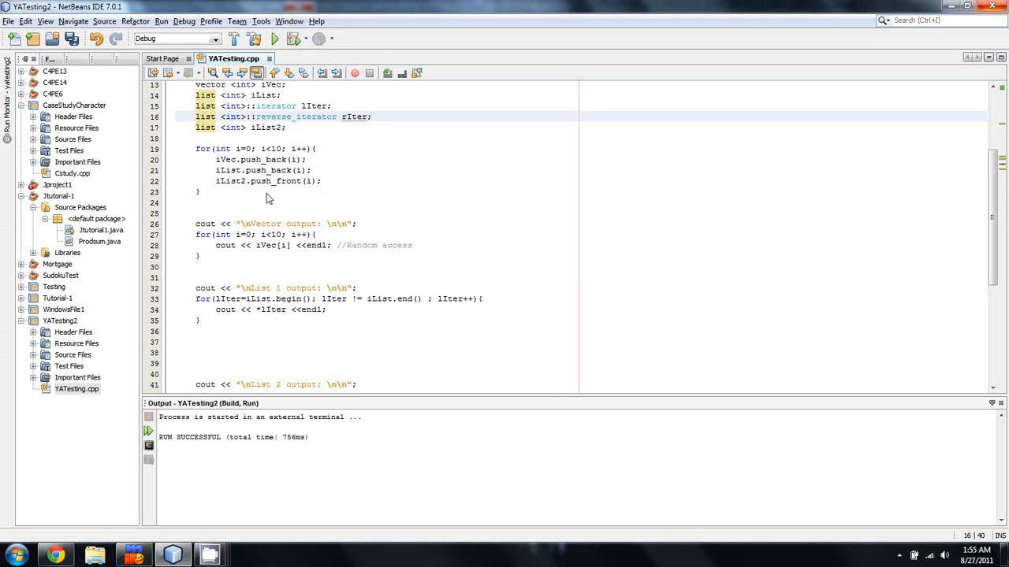
pyautogui.scroll(-3)
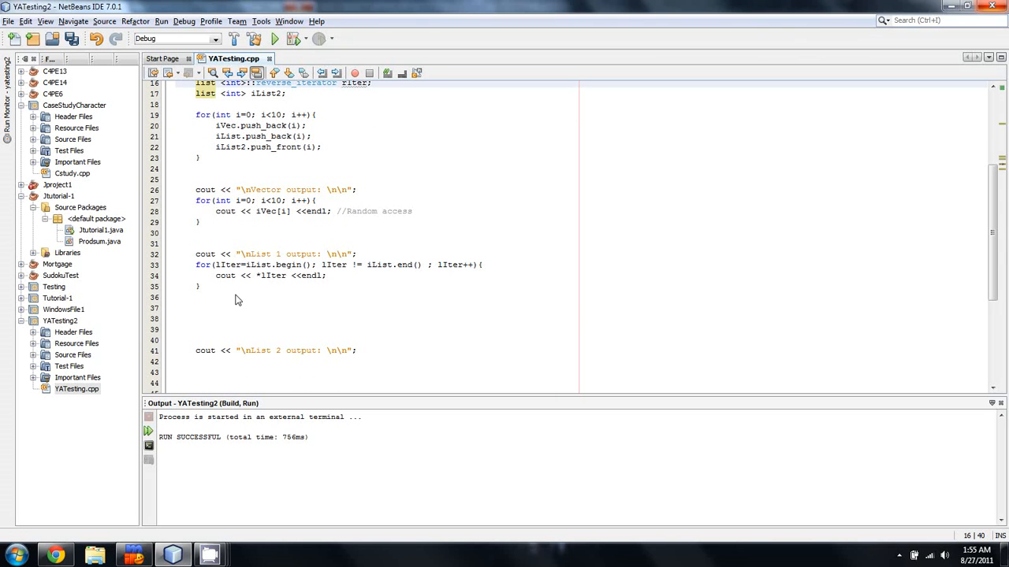
# Write the List 2 rIter loop, build it, then switch it to iList2.rbegin()/rend()
pyautogui.moveTo(196, 253); pyautogui.dragTo(217, 307)
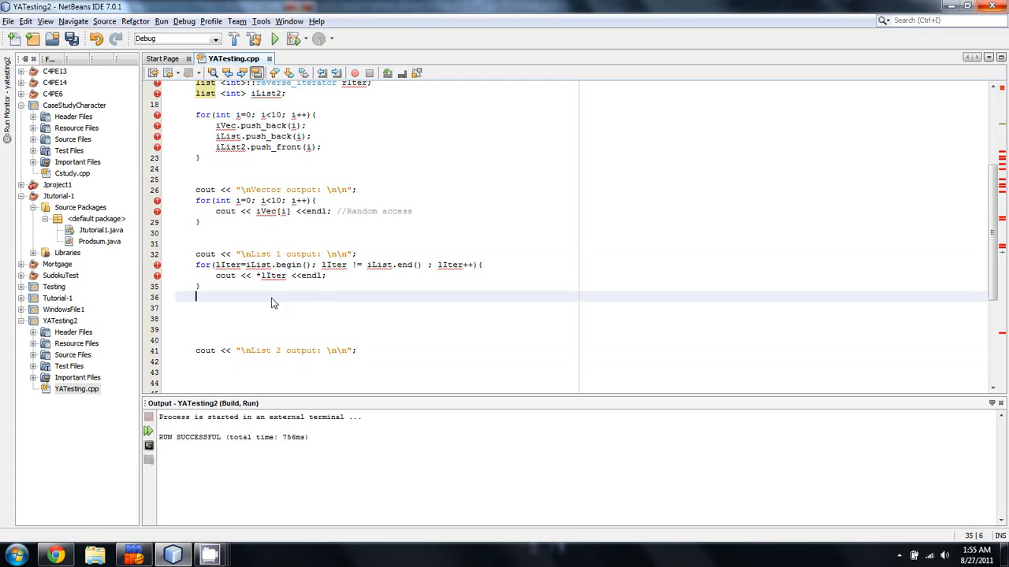
pyautogui.scroll(-3)
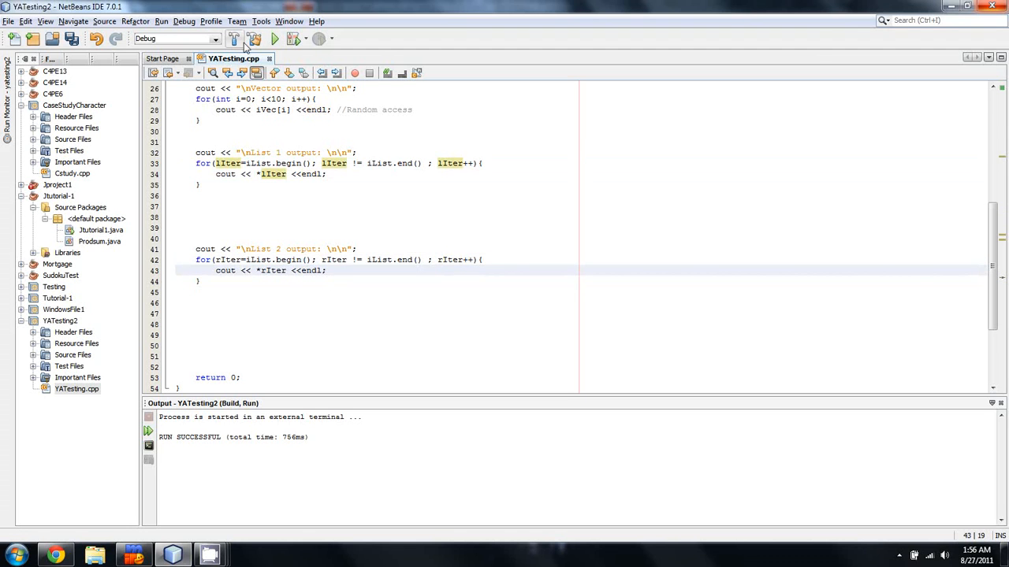
pyautogui.click(274, 39)
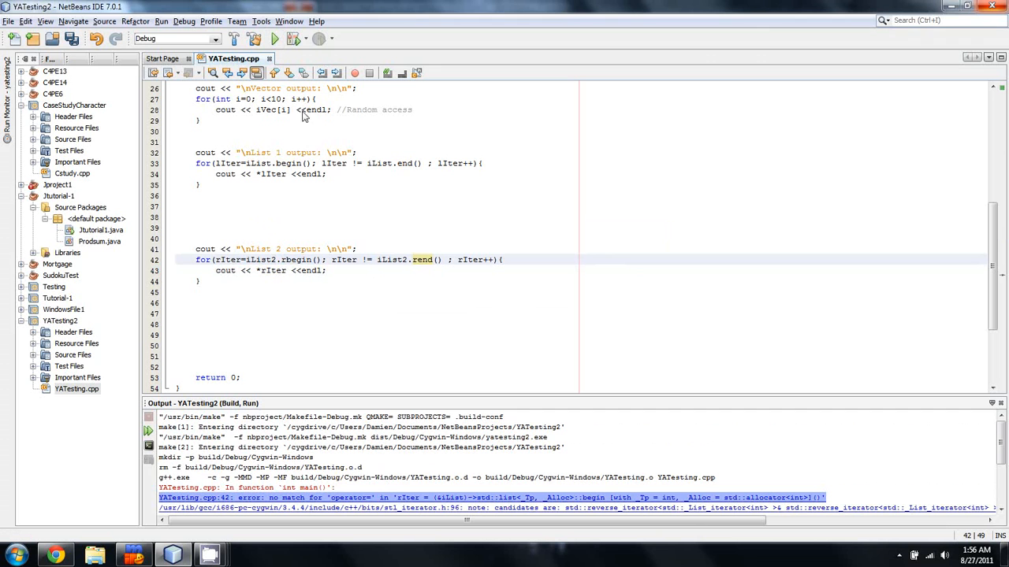
# Run to see List 2 print 0–9, then overwrite the loop to use lIter over begin()/end()
pyautogui.click(274, 38)
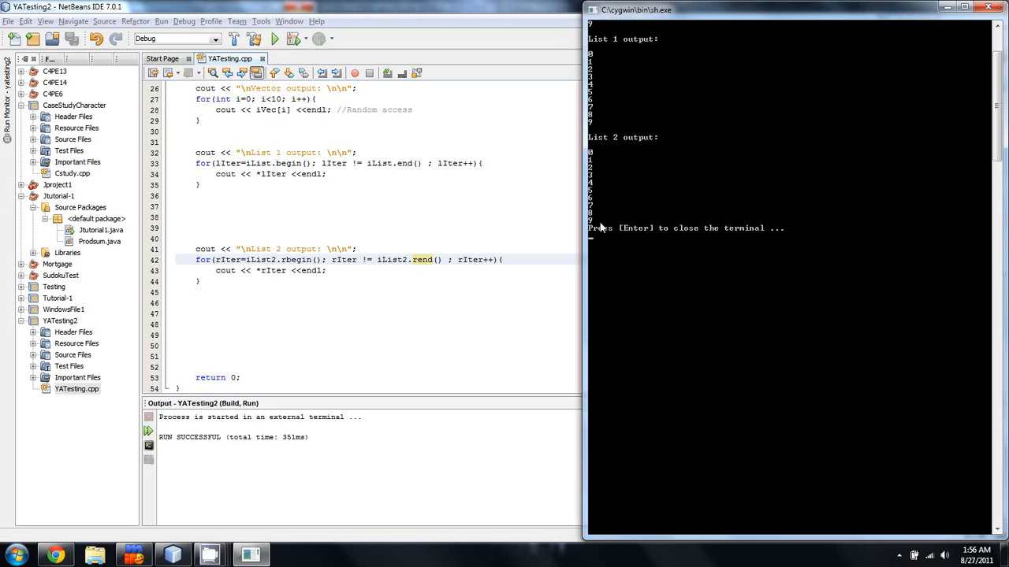
pyautogui.moveTo(223, 265)
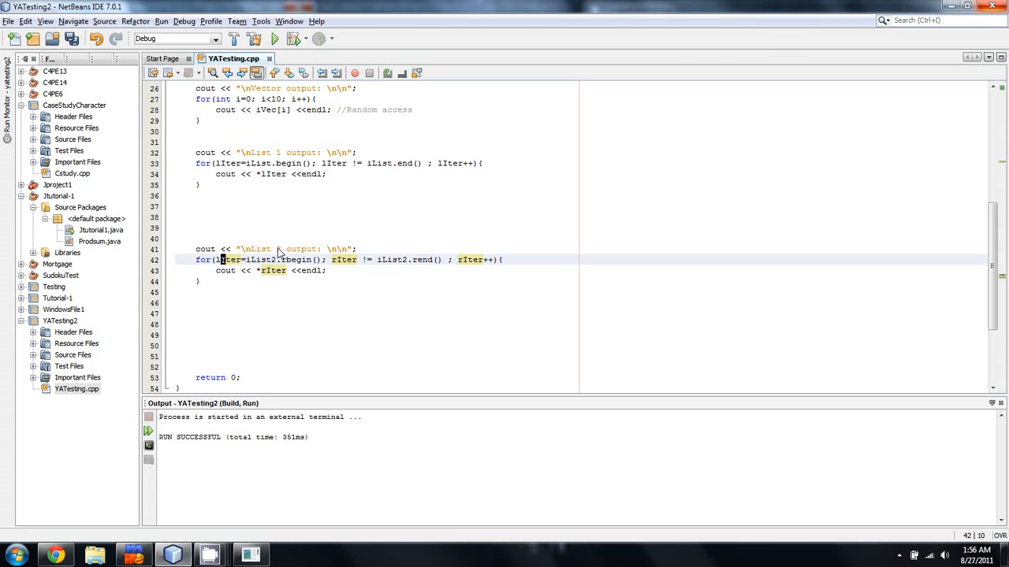
pyautogui.press('insert')
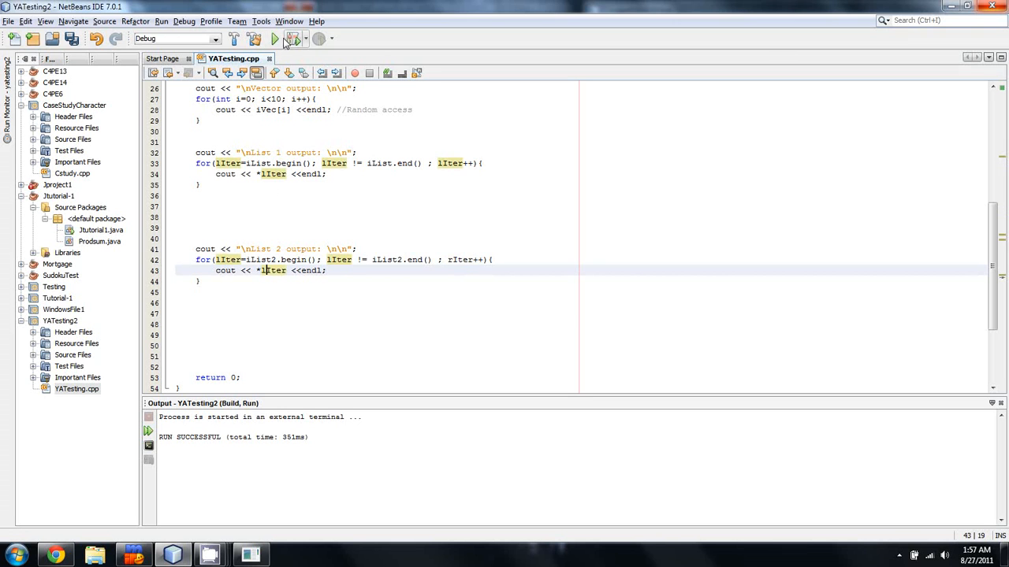
# Close the segmentation-fault terminal, change rIter++ to lIter++, and rerun successfully
pyautogui.click(255, 38)
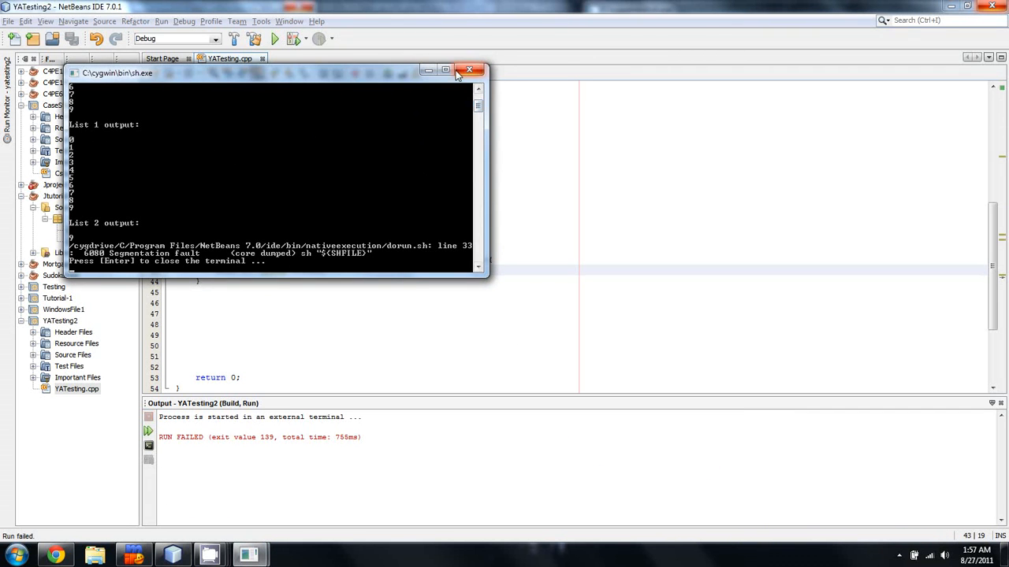
pyautogui.click(469, 71)
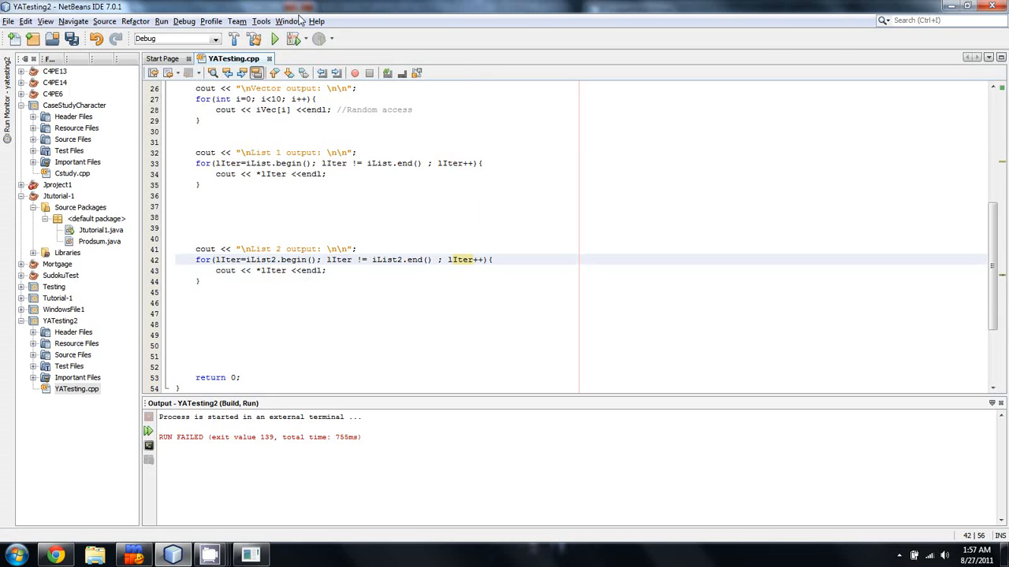
pyautogui.click(274, 39)
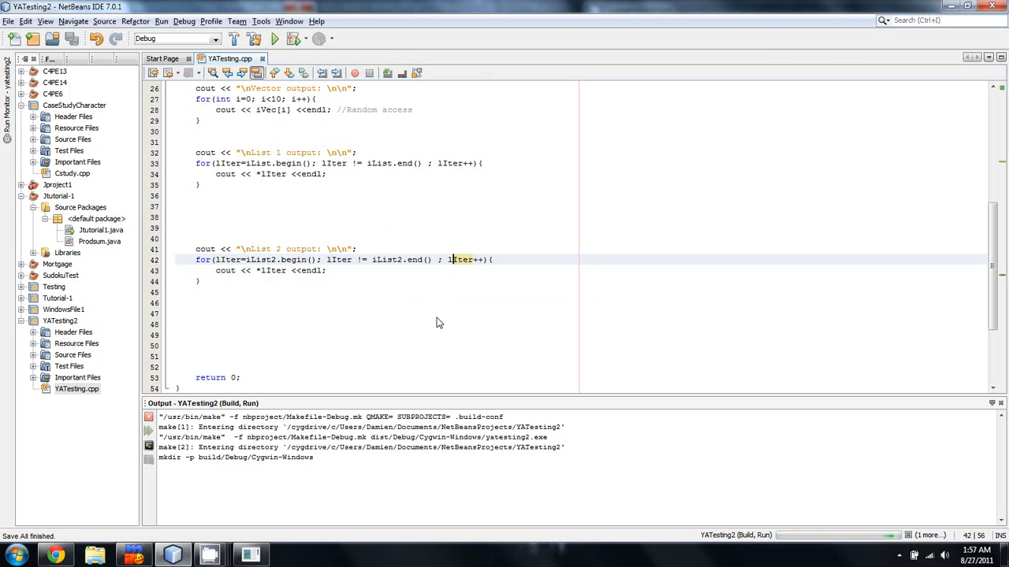
pyautogui.click(274, 39)
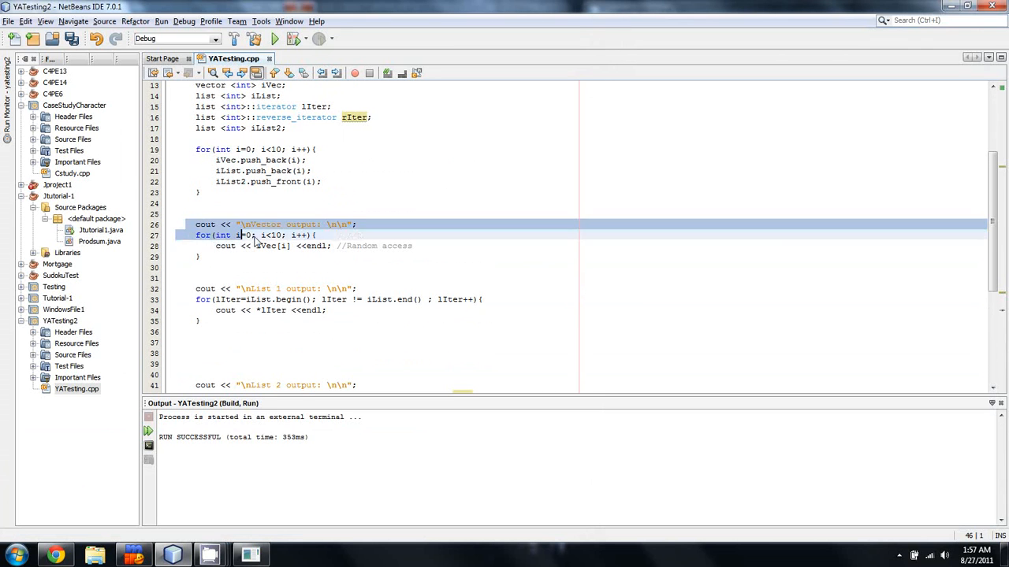
# Scroll to the List 2 loop and add a blank line after its print on line 43
pyautogui.click(430, 225)
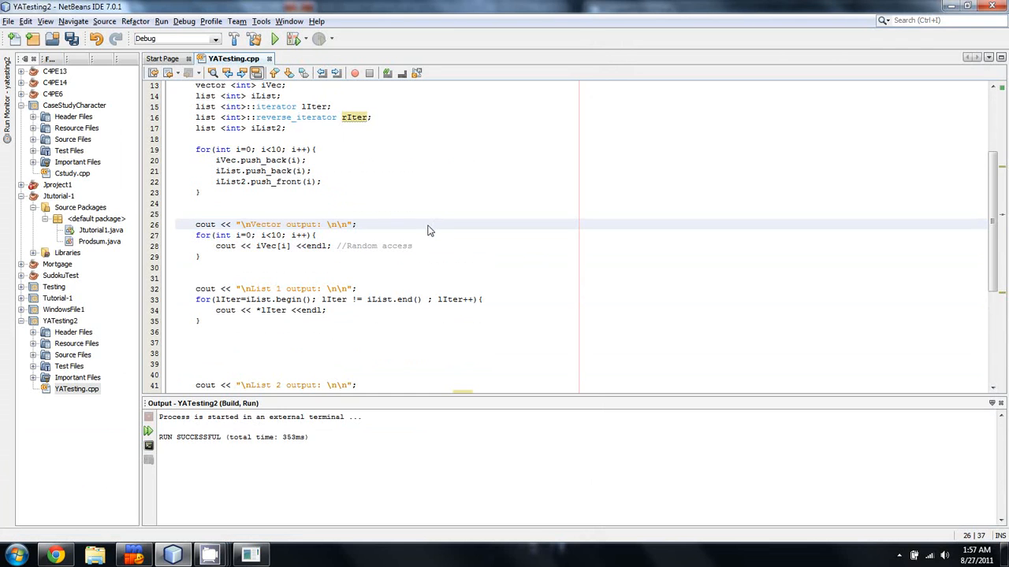
pyautogui.scroll(-3)
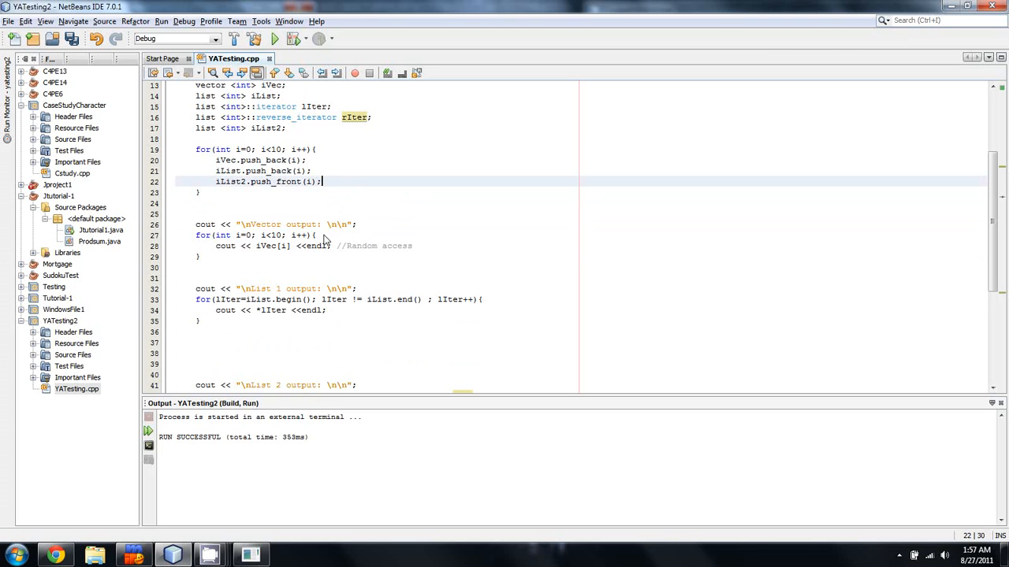
pyautogui.scroll(-3)
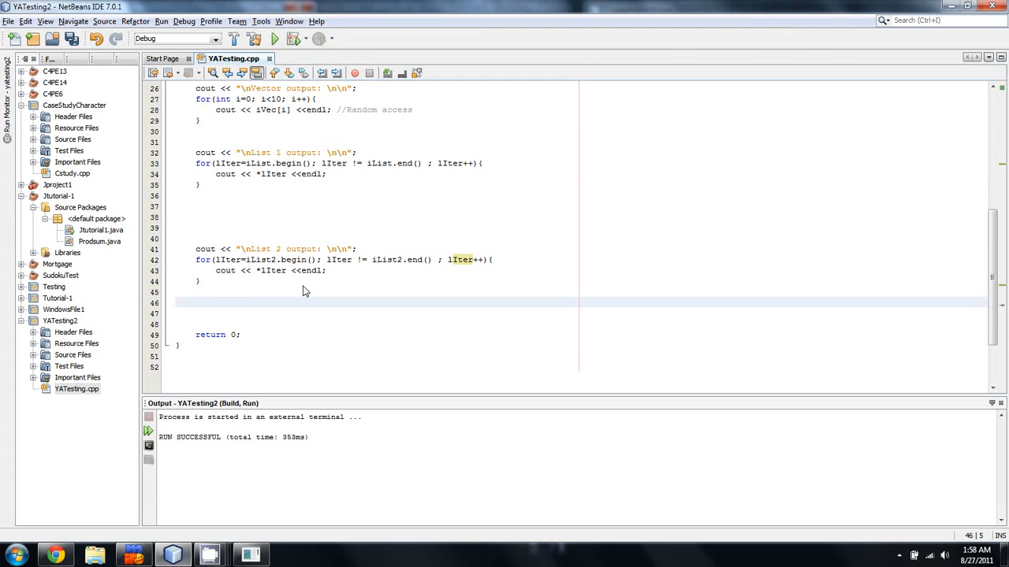
pyautogui.click(494, 260)
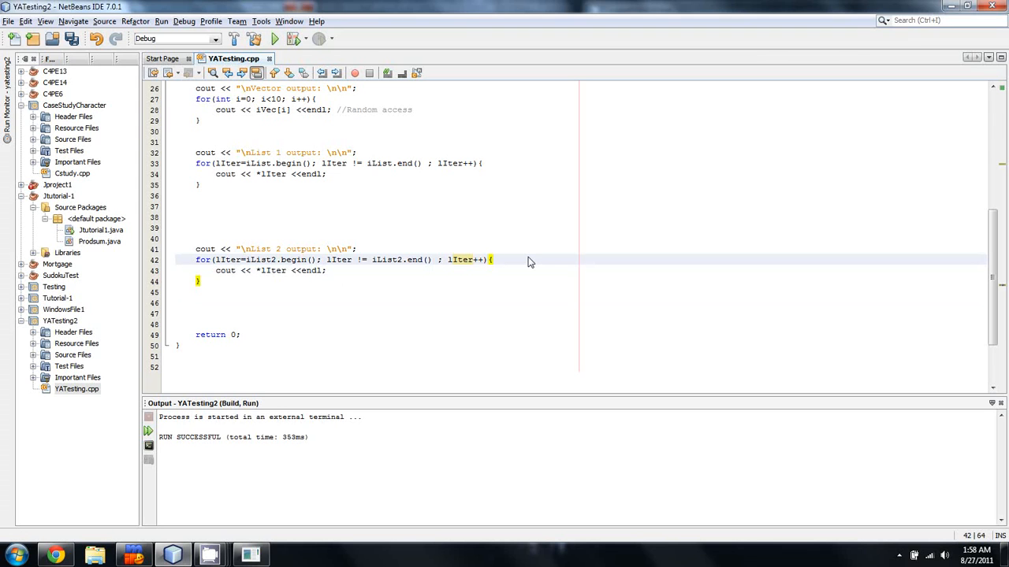
pyautogui.click(493, 259)
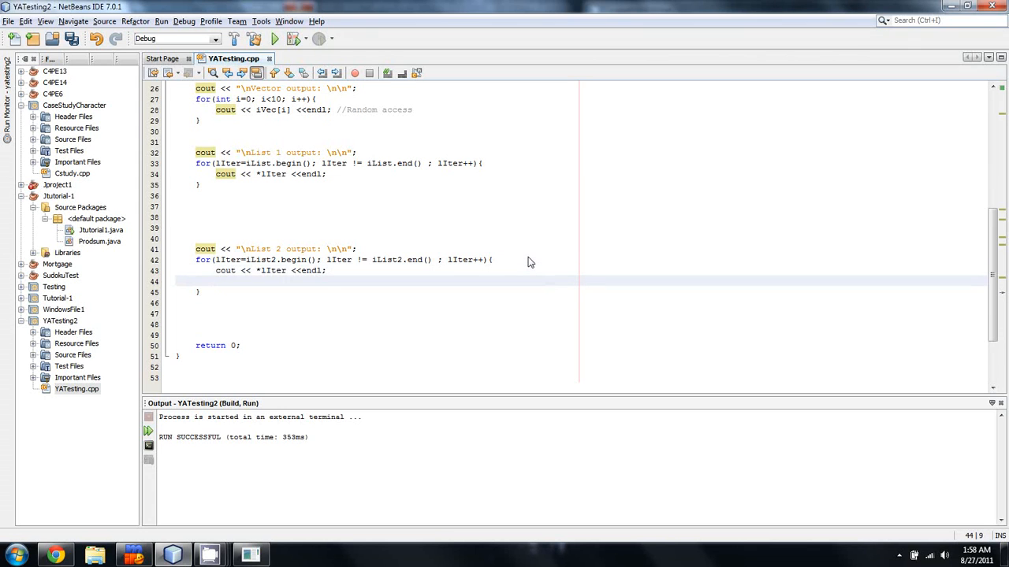
# Type iList2.pop_front(); on line 44 and dismiss the Xvid status popup
pyautogui.write('pop')
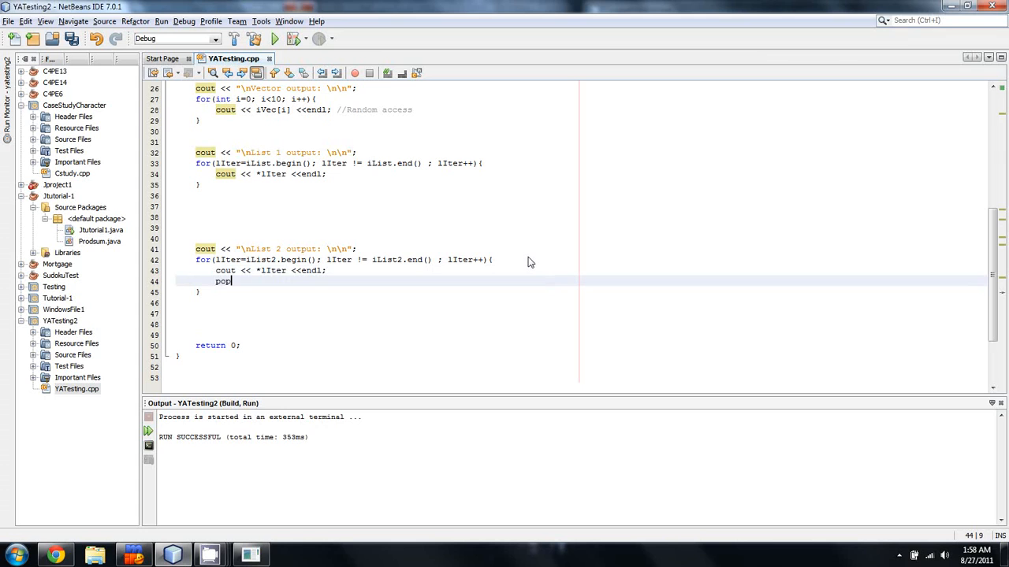
pyautogui.write('_f')
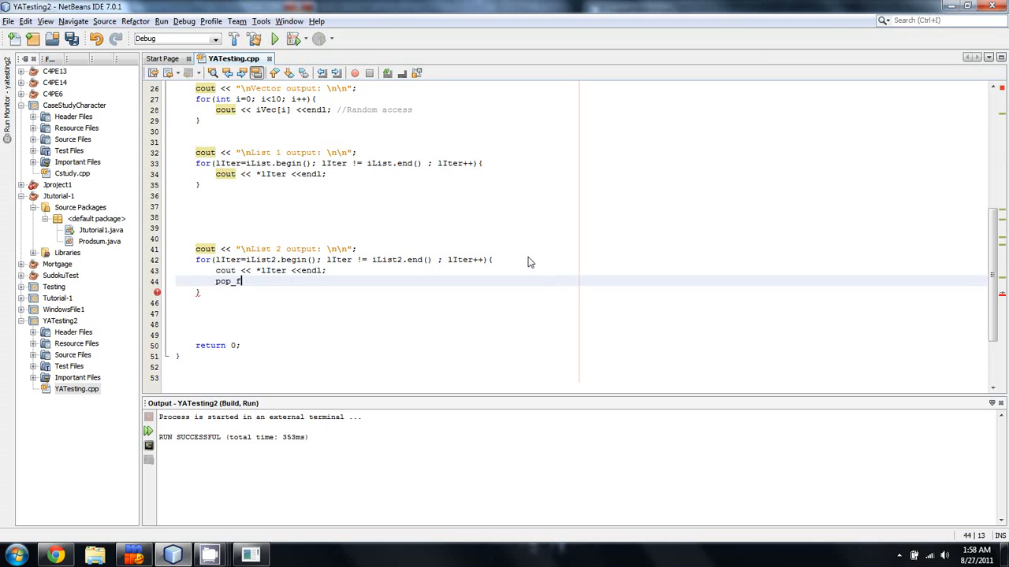
pyautogui.press('Backspace')
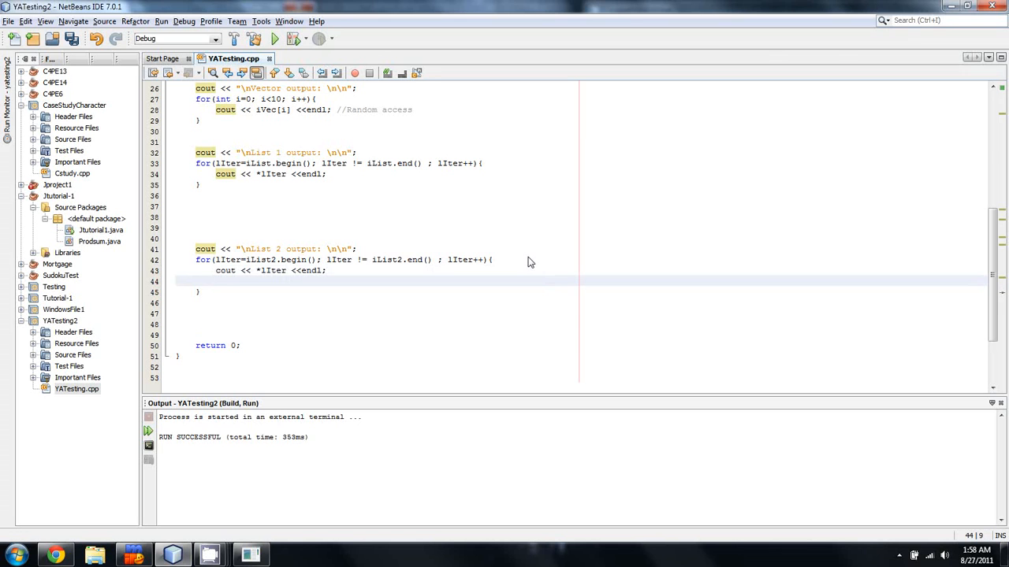
pyautogui.write('iList')
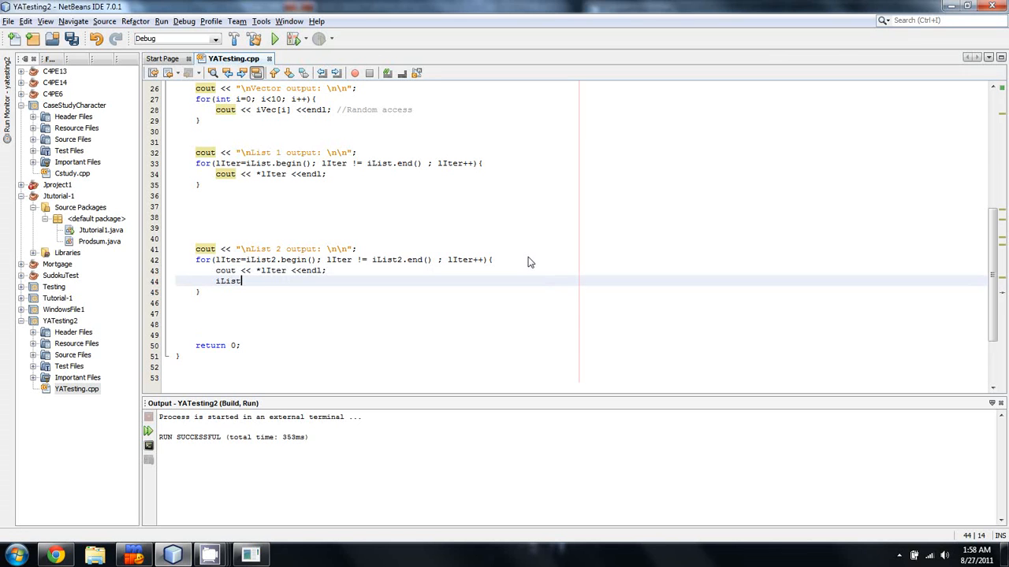
pyautogui.write('.pop_front();')
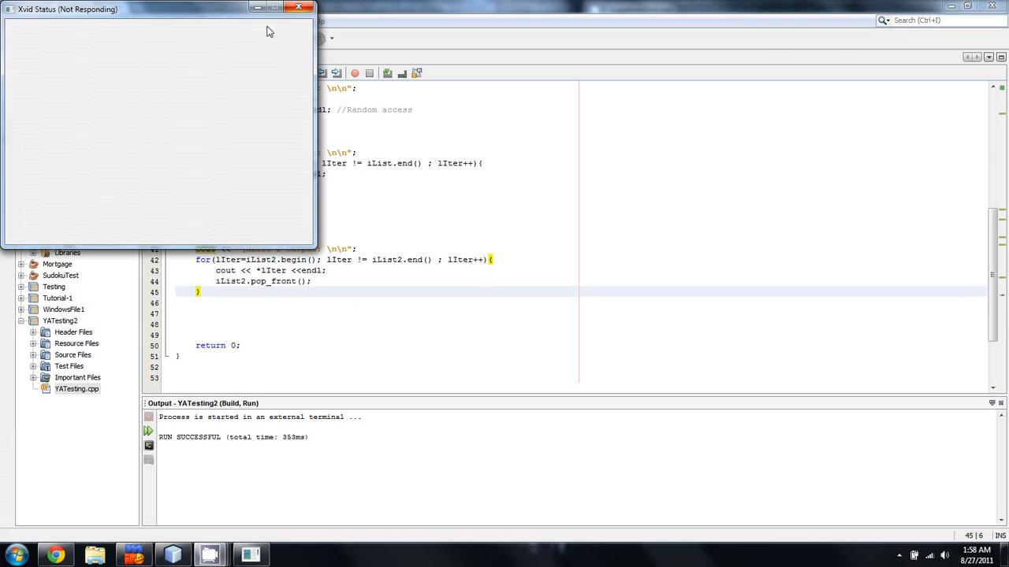
pyautogui.click(299, 7)
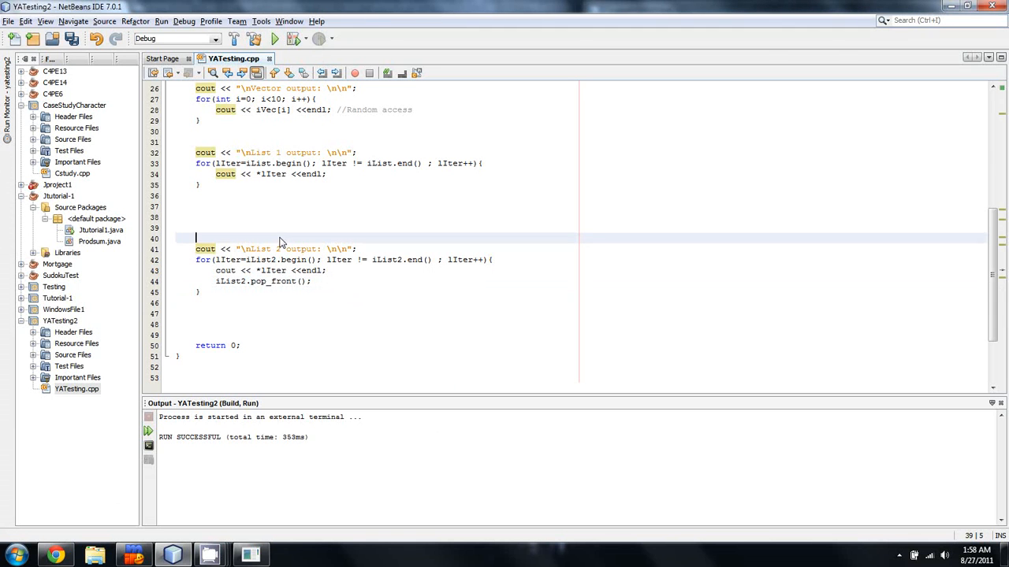
pyautogui.click(183, 22)
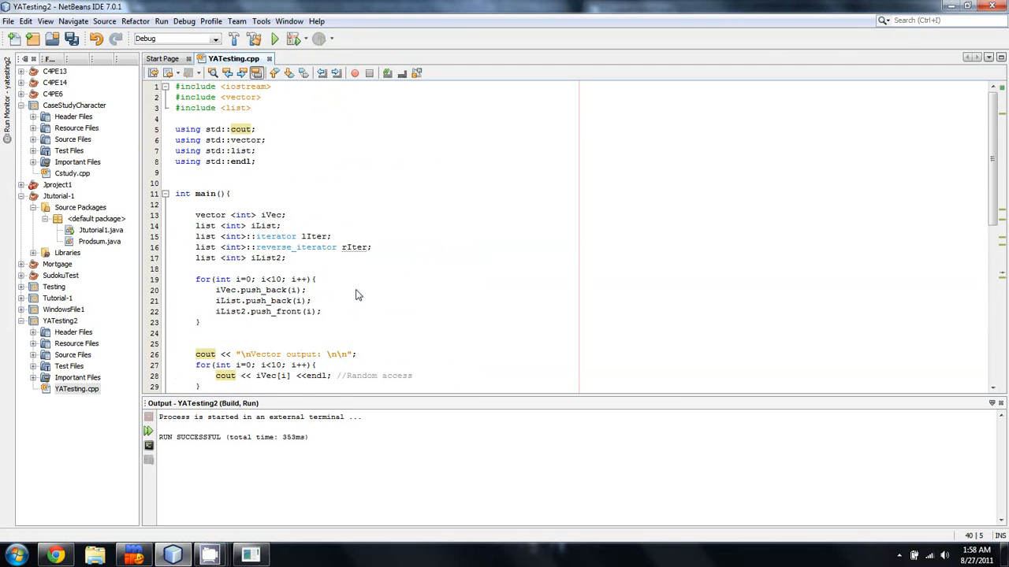
# Build YATesting2 and launch a debugging session from the toolbar's Debug Project button
pyautogui.click(183, 21)
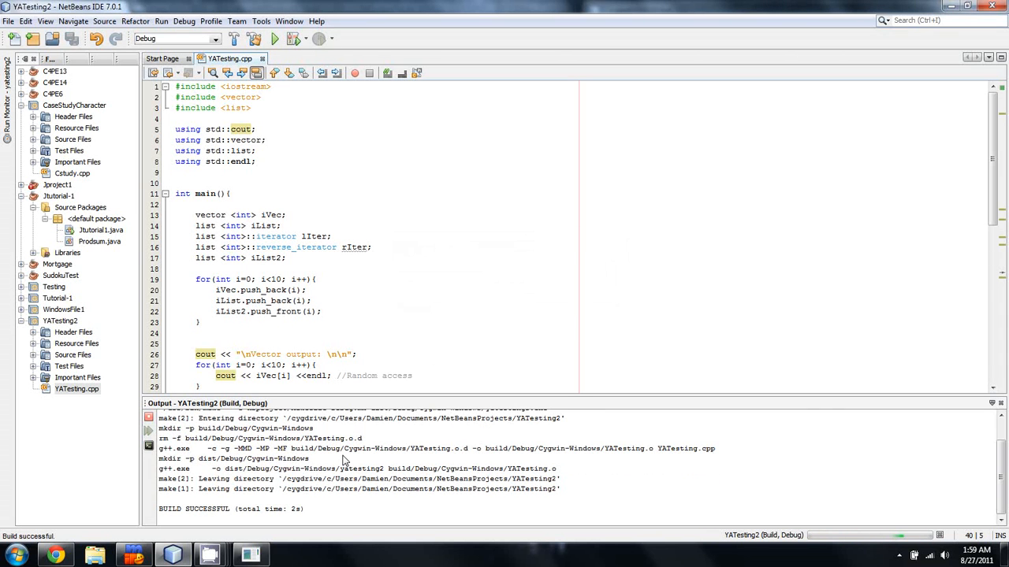
pyautogui.click(274, 39)
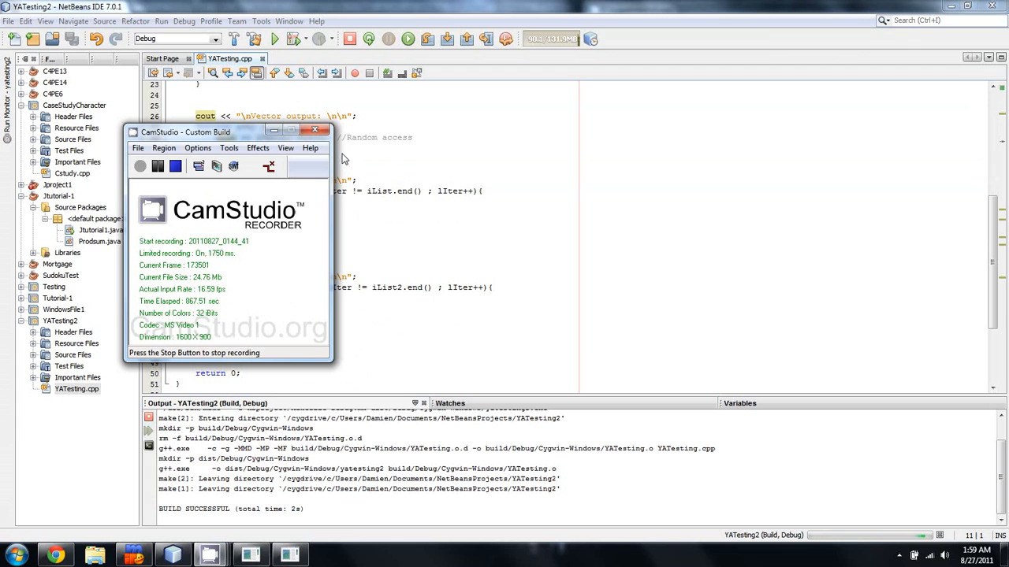
pyautogui.moveTo(236, 140)
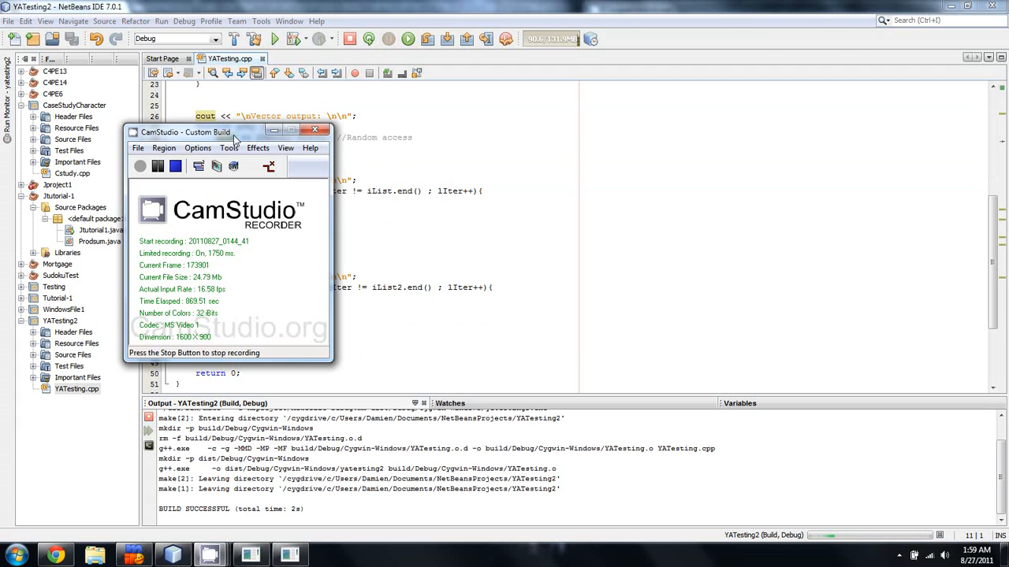